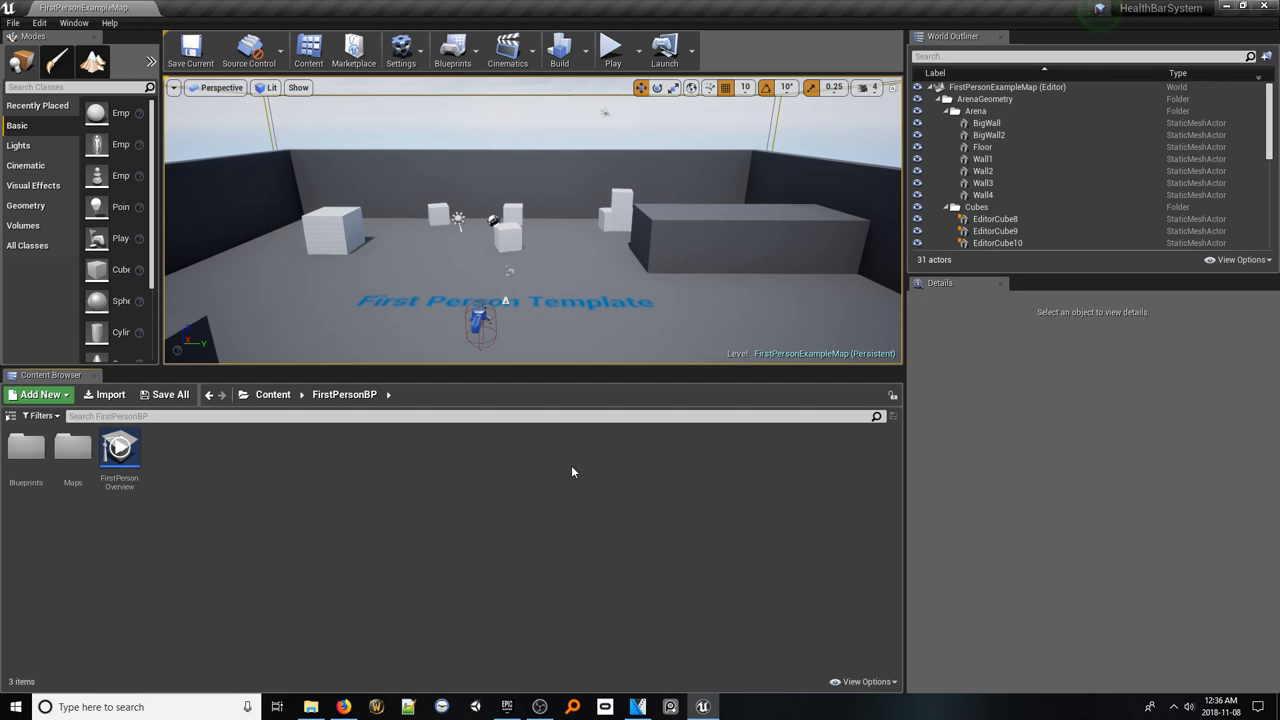
# Create a new Widget Blueprint asset named WG_HealthBar via Add New > User Interface
pyautogui.click(40, 394)
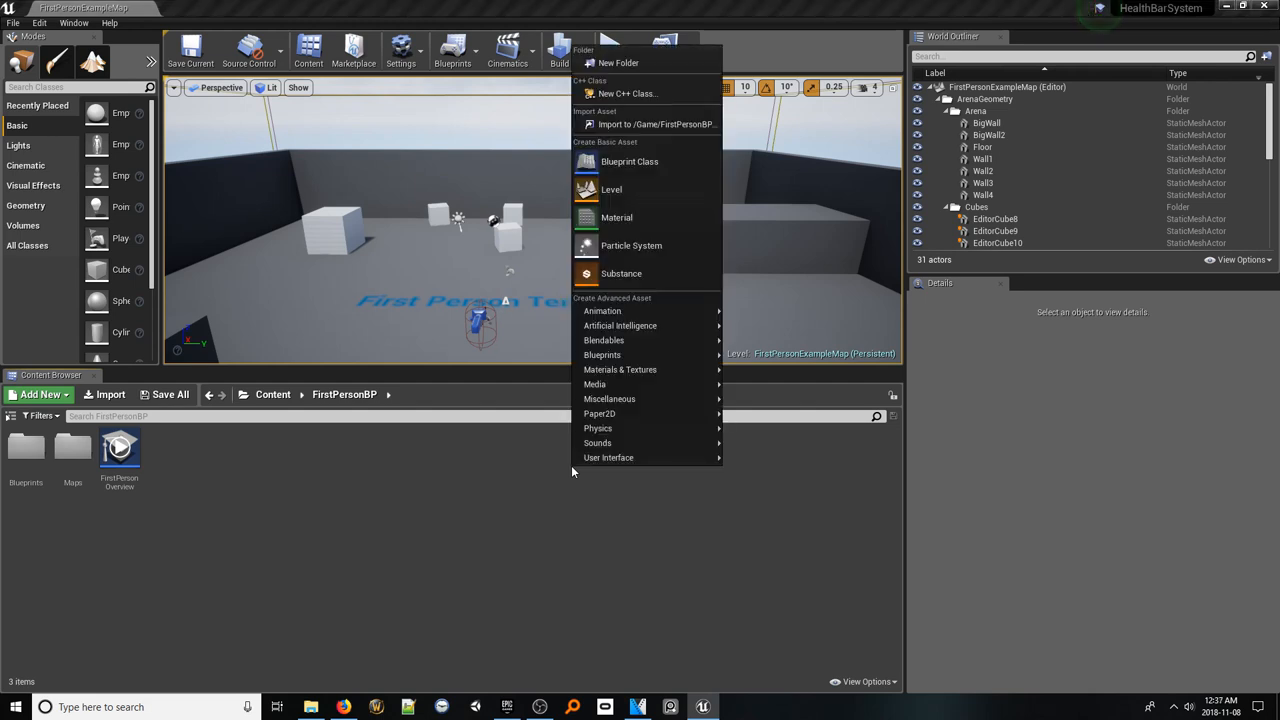
pyautogui.moveTo(608, 456)
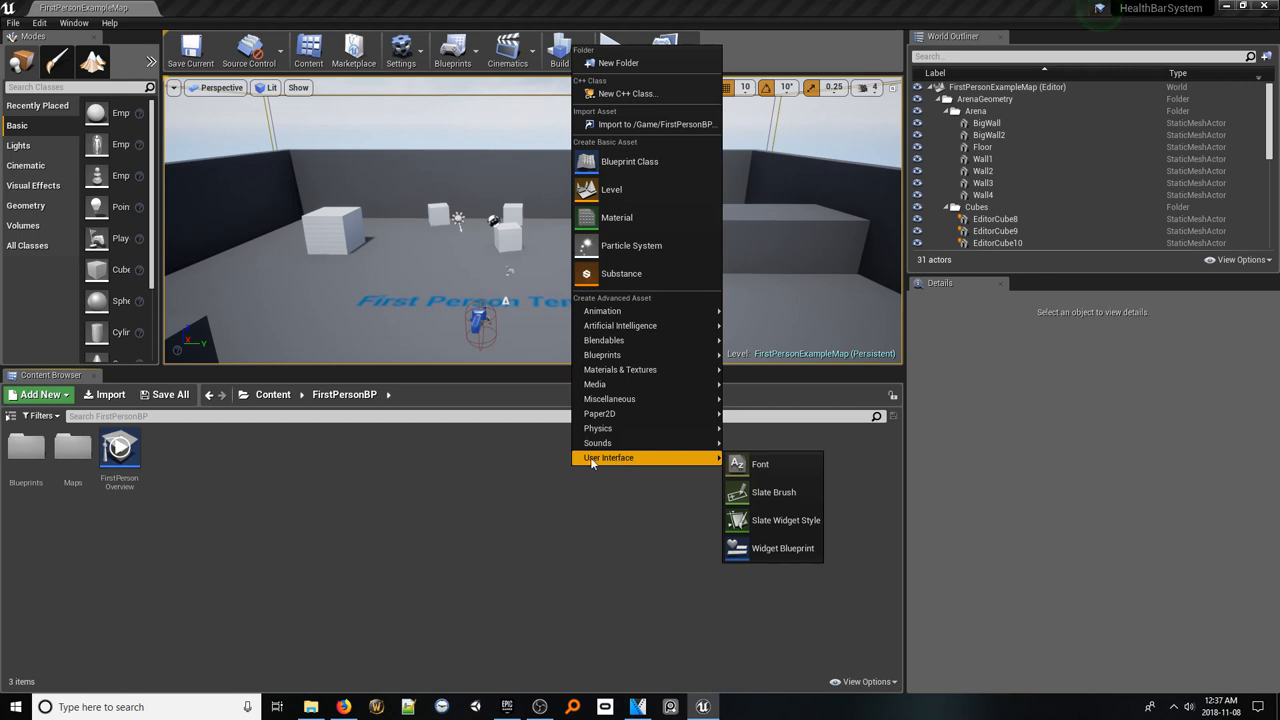
pyautogui.moveTo(784, 548)
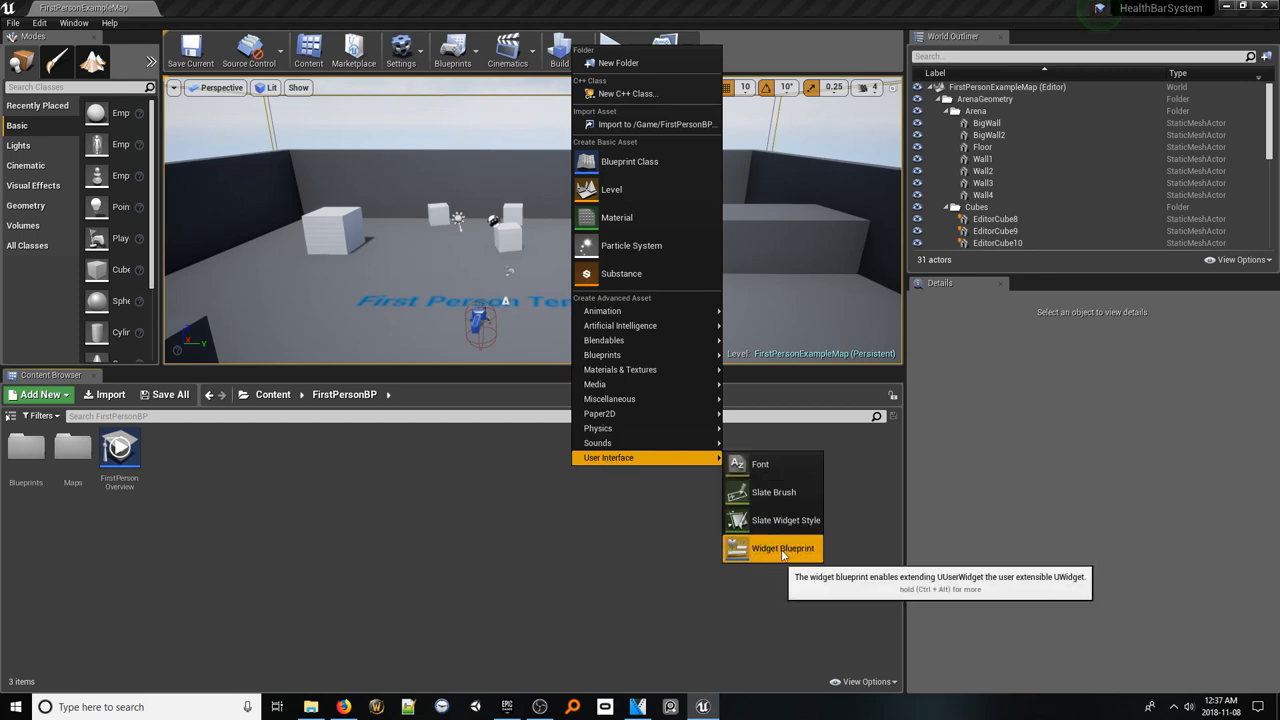
pyautogui.click(782, 548)
pyautogui.write('WG_Heal')
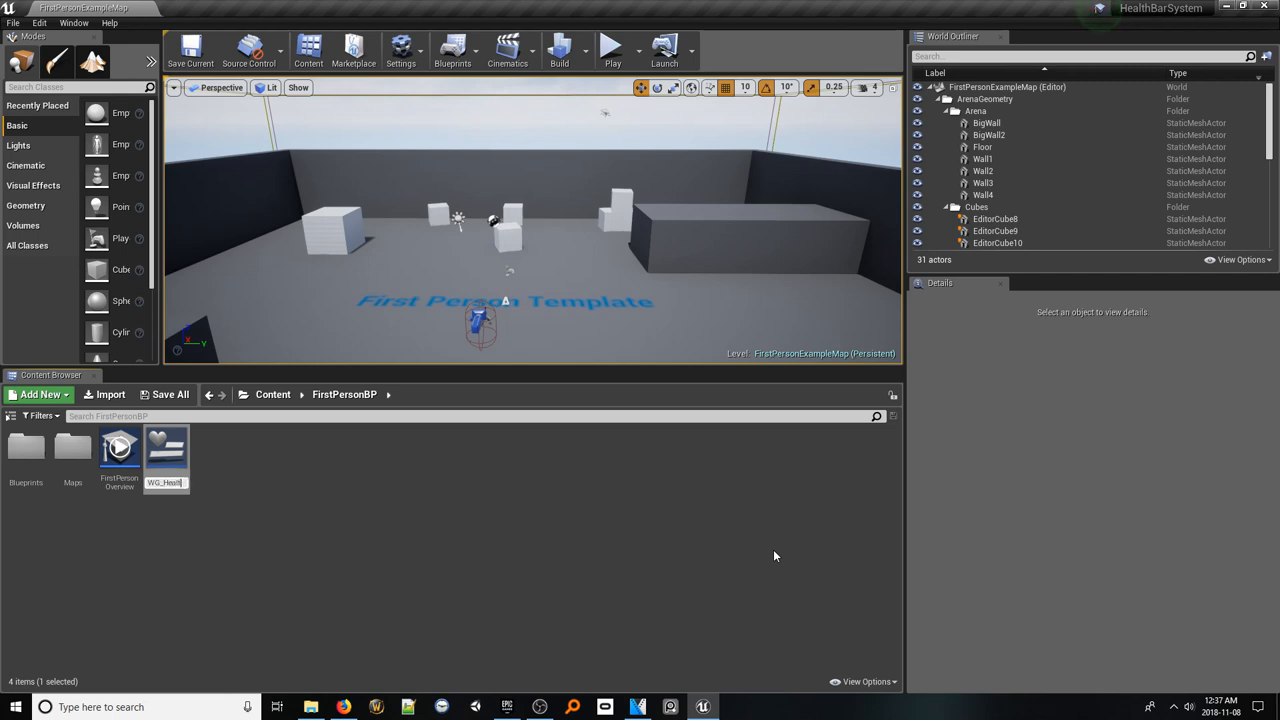
pyautogui.moveTo(166, 450)
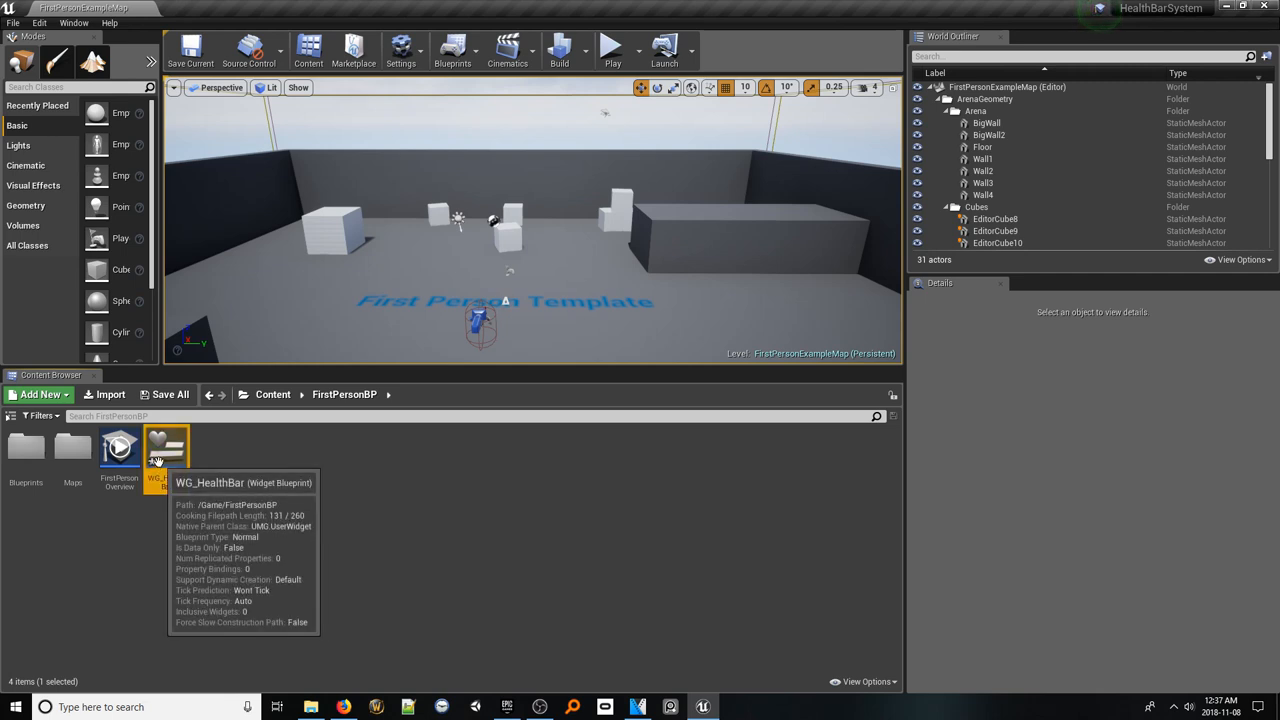
# Edit WG_HealthBar and delete its default Canvas Panel from the hierarchy
pyautogui.doubleClick(168, 448)
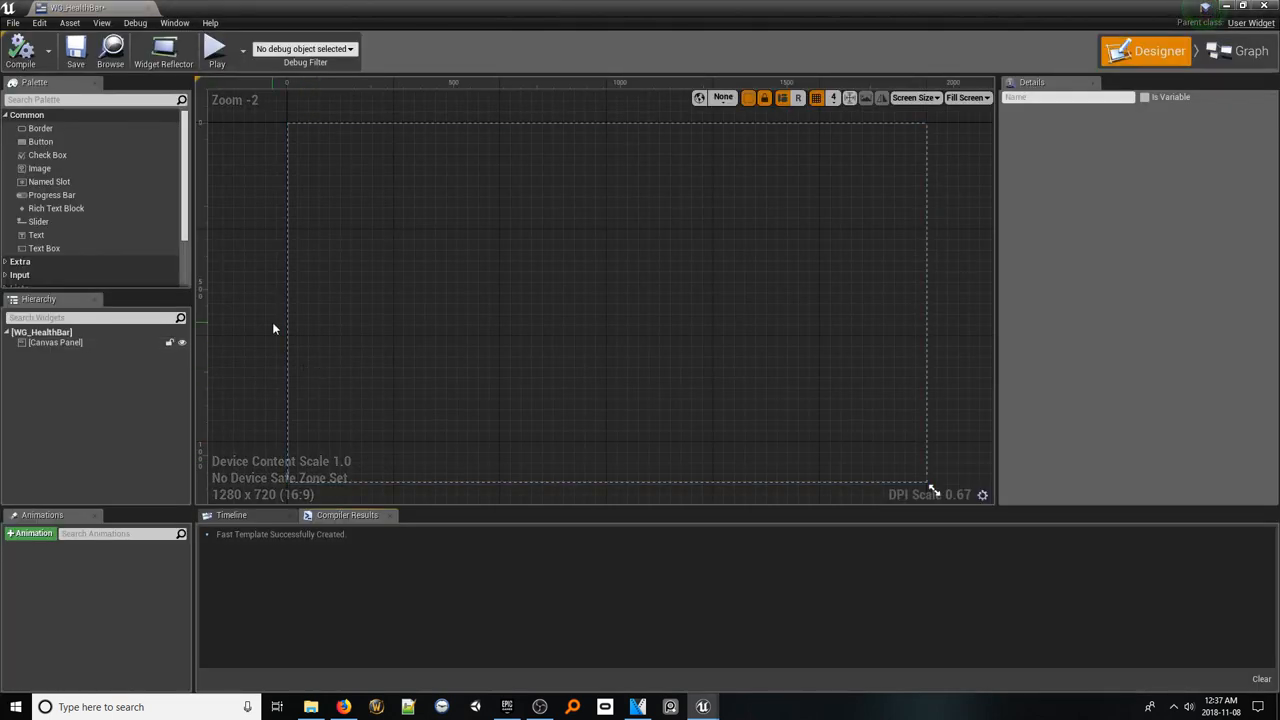
pyautogui.click(56, 342)
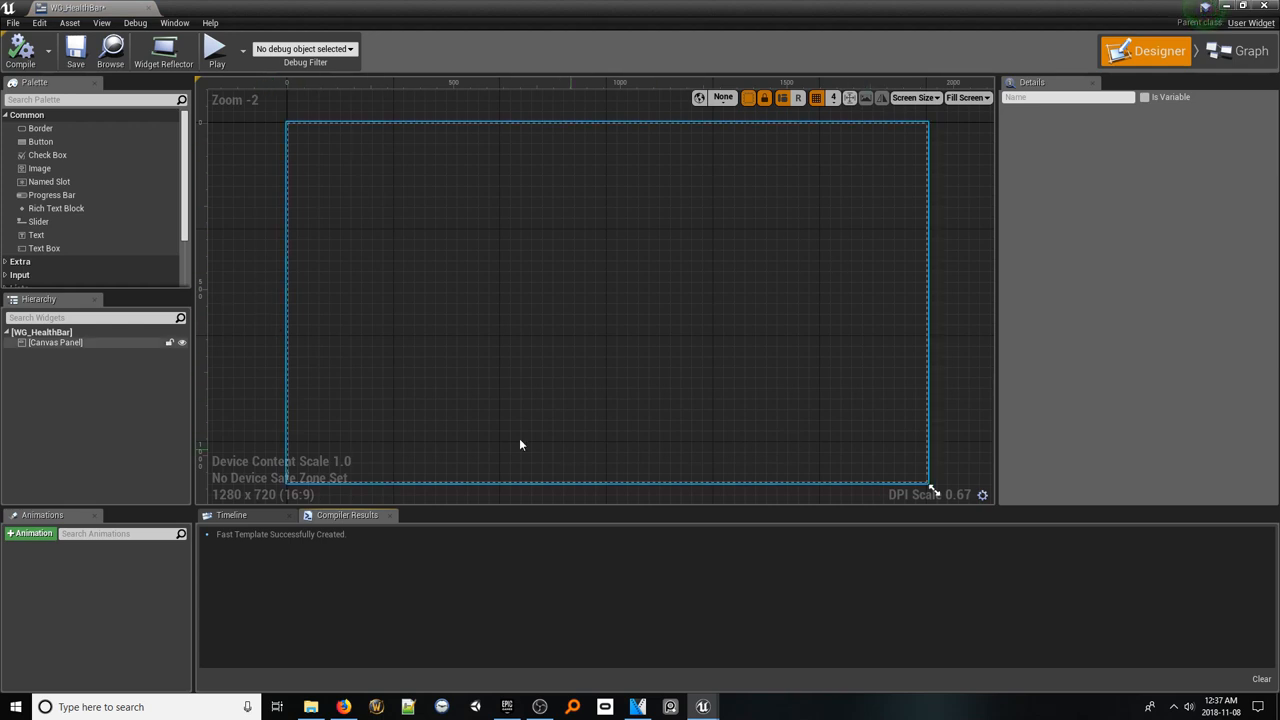
pyautogui.moveTo(484, 246)
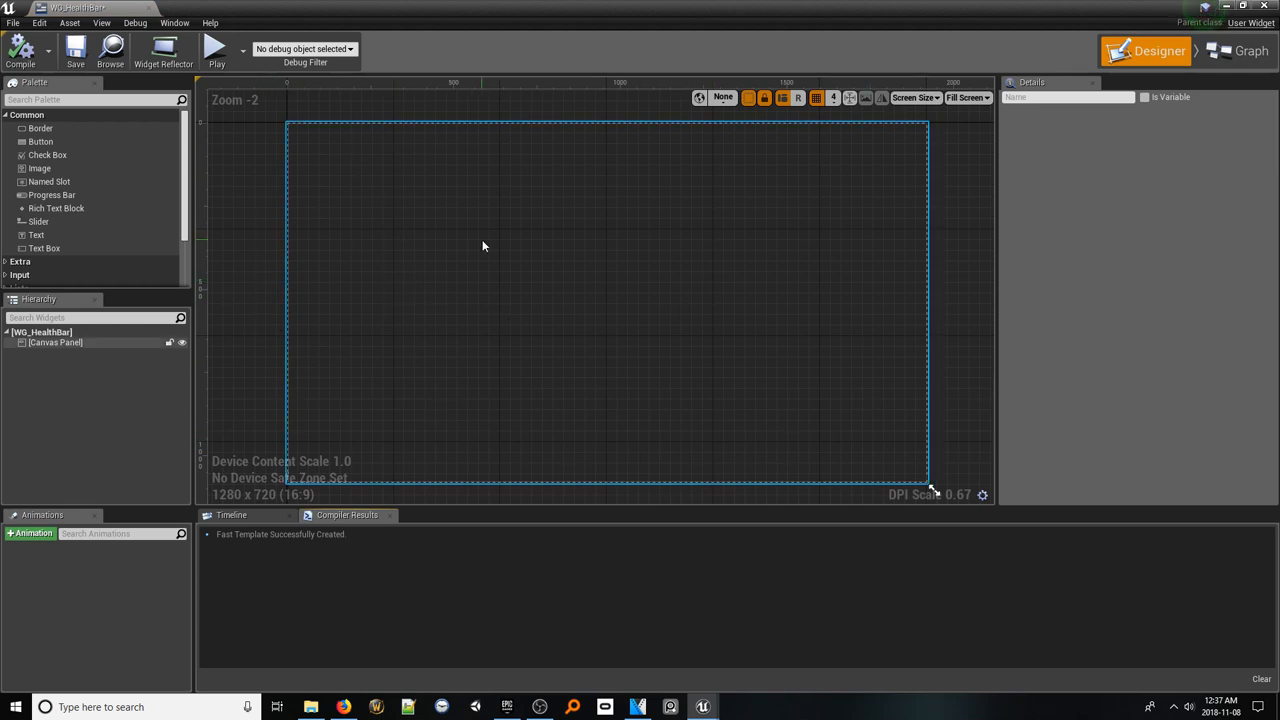
pyautogui.moveTo(644, 284)
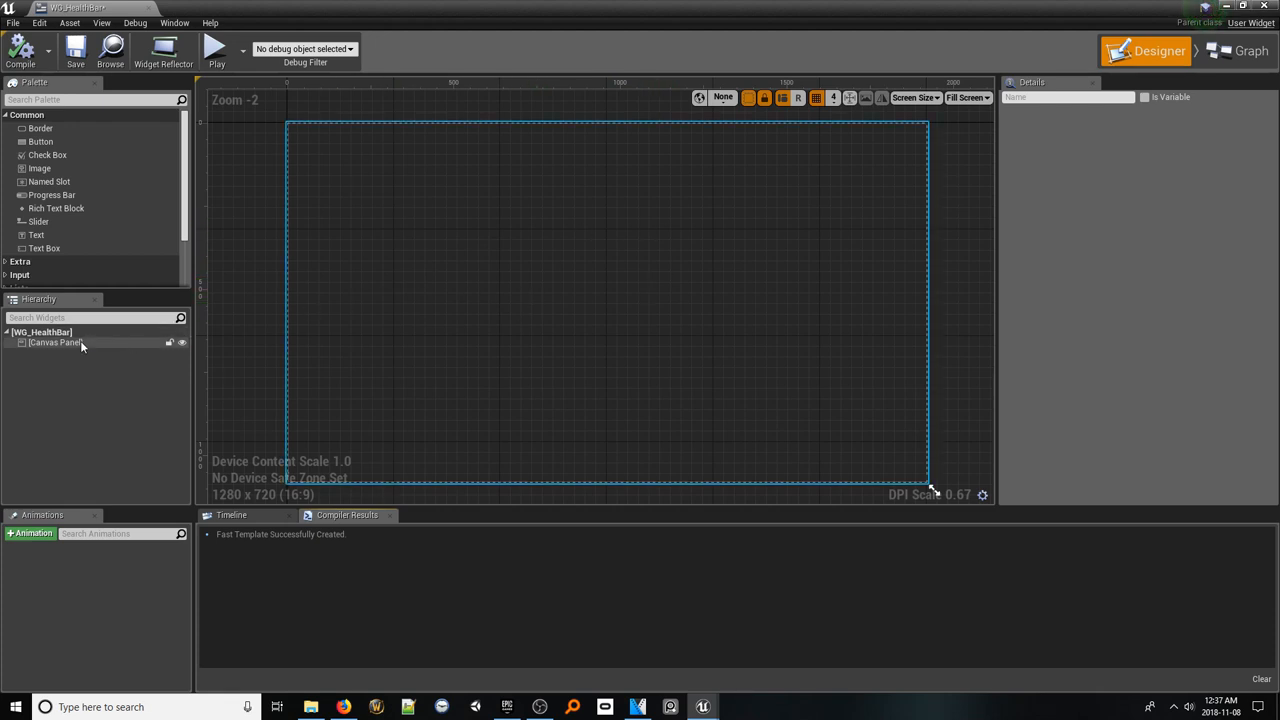
pyautogui.click(56, 342)
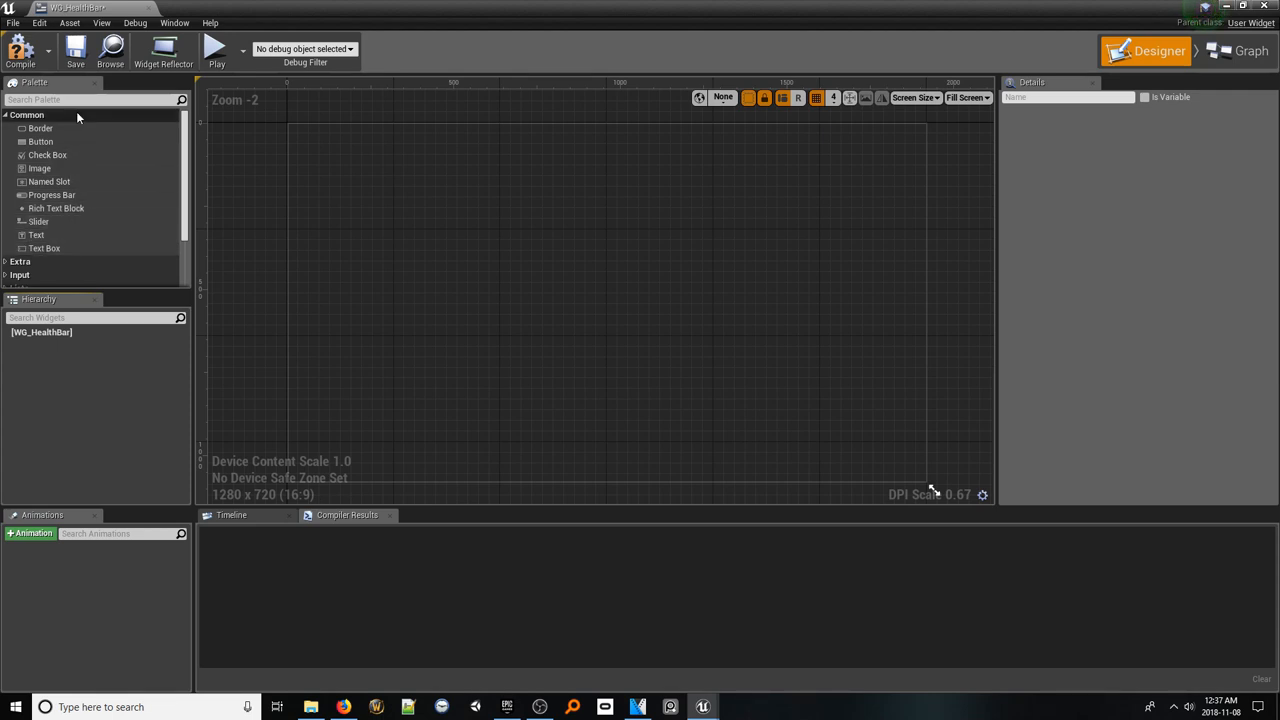
# Add a Progress Bar from the Palette as WG_HealthBar's root widget
pyautogui.write('progre')
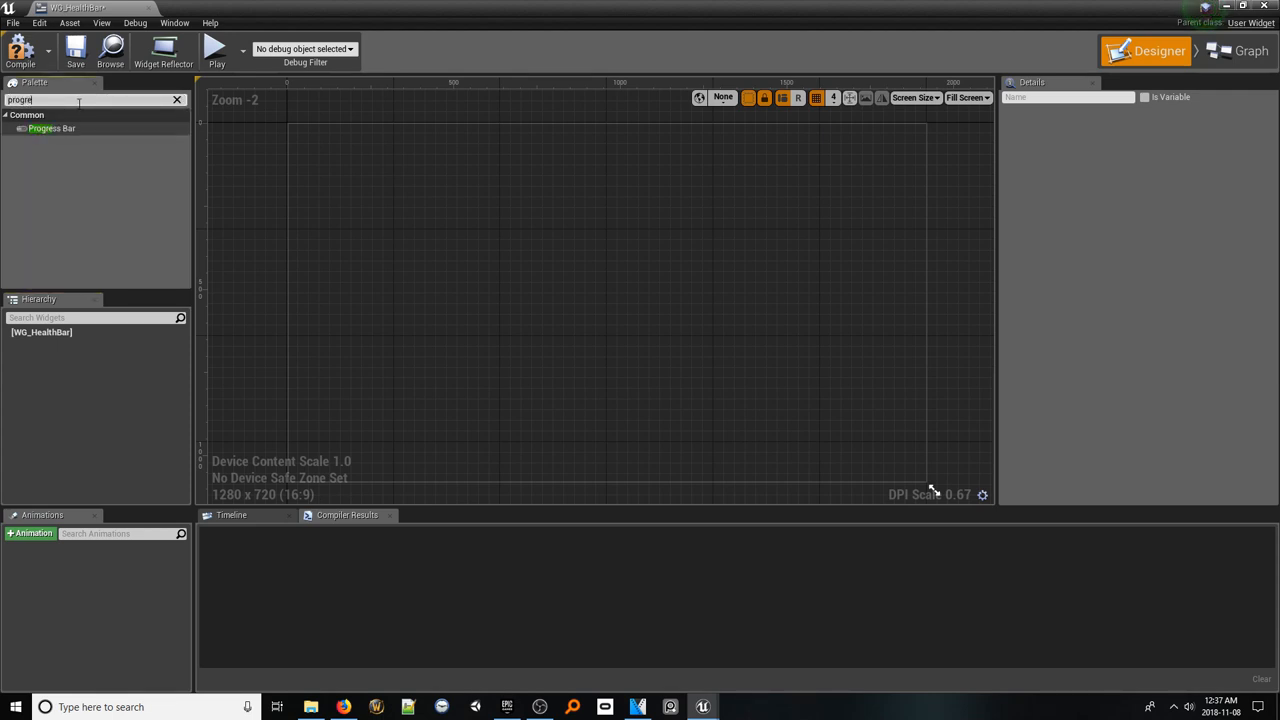
pyautogui.moveTo(52, 128)
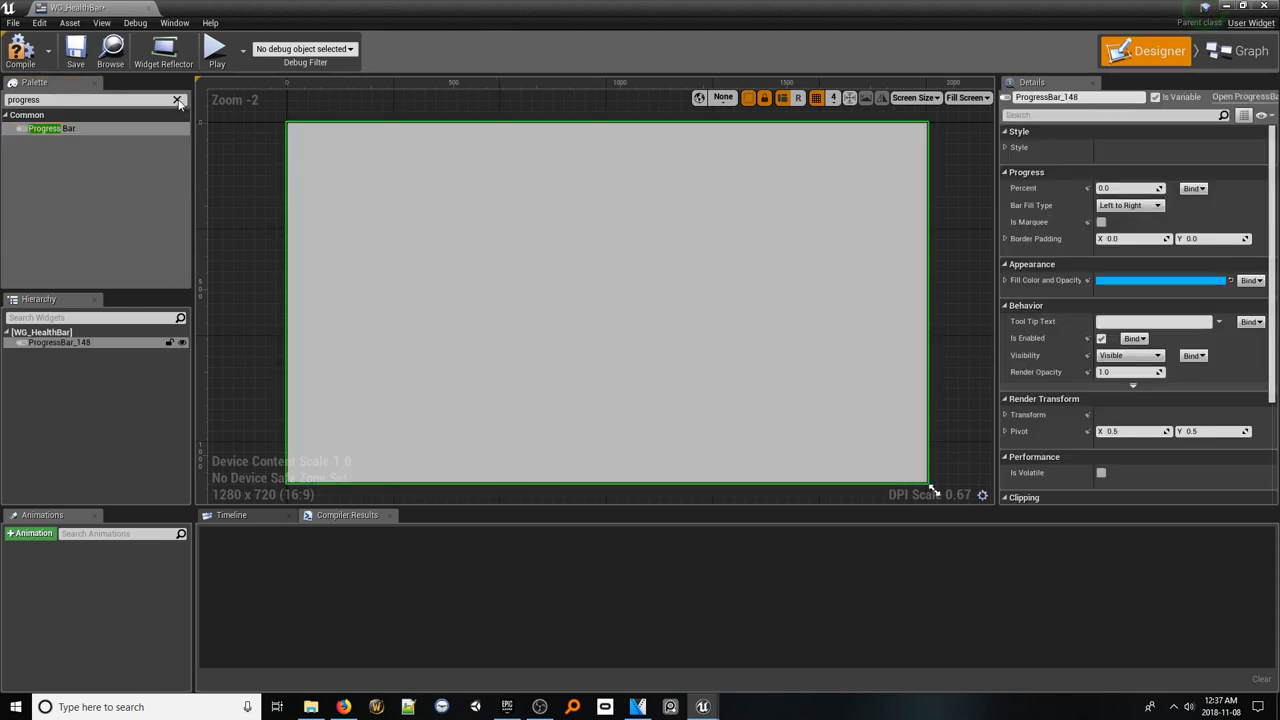
pyautogui.click(178, 100)
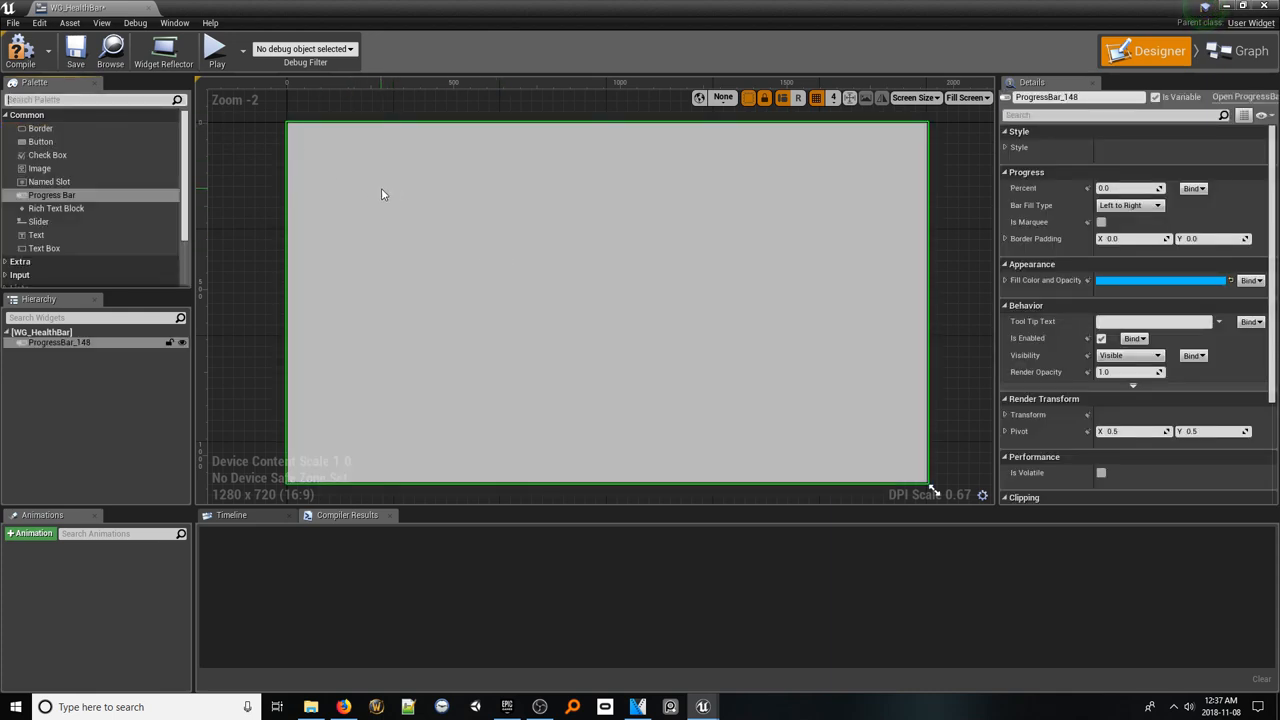
pyautogui.moveTo(40, 128)
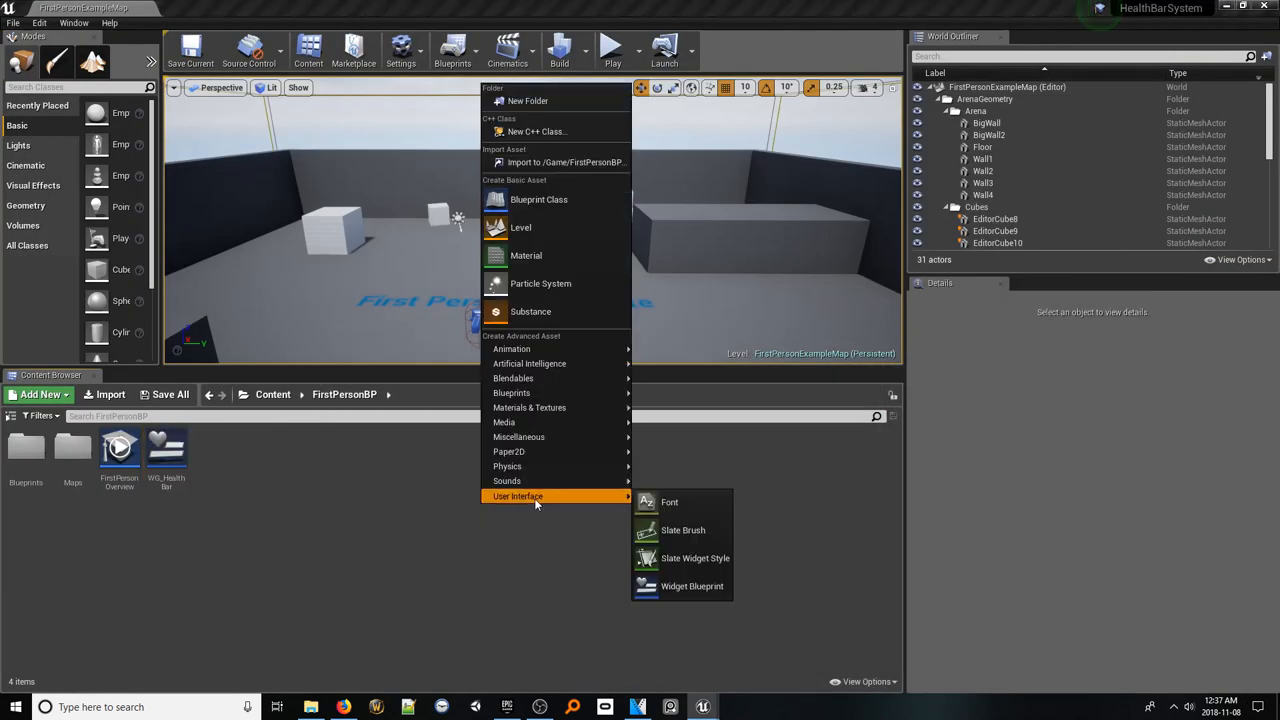
# Create a second widget blueprint WG_HUD and bring it up for editing
pyautogui.click(692, 586)
pyautogui.write('WG_HUD')
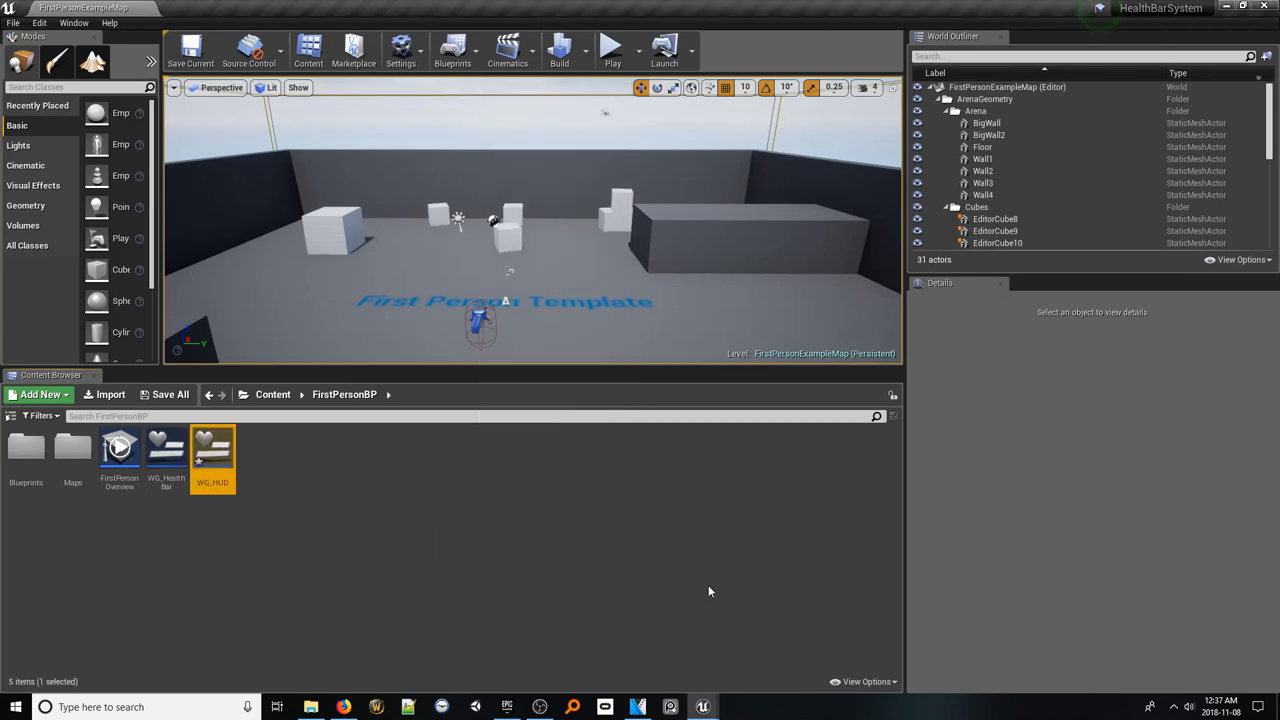
pyautogui.doubleClick(212, 448)
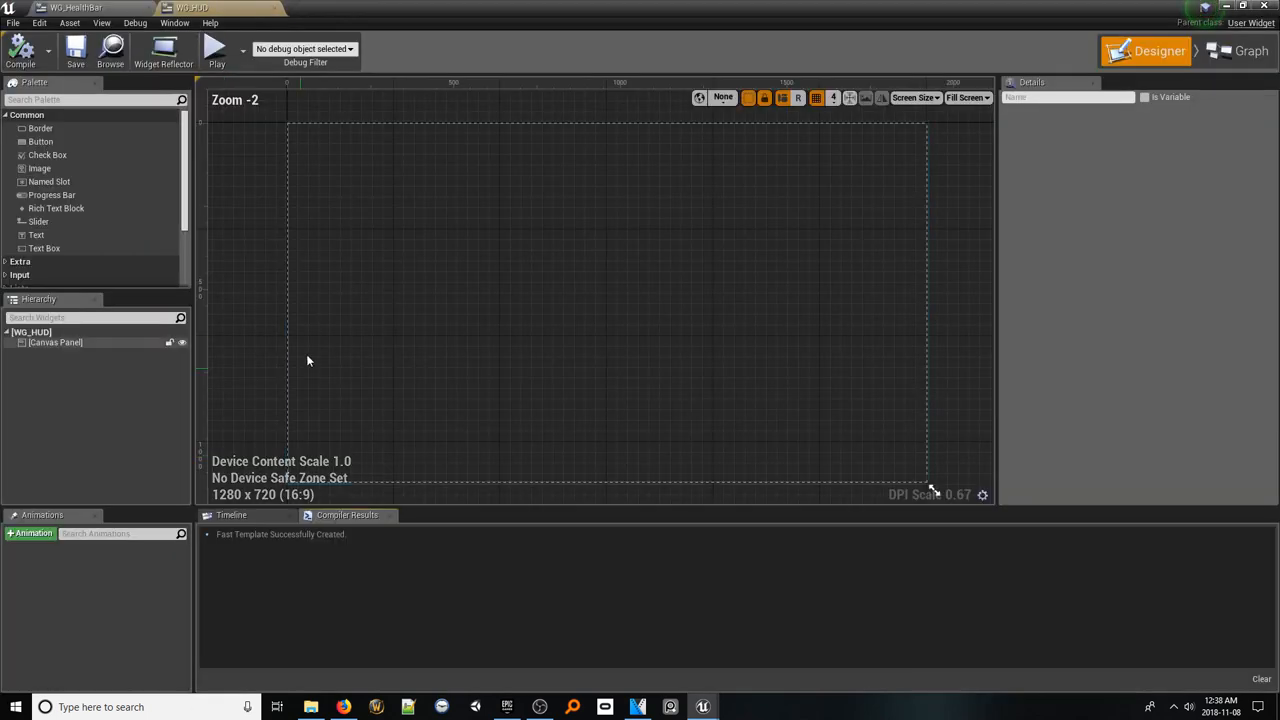
pyautogui.click(56, 342)
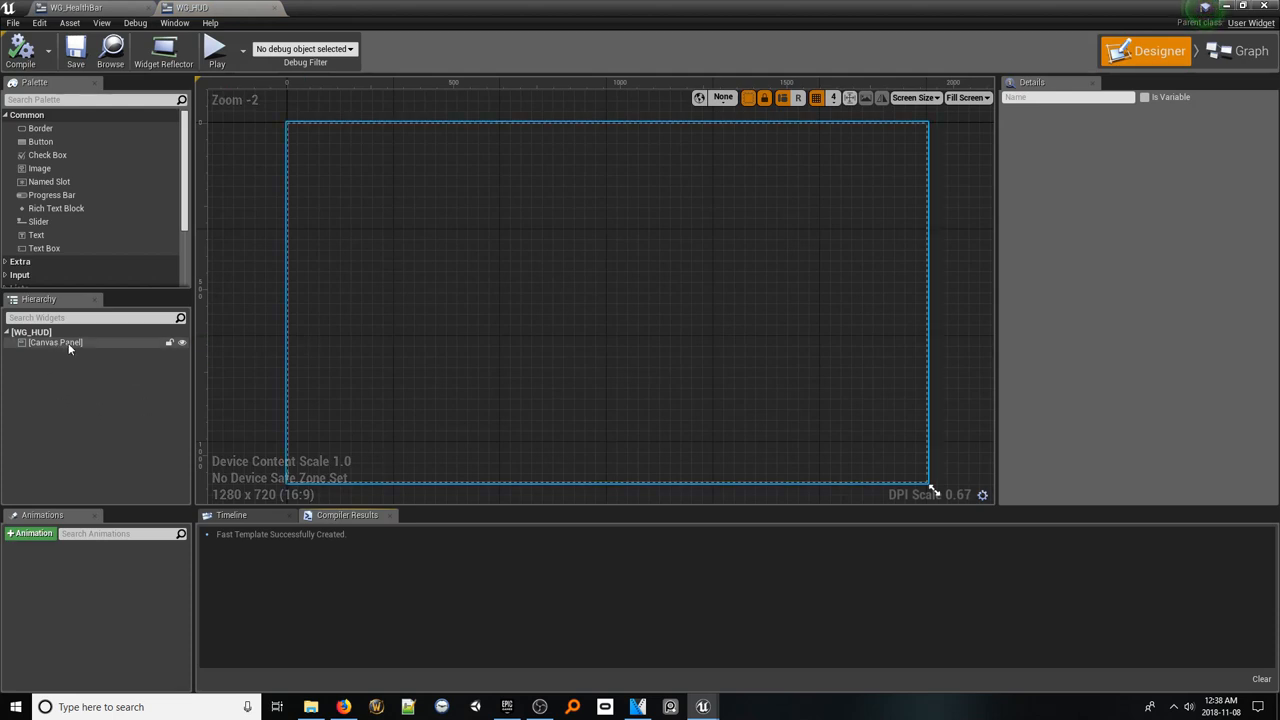
pyautogui.moveTo(674, 322)
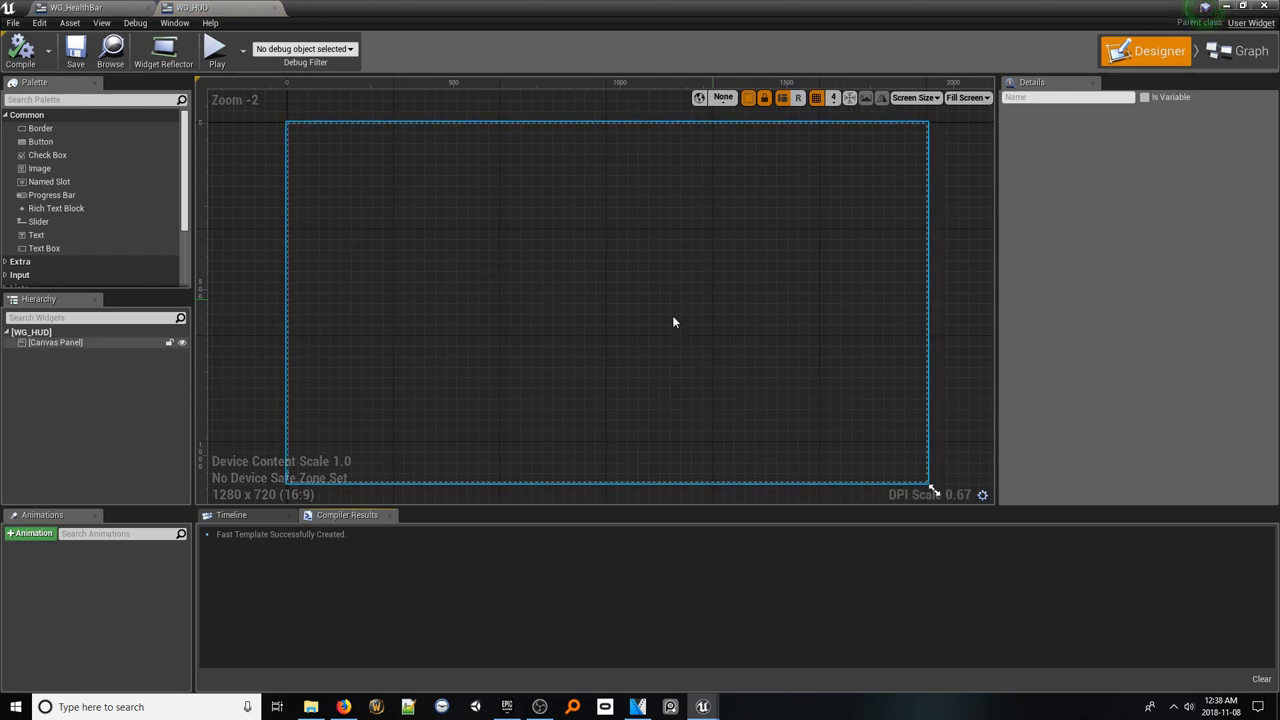
pyautogui.moveTo(536, 328)
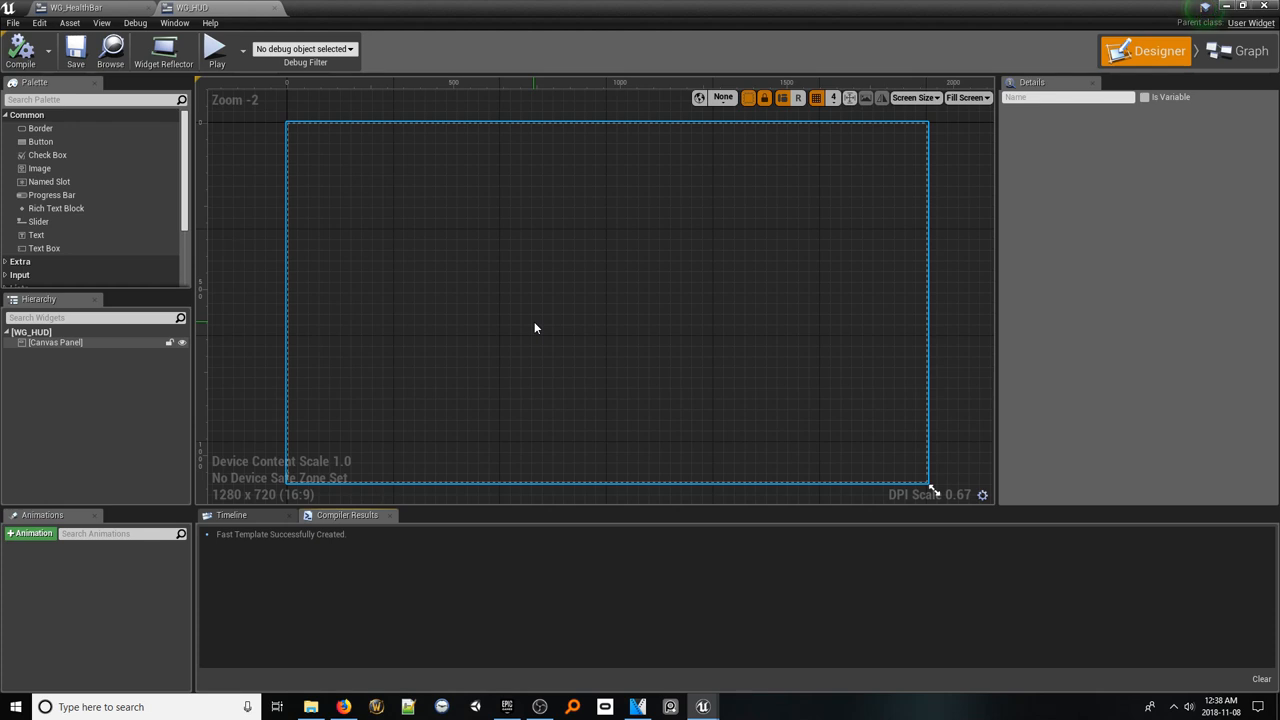
pyautogui.moveTo(492, 320)
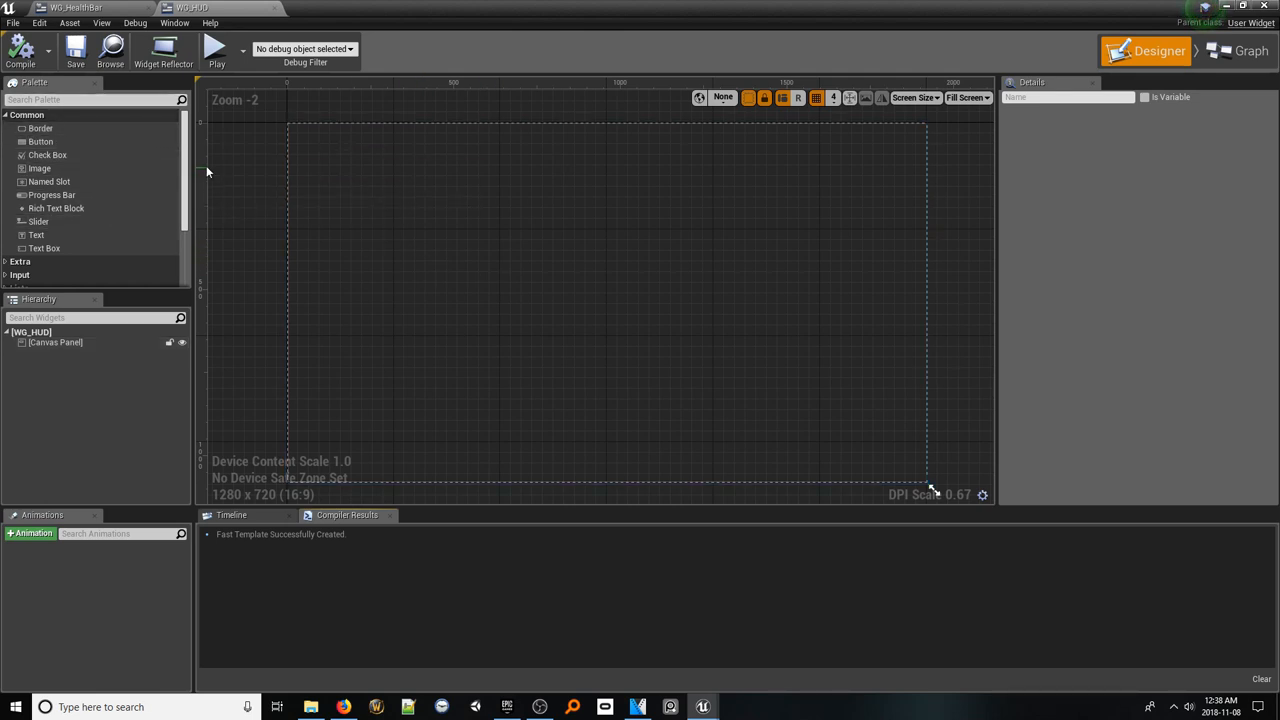
# Place WG_HealthBar onto WG_HUD's canvas near the top-left and stretch it wider
pyautogui.scroll(-3)
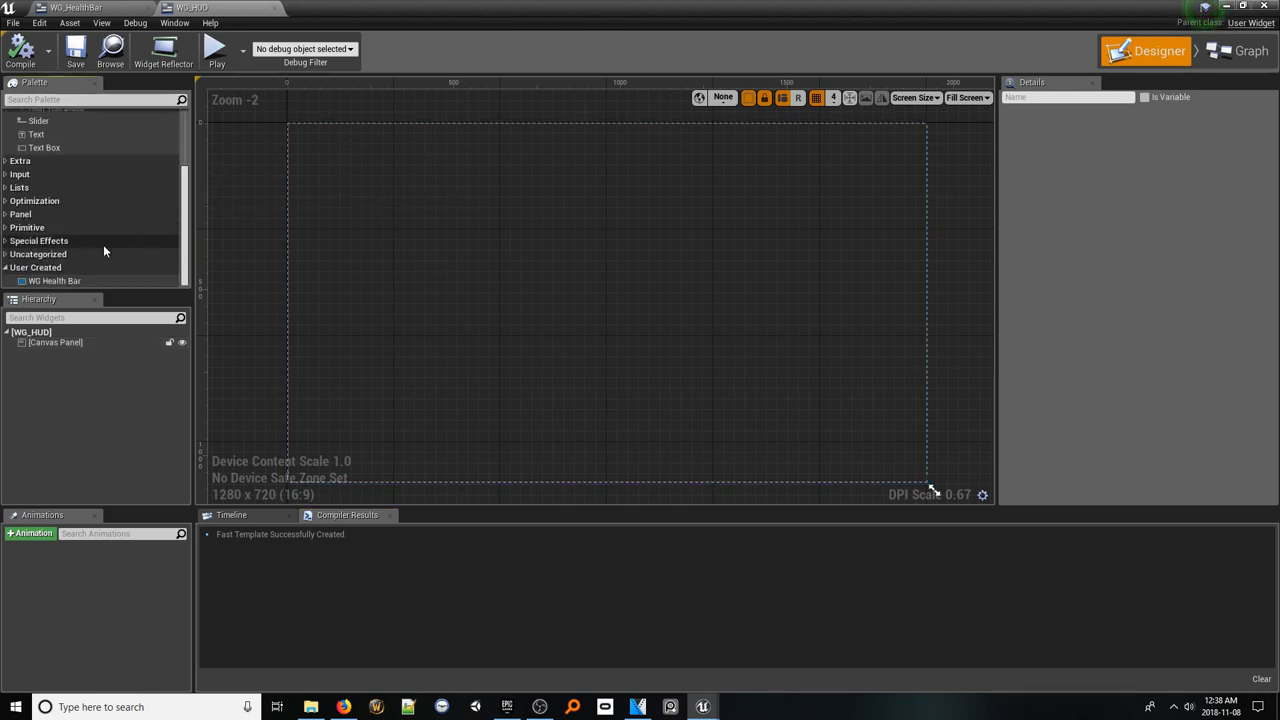
pyautogui.moveTo(54, 280)
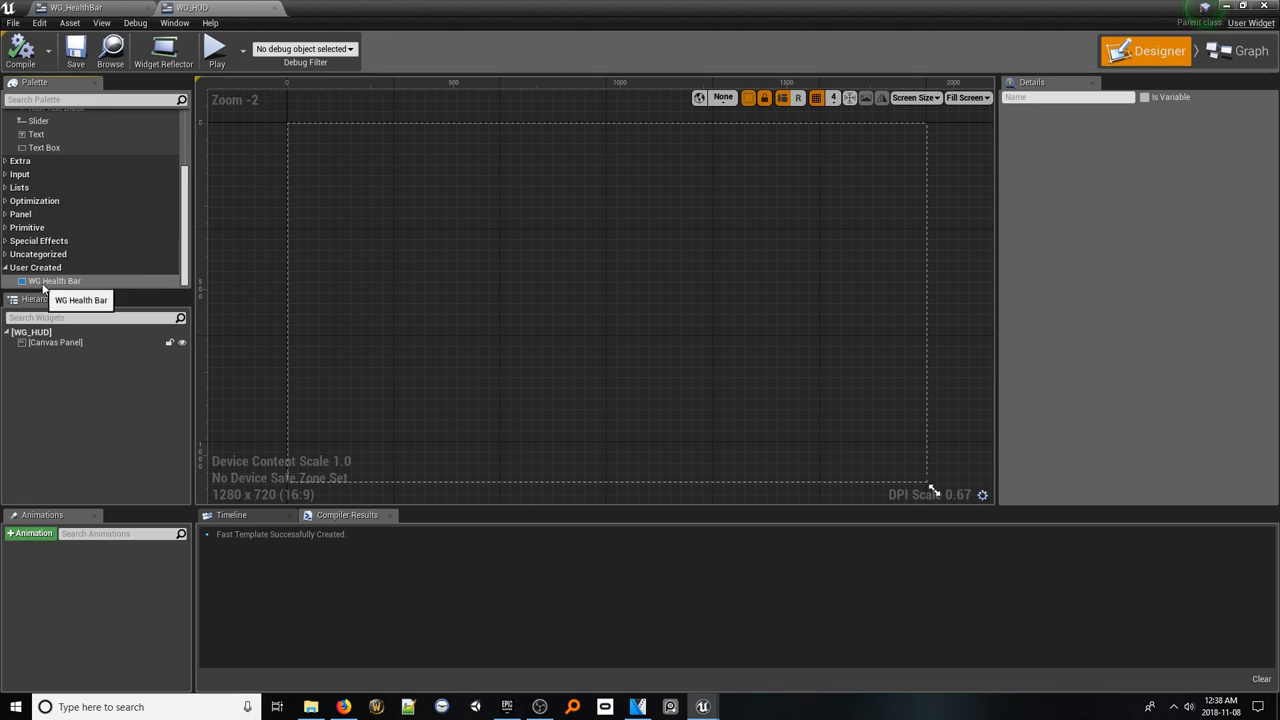
pyautogui.click(54, 280)
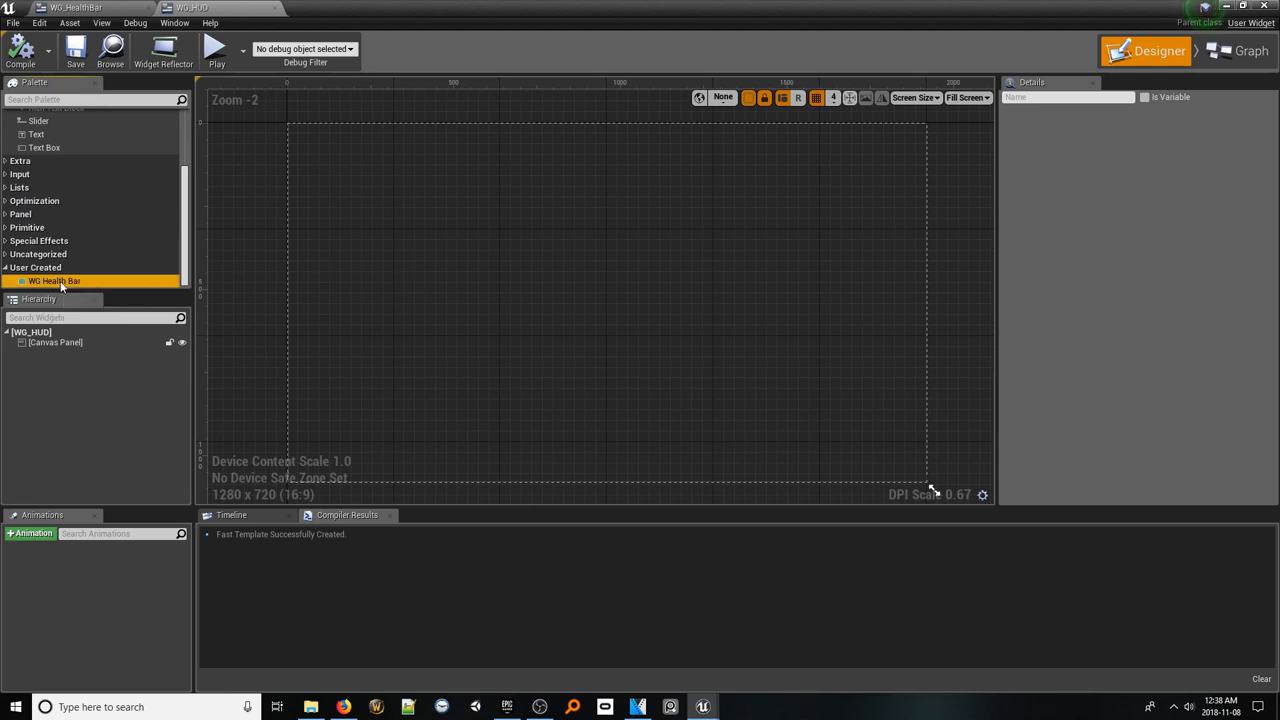
pyautogui.moveTo(54, 280); pyautogui.dragTo(424, 278)
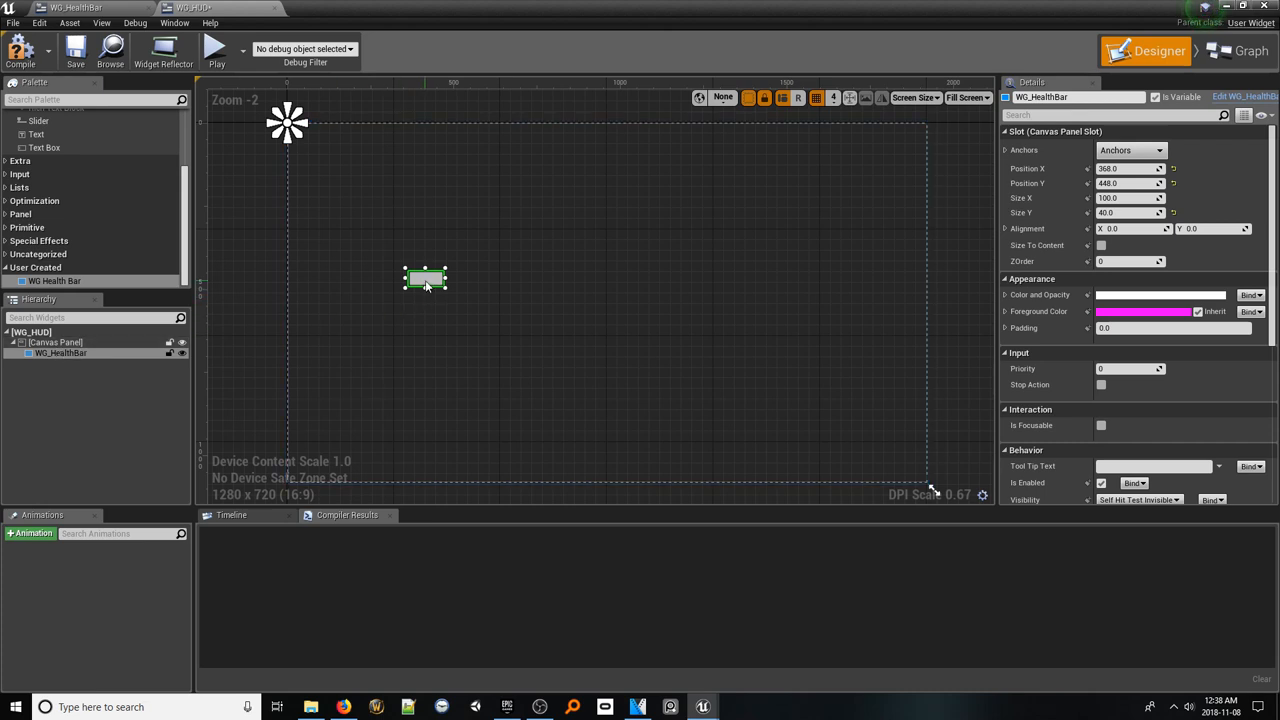
pyautogui.moveTo(424, 278); pyautogui.dragTo(316, 136)
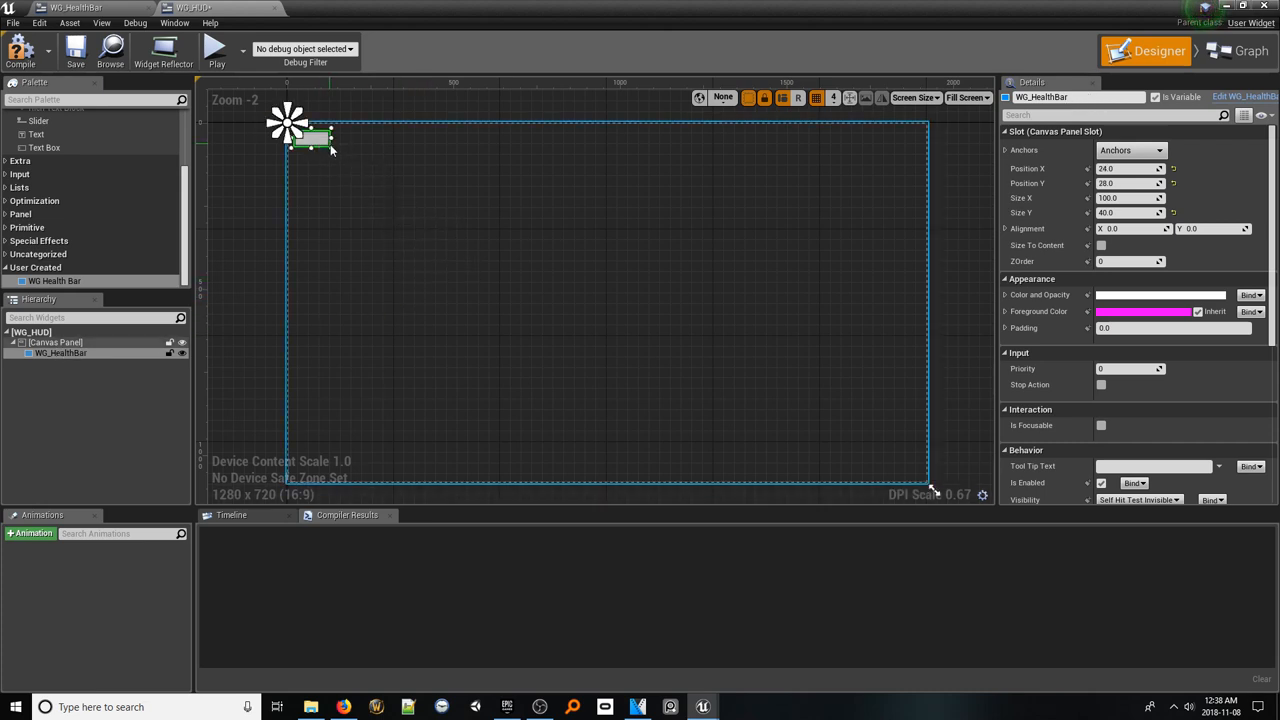
pyautogui.moveTo(336, 144); pyautogui.dragTo(412, 144)
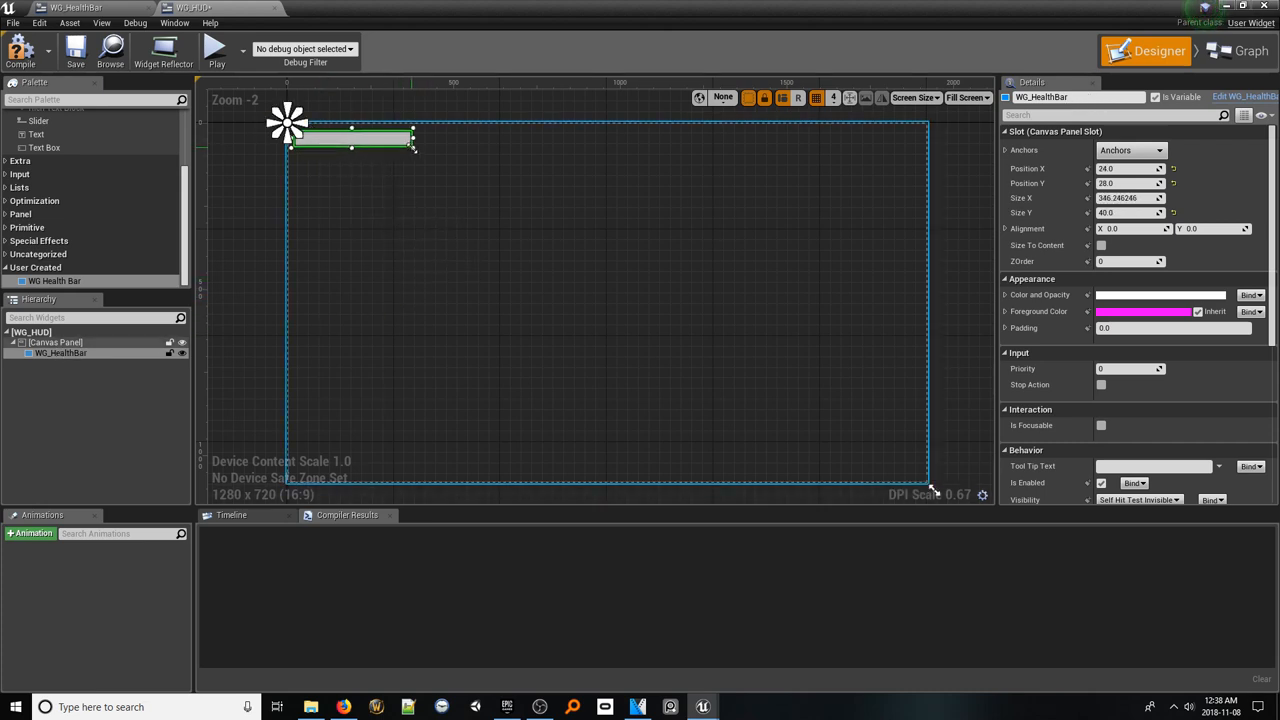
pyautogui.scroll(3)
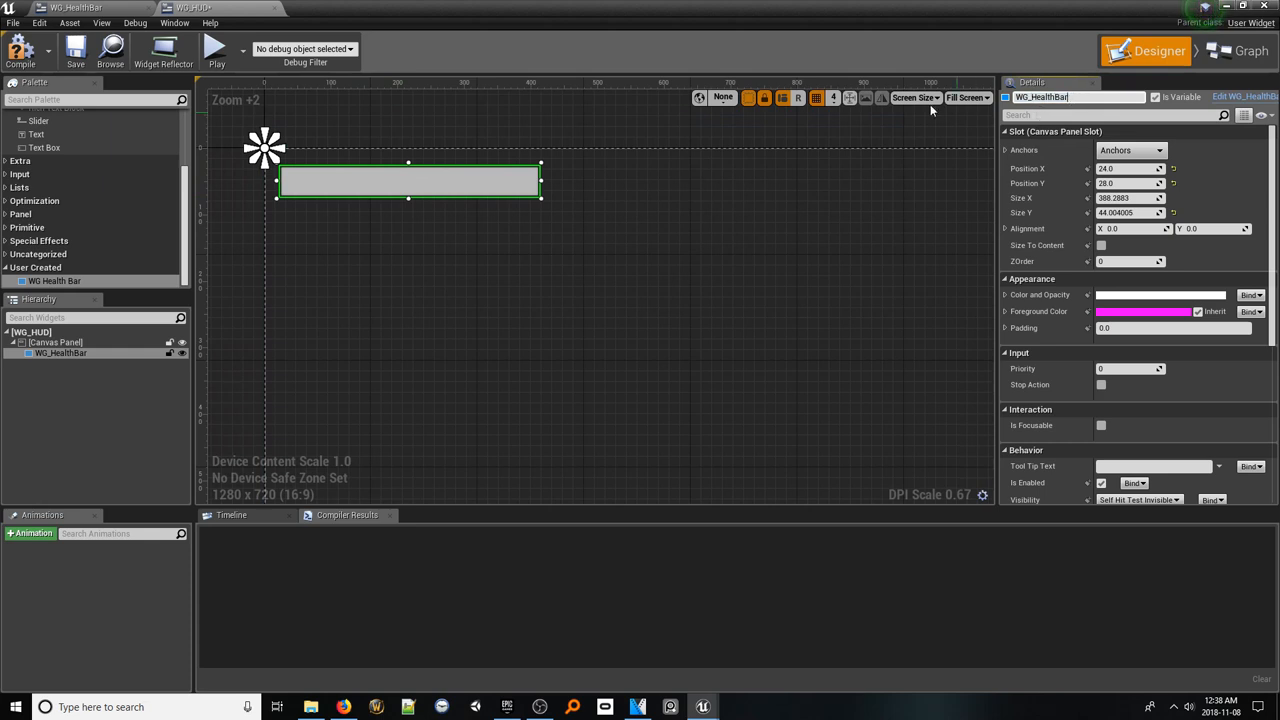
# Compile and save WG_HUD with the health bar kept near the top-left
pyautogui.click(76, 50)
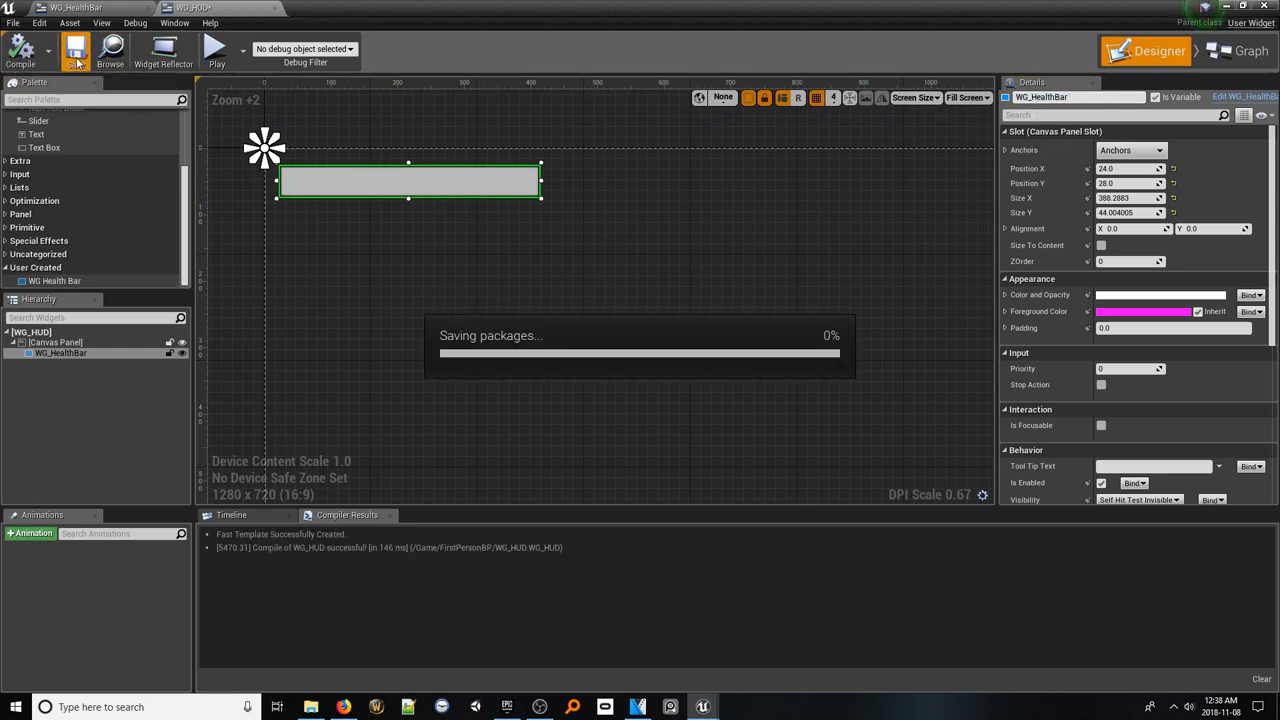
pyautogui.scroll(-3)
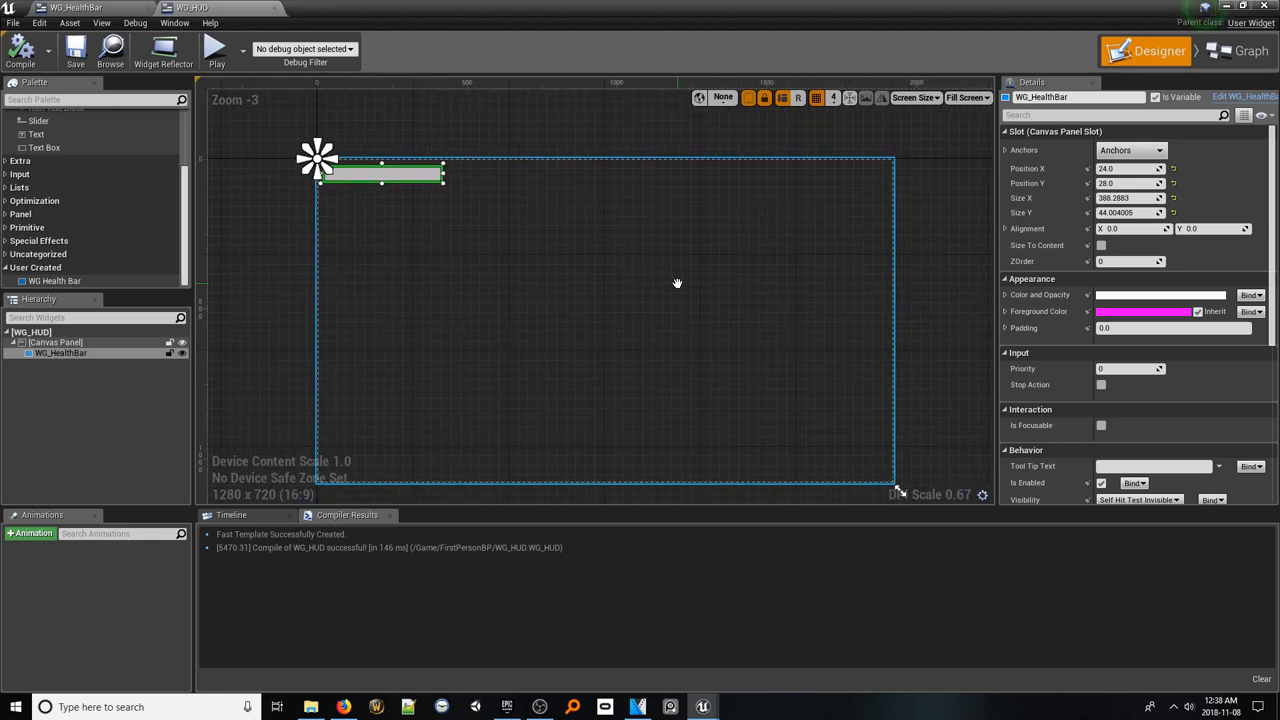
pyautogui.click(1228, 8)
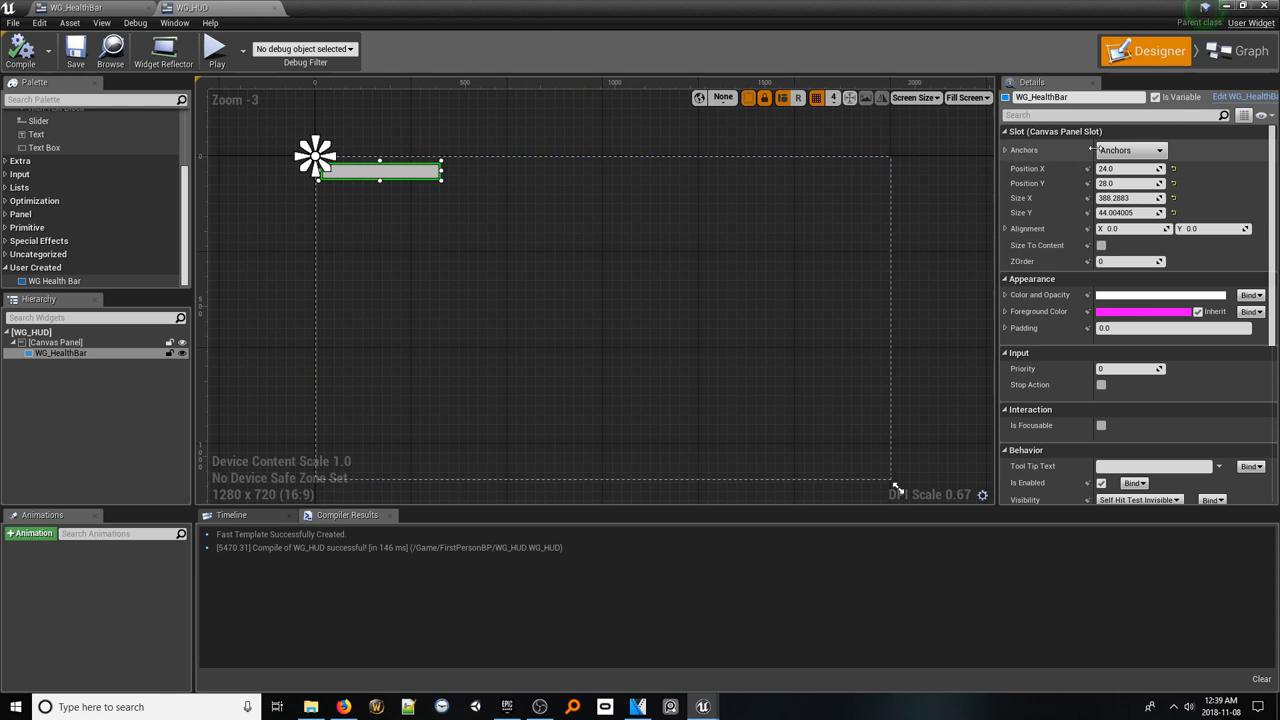
# Anchor the health bar to the top-left with zeroed offsets and compile
pyautogui.click(1130, 150)
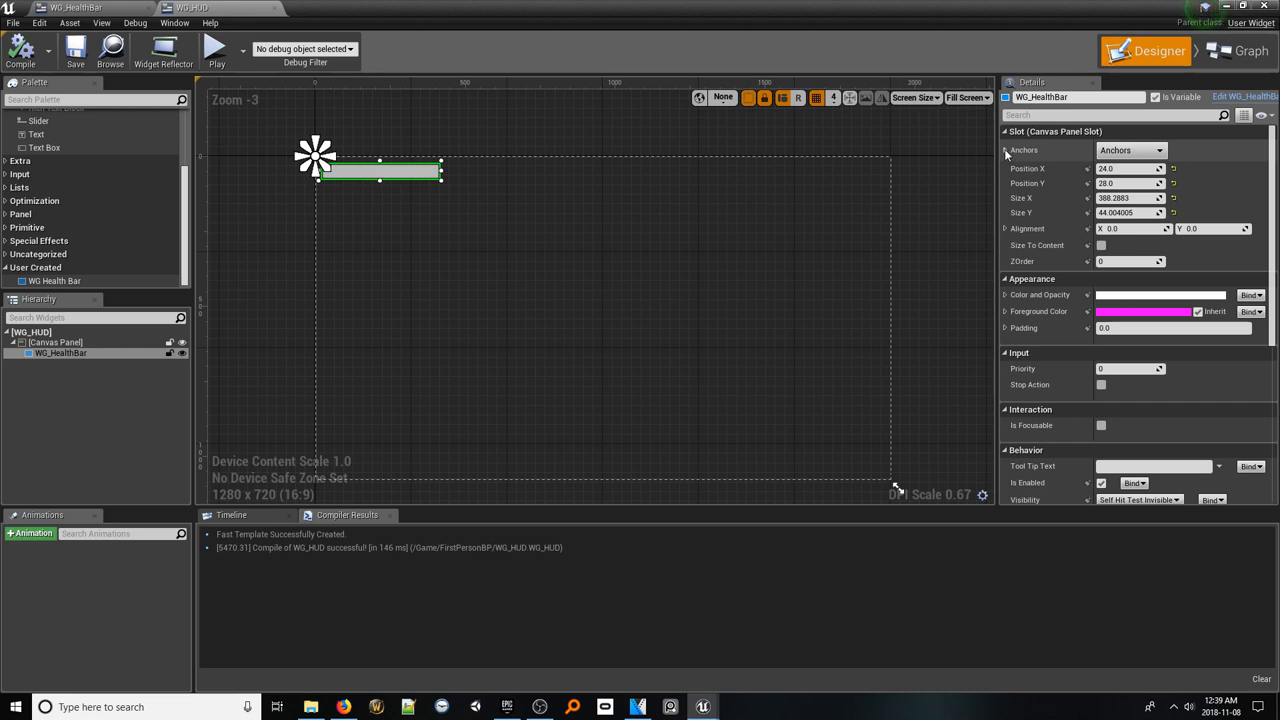
pyautogui.click(1006, 150)
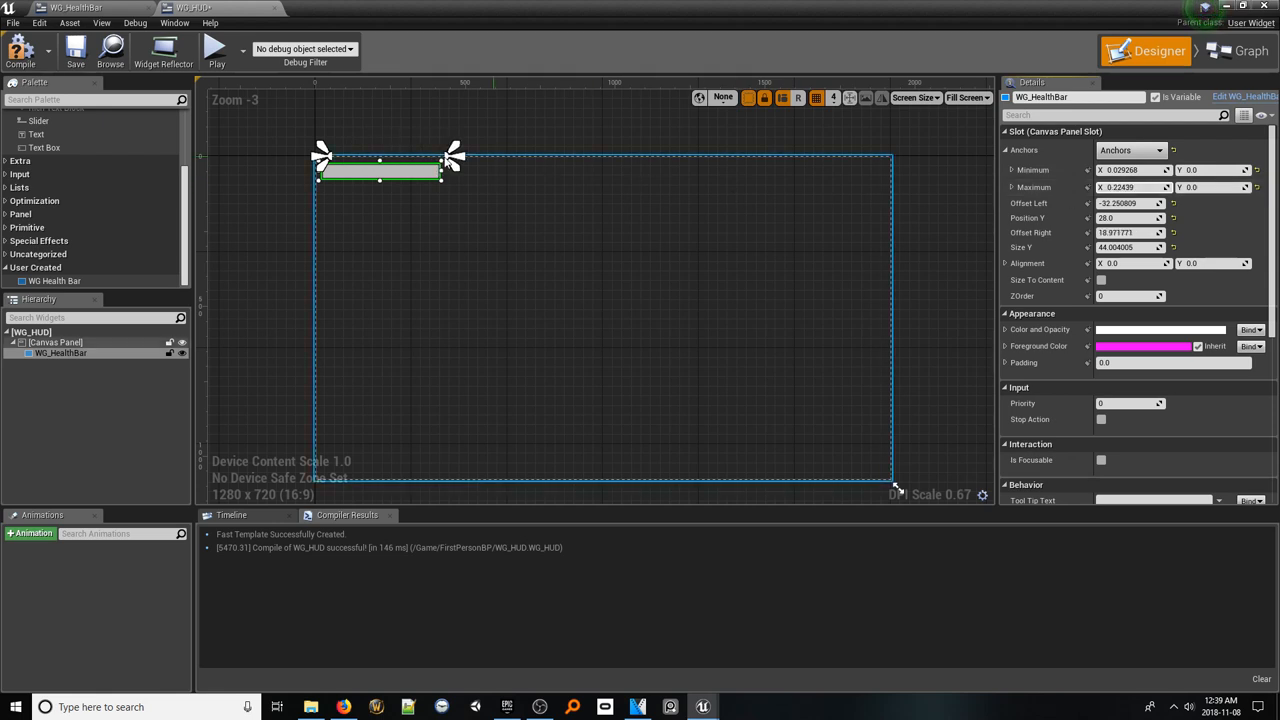
pyautogui.scroll(3)
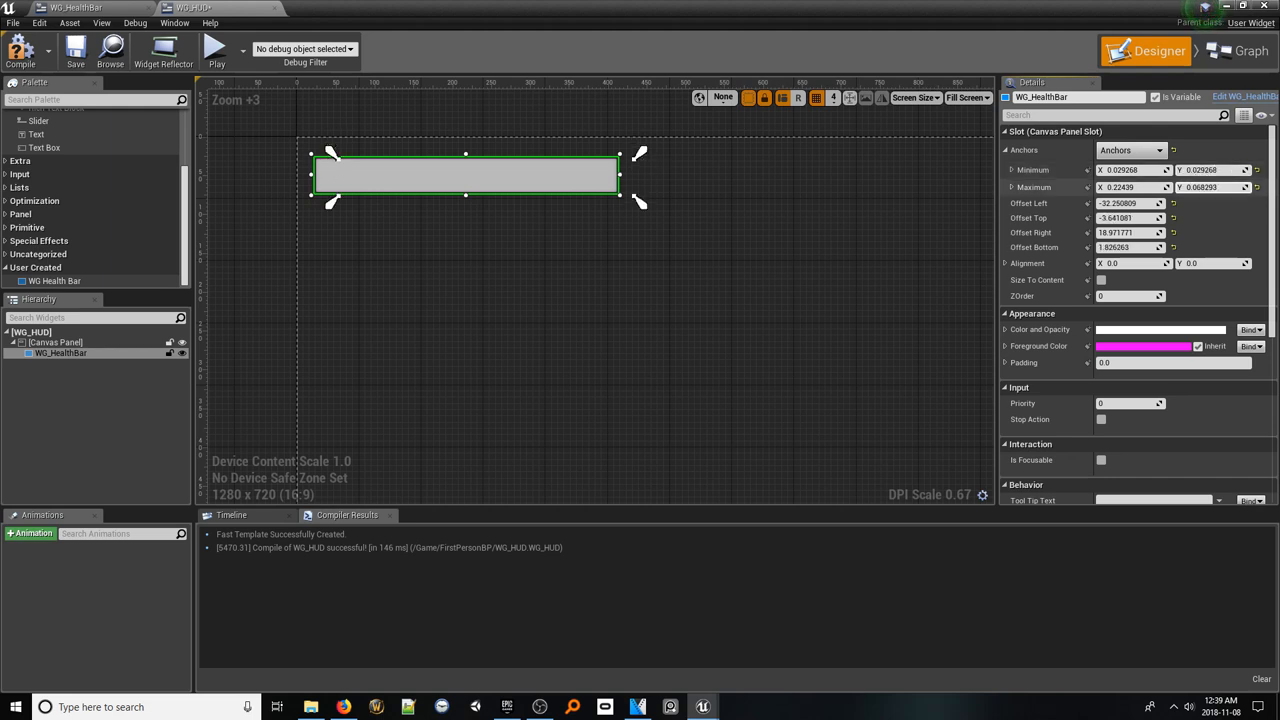
pyautogui.moveTo(432, 176)
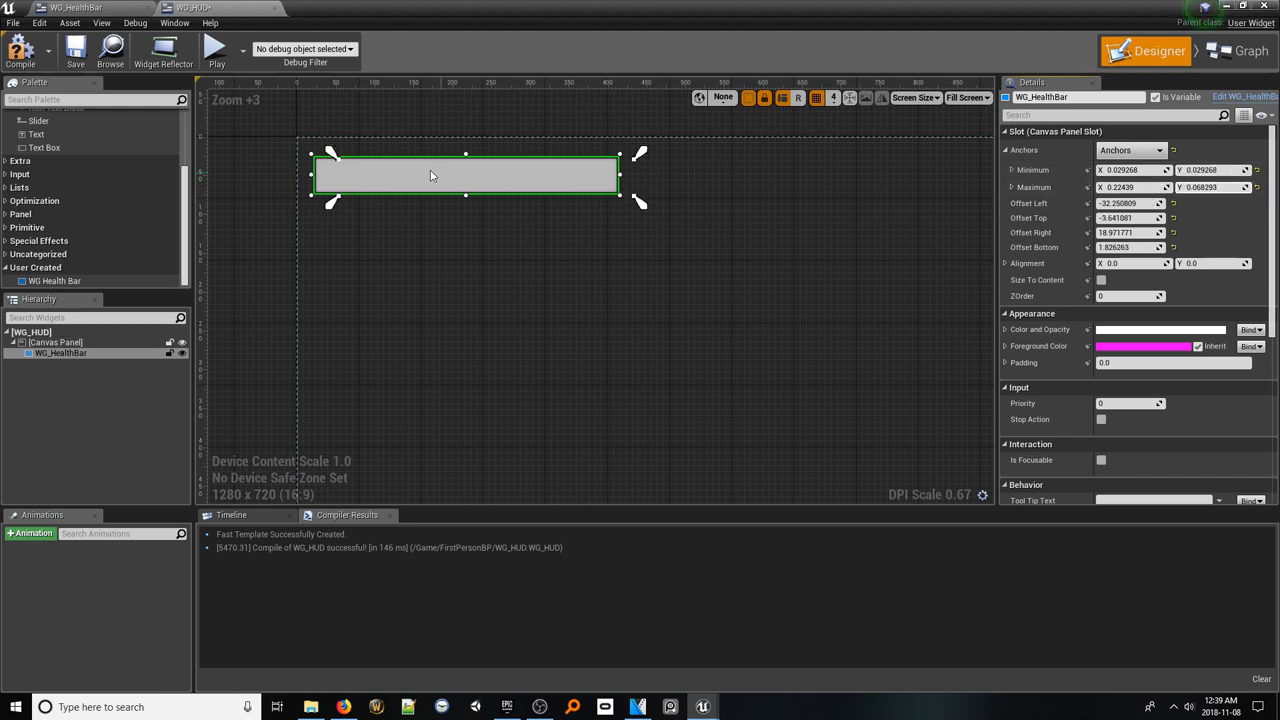
pyautogui.moveTo(320, 172)
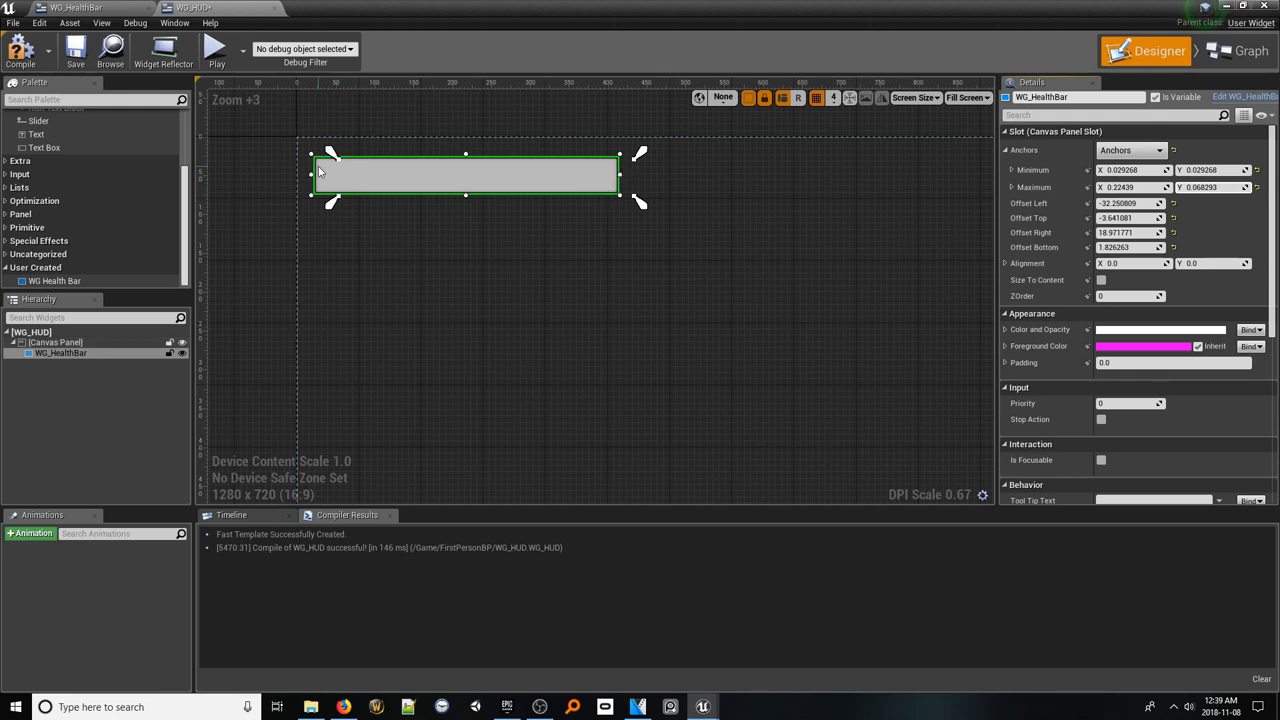
pyautogui.moveTo(456, 204)
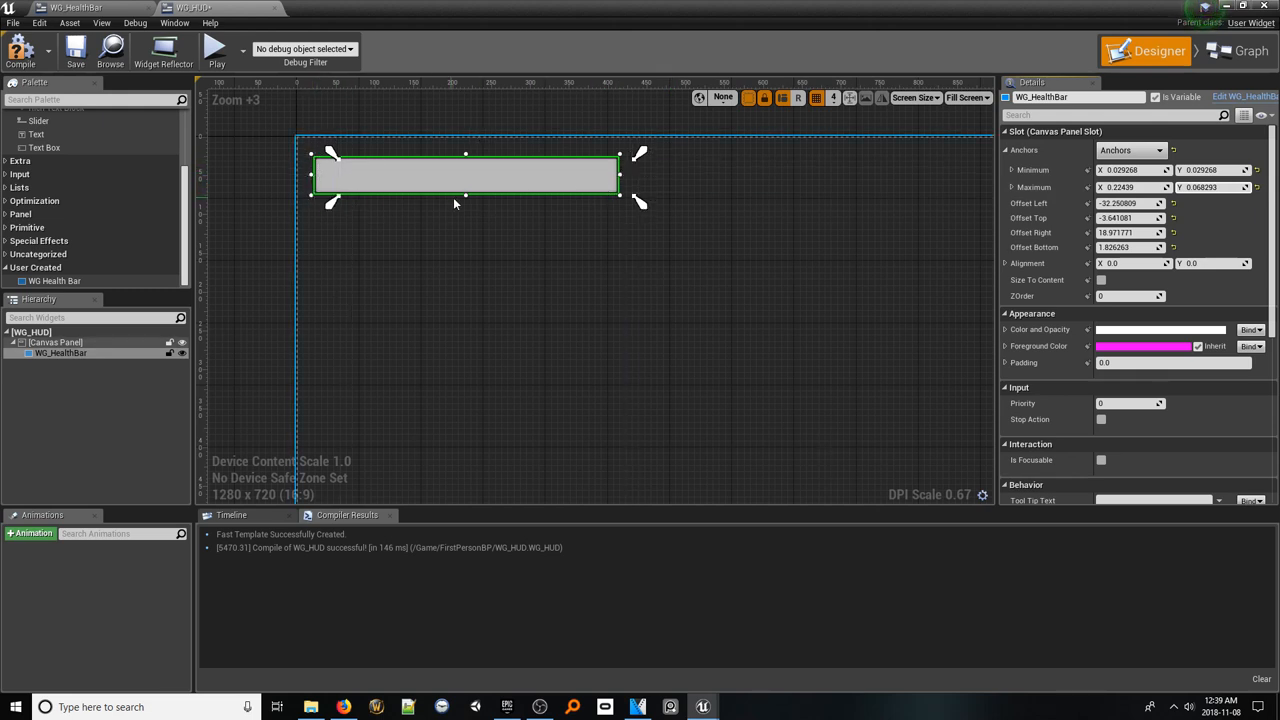
pyautogui.moveTo(516, 158)
pyautogui.write('0')
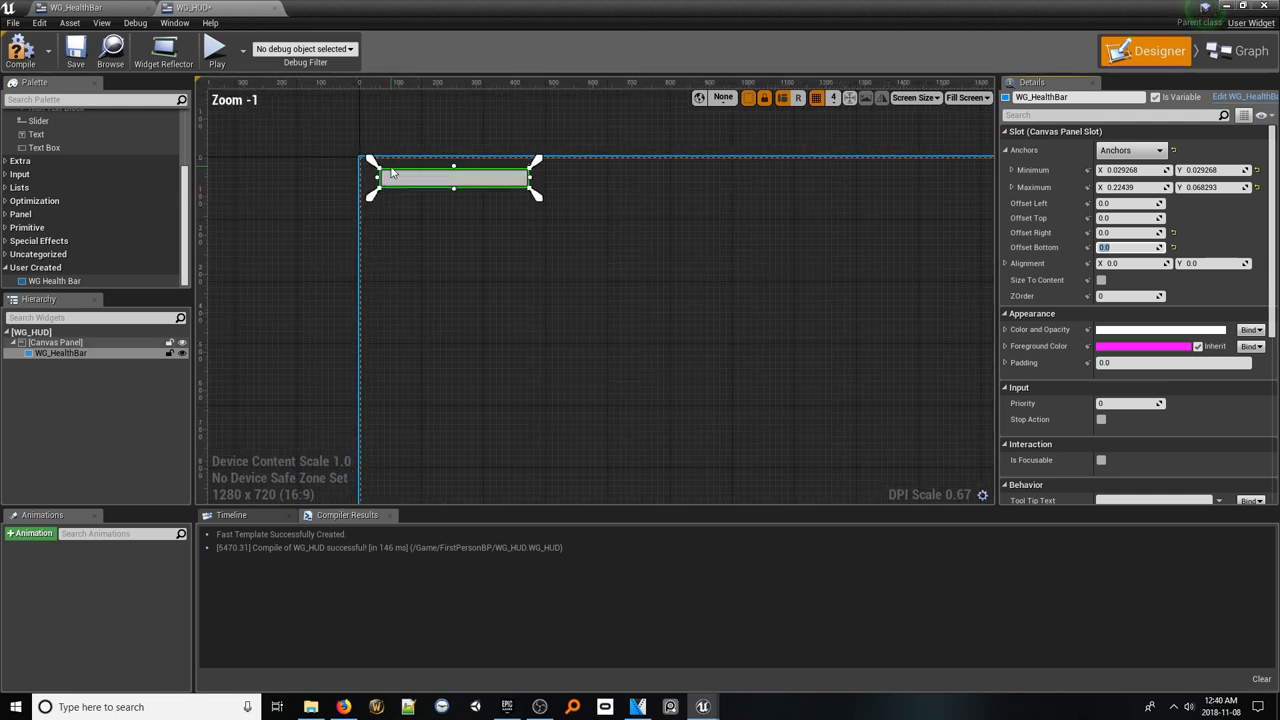
pyautogui.scroll(-3)
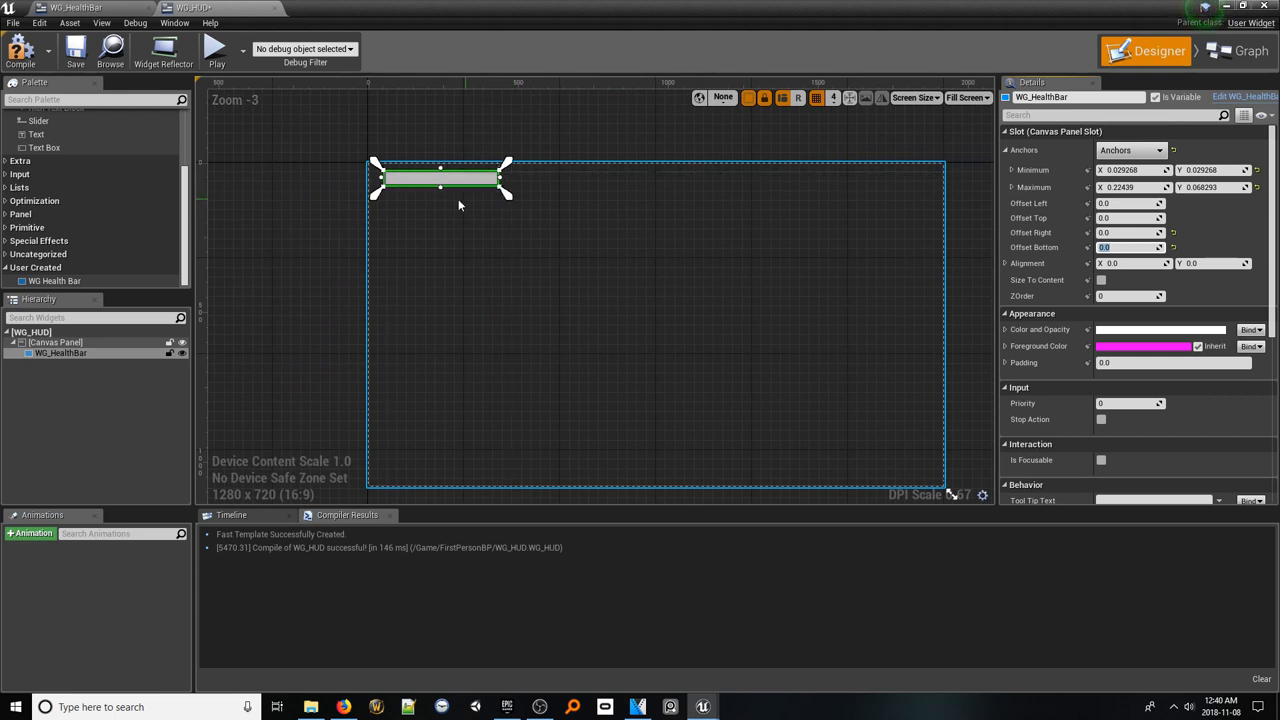
pyautogui.click(76, 48)
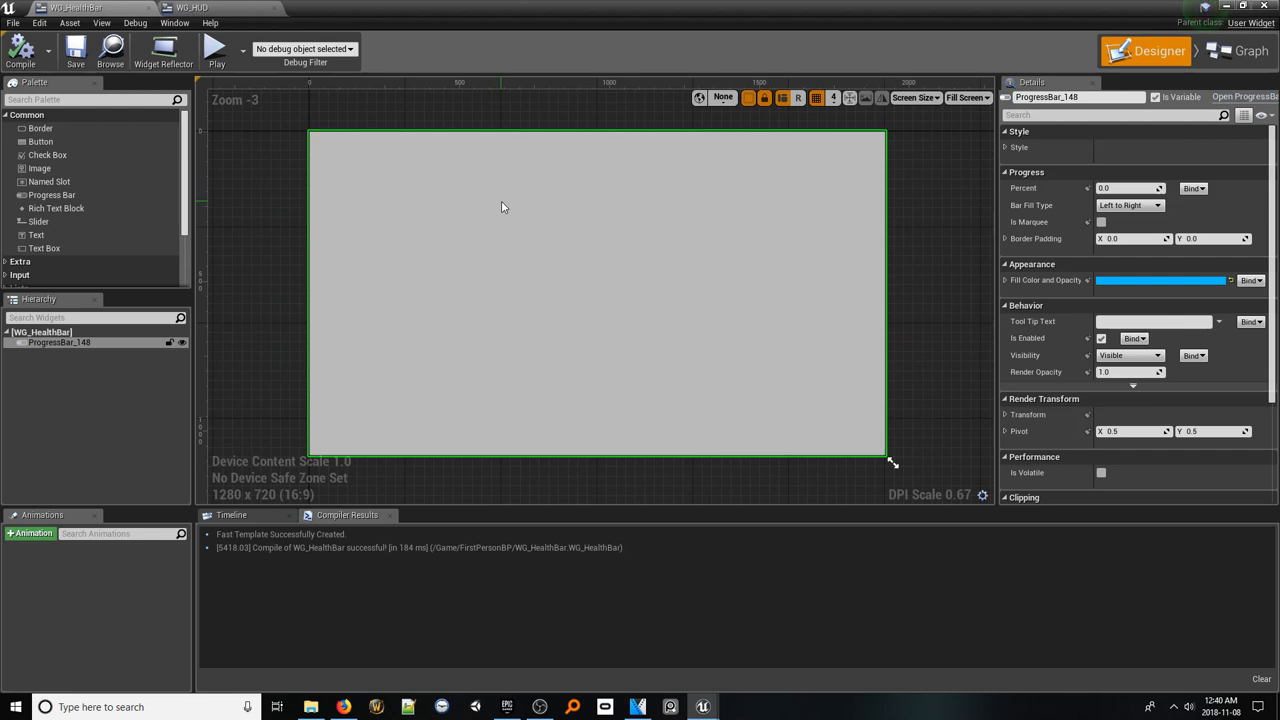
# Preview progress bar fills of 0.55, 0.46 and 0.68, then reset Percent to 0
pyautogui.scroll(-3)
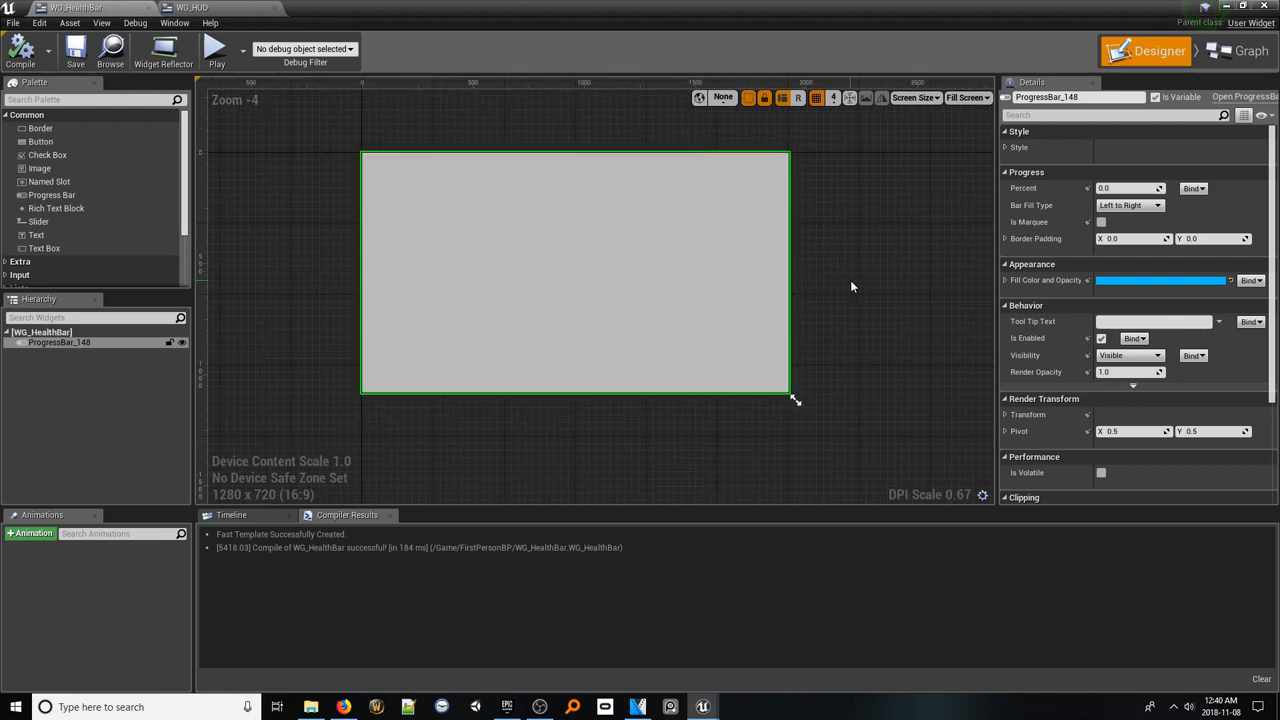
pyautogui.moveTo(106, 352)
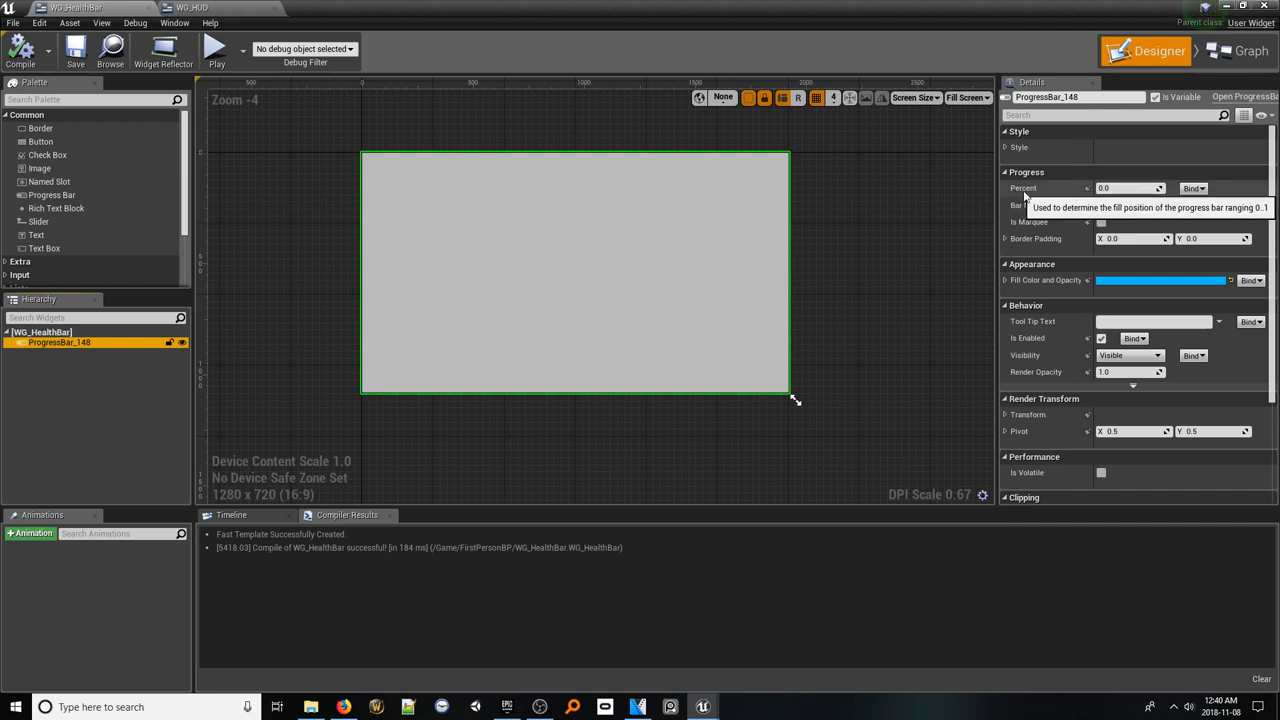
pyautogui.write('0.552381')
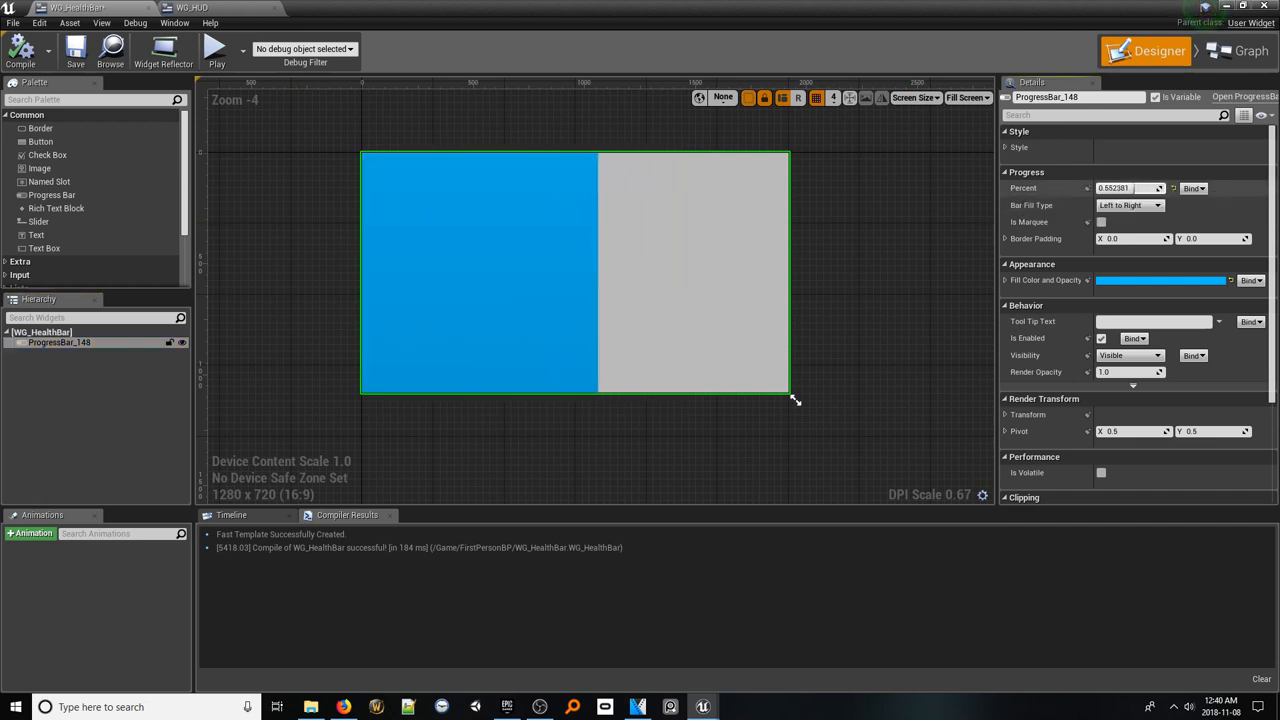
pyautogui.write('0.457143')
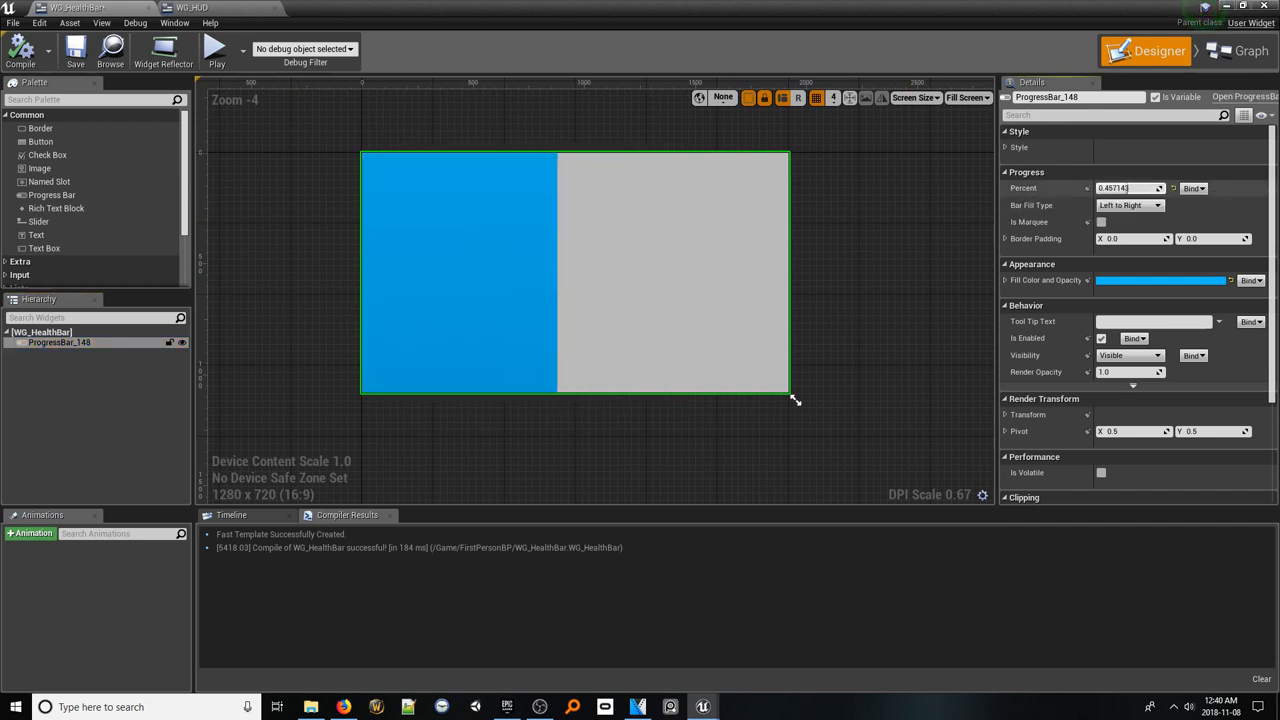
pyautogui.moveTo(616, 204)
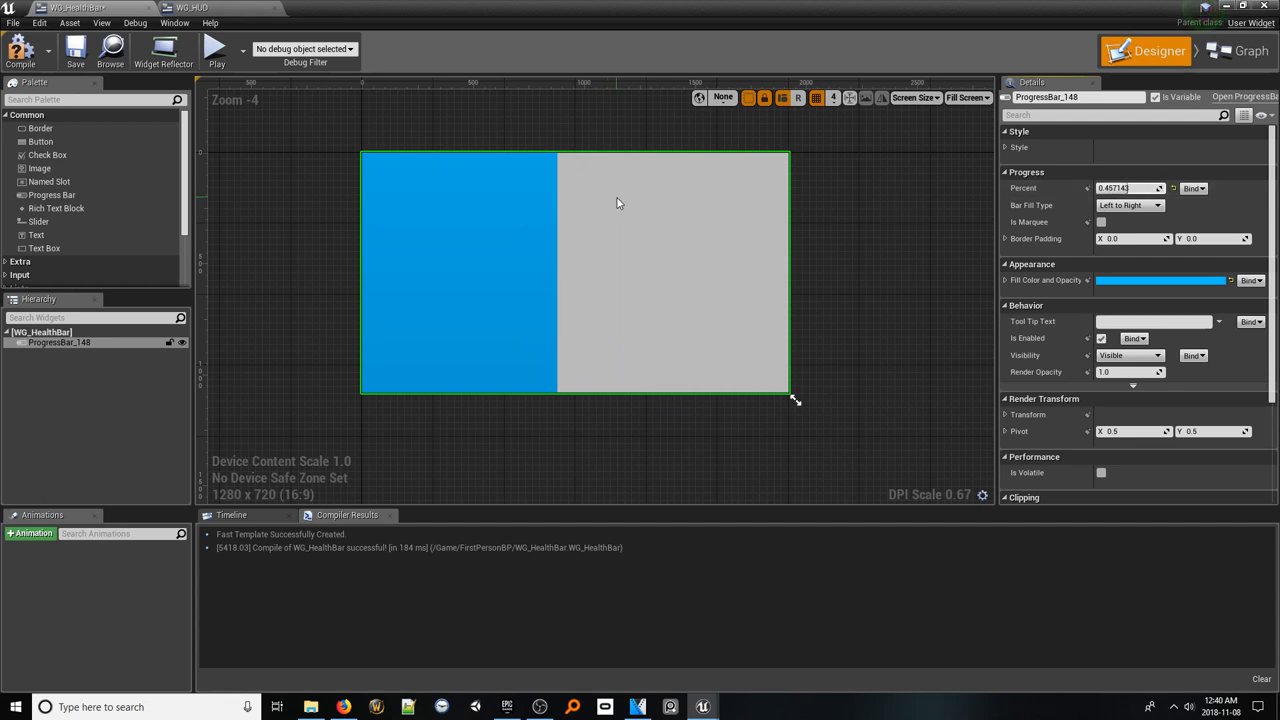
pyautogui.moveTo(1130, 200)
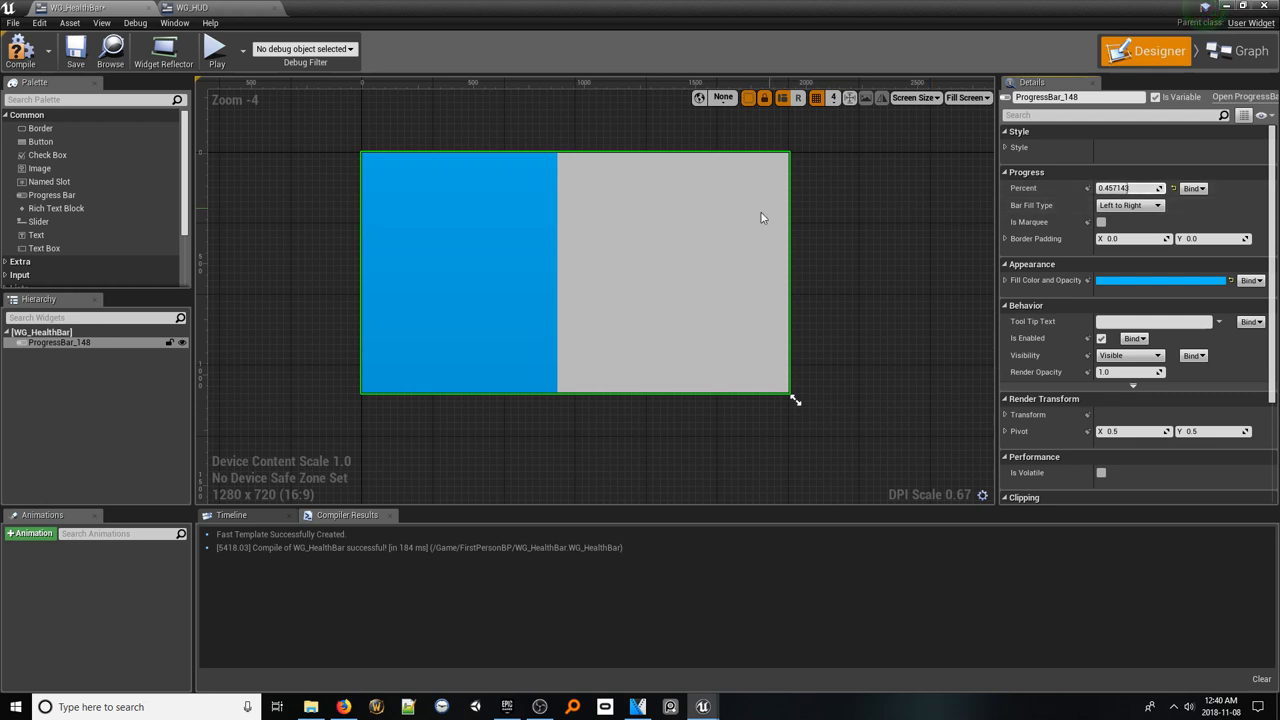
pyautogui.moveTo(736, 222)
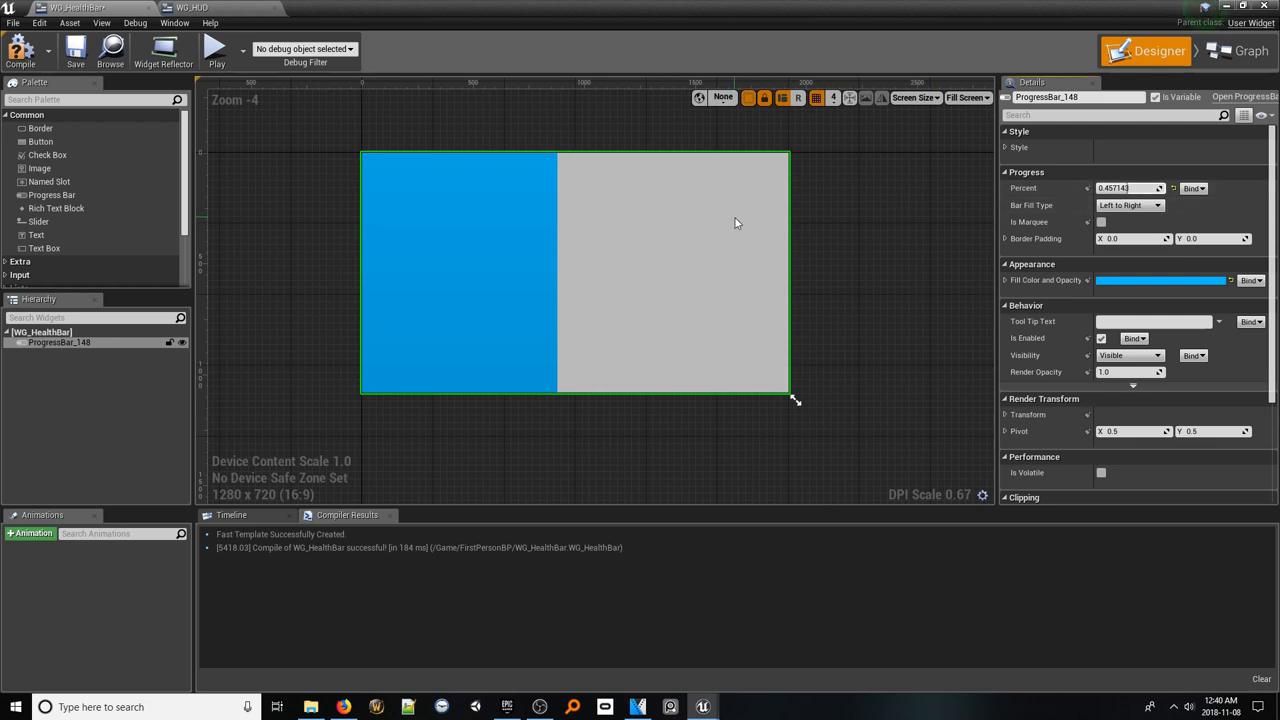
pyautogui.moveTo(722, 224)
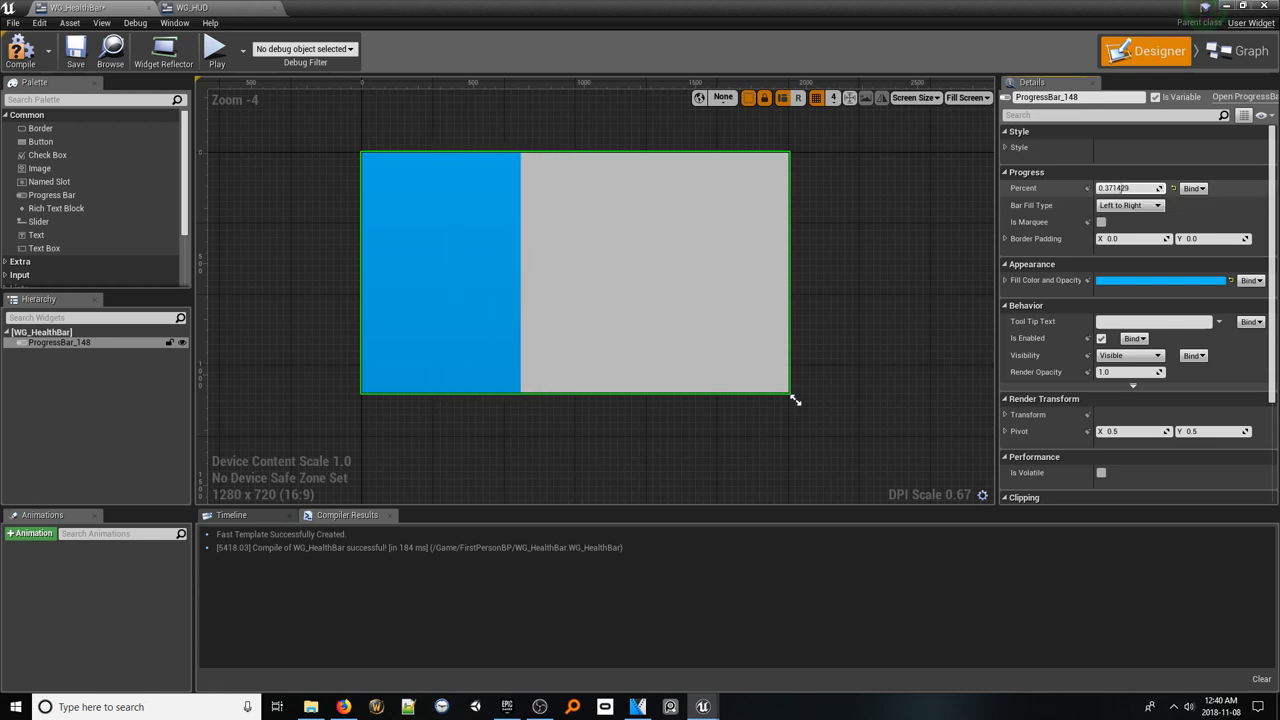
pyautogui.write('0.676191')
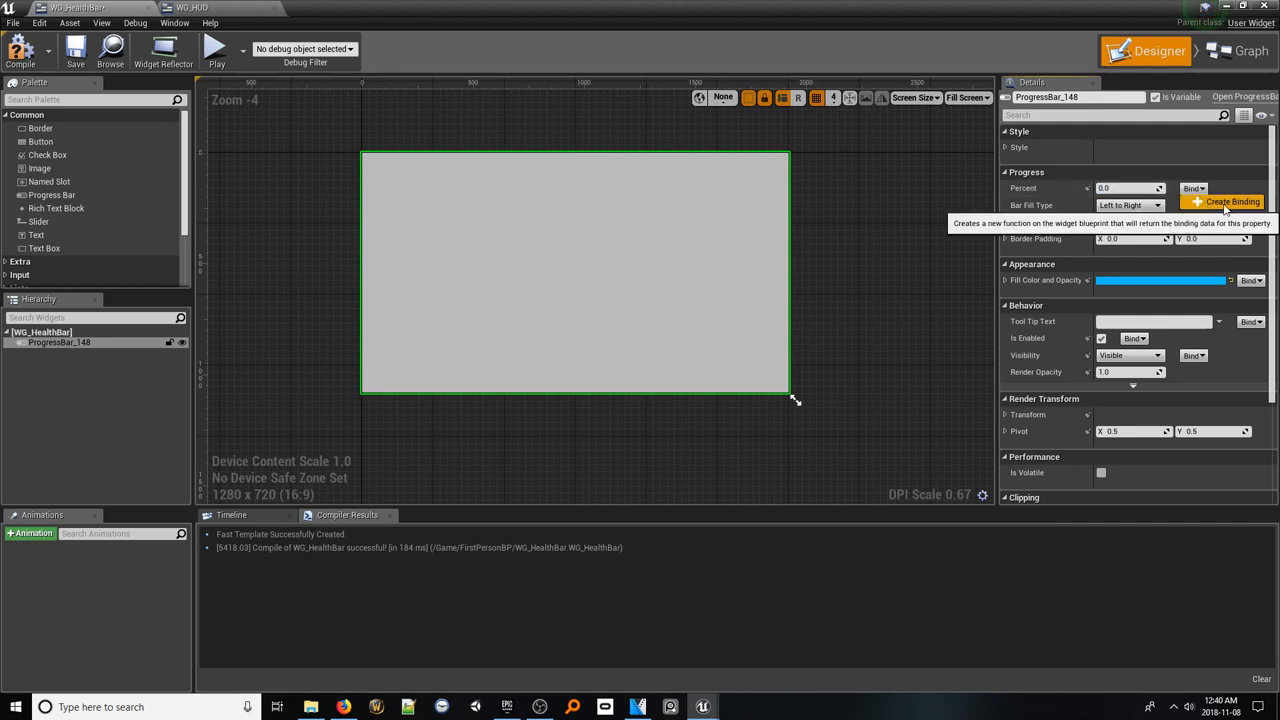
# Create a pure Get Percent 0 binding function for the bar and compile WG_HealthBar
pyautogui.click(1232, 200)
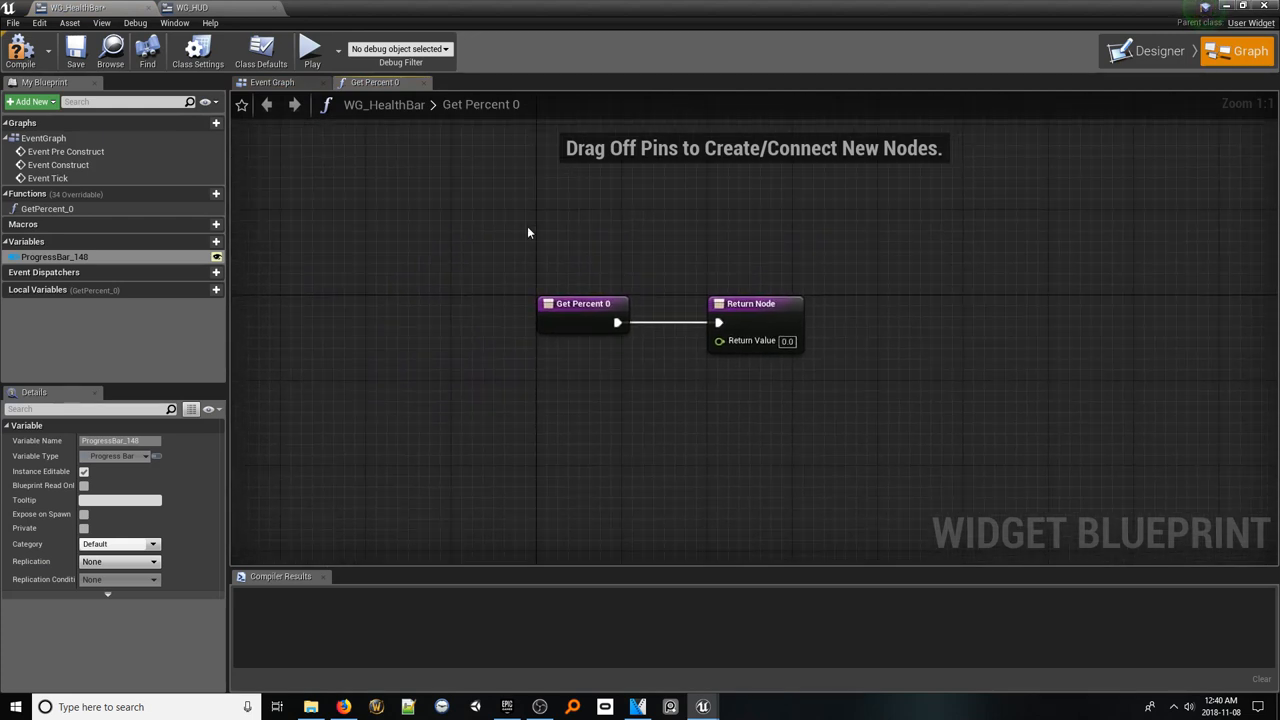
pyautogui.moveTo(756, 340)
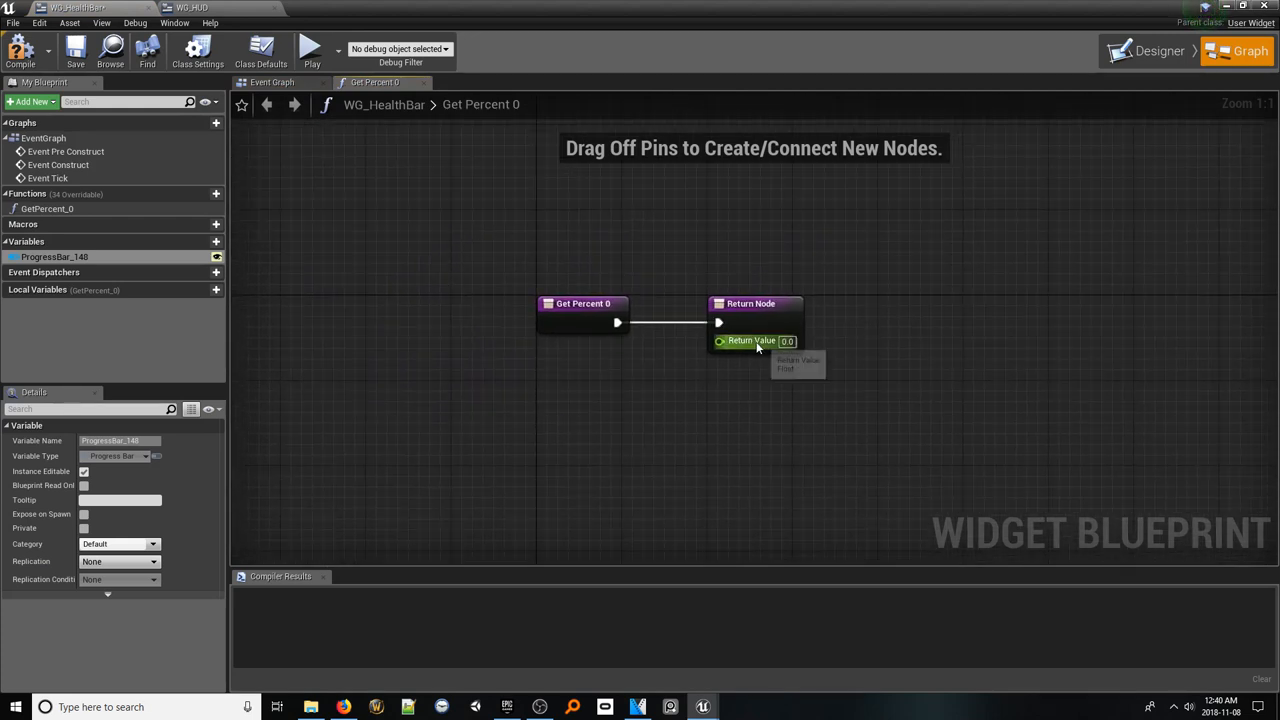
pyautogui.moveTo(648, 338)
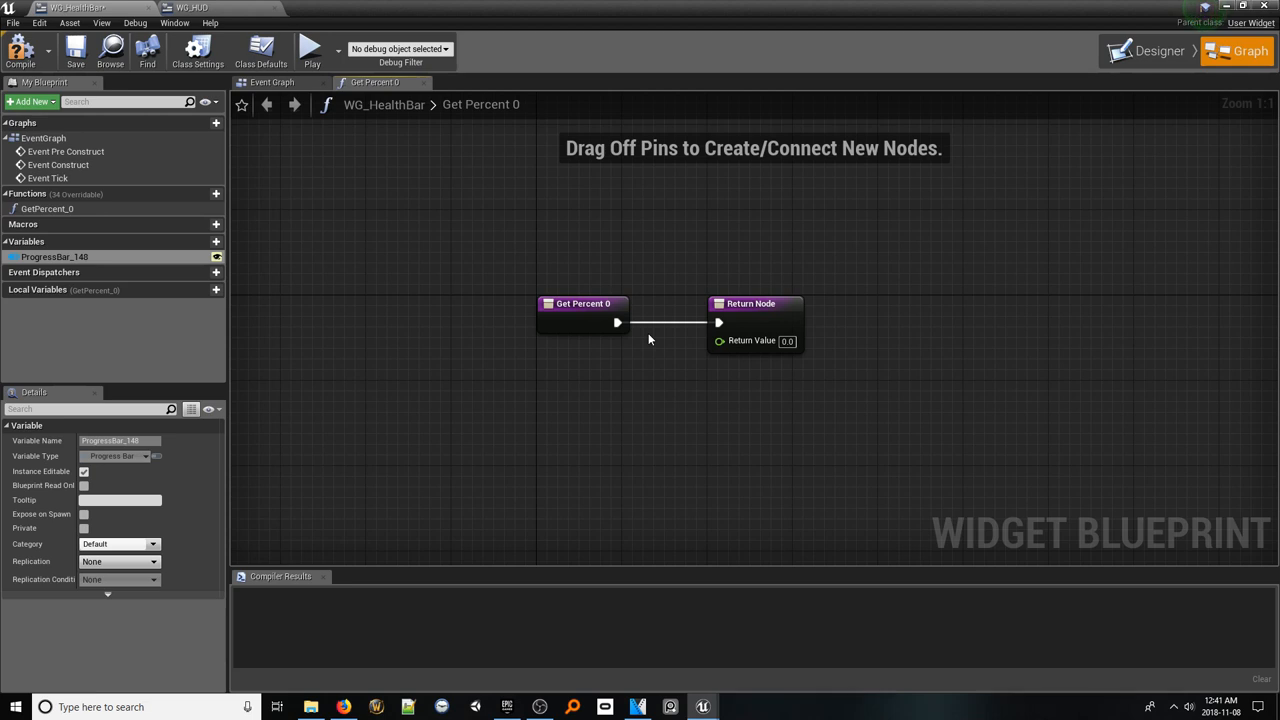
pyautogui.moveTo(752, 340)
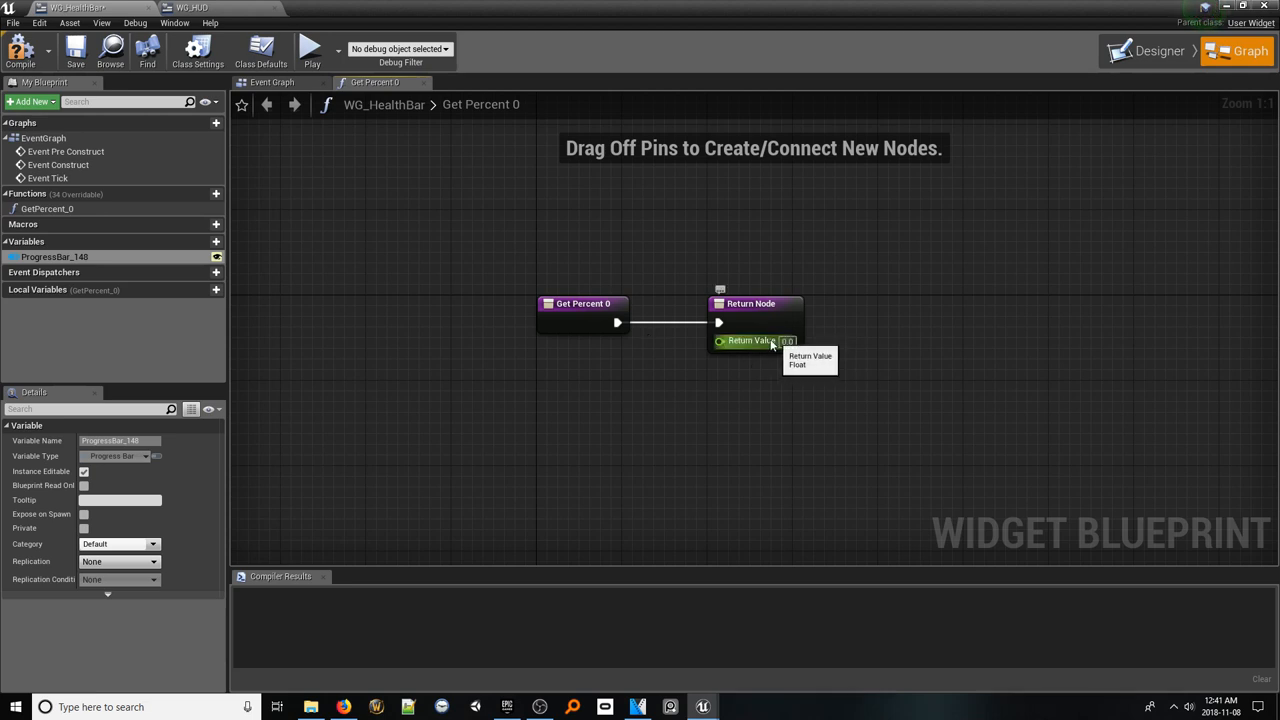
pyautogui.moveTo(732, 348)
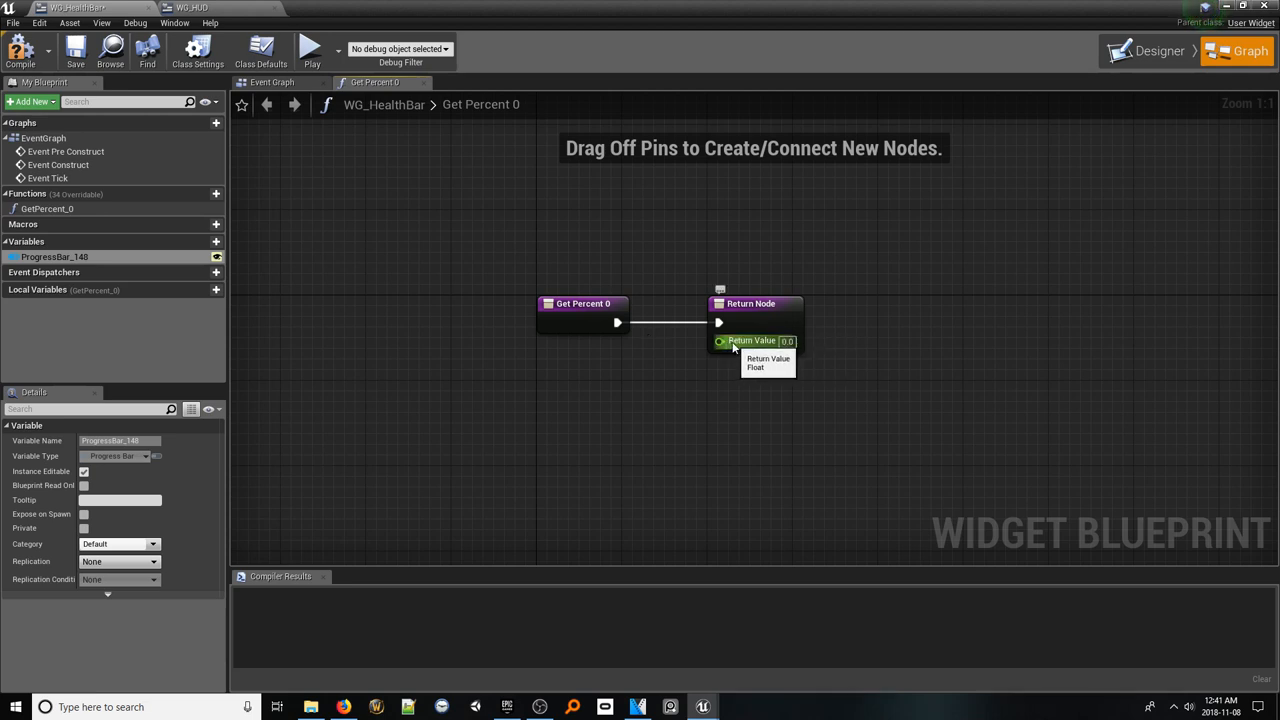
pyautogui.moveTo(672, 356)
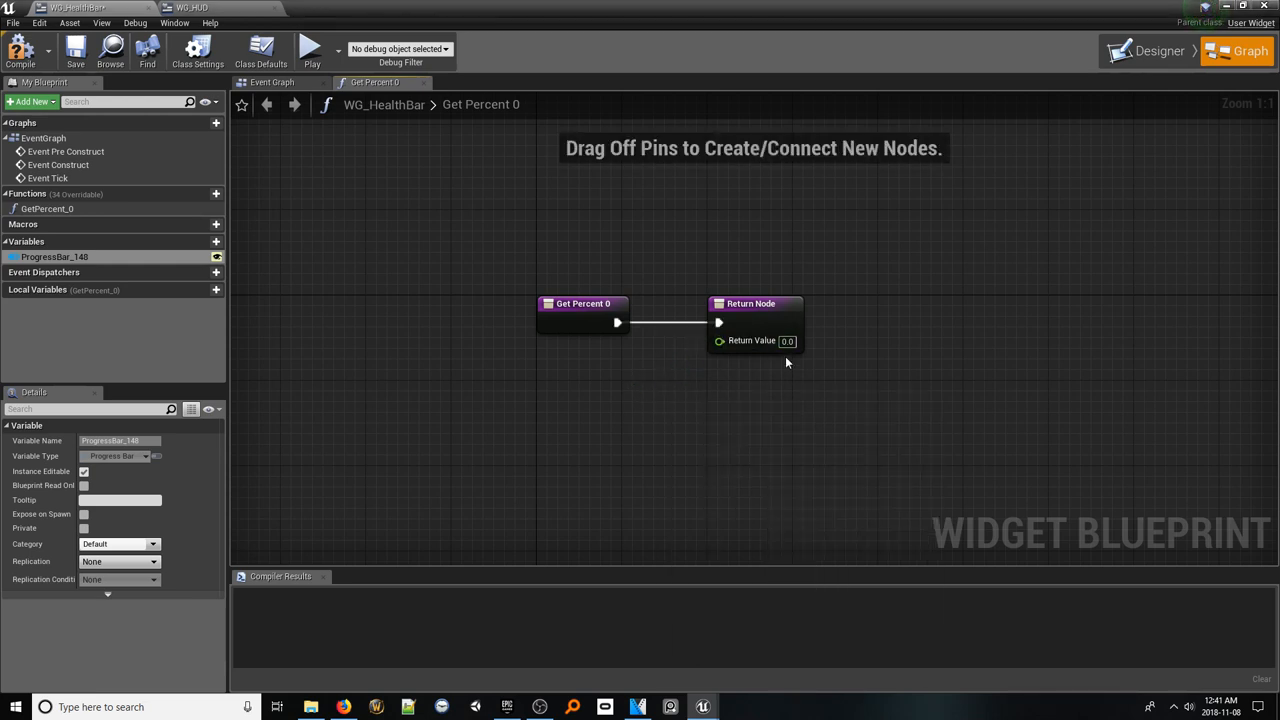
pyautogui.moveTo(628, 378)
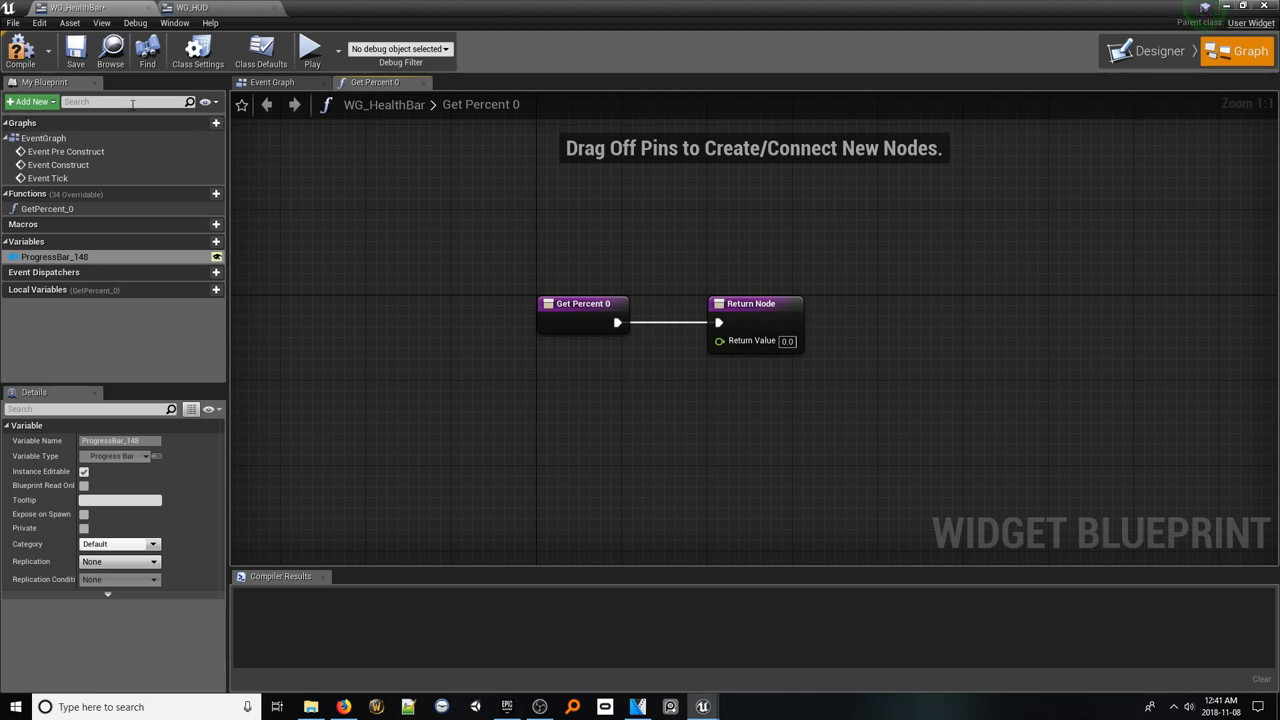
pyautogui.click(20, 44)
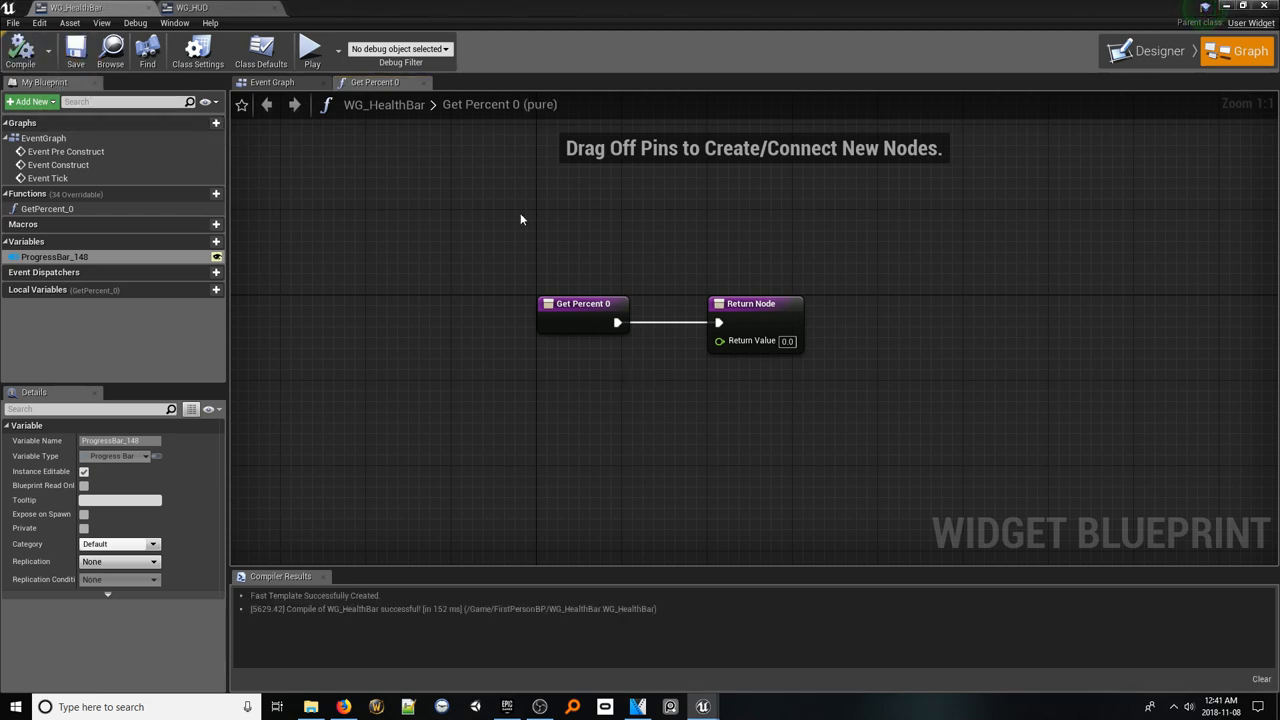
pyautogui.moveTo(556, 260)
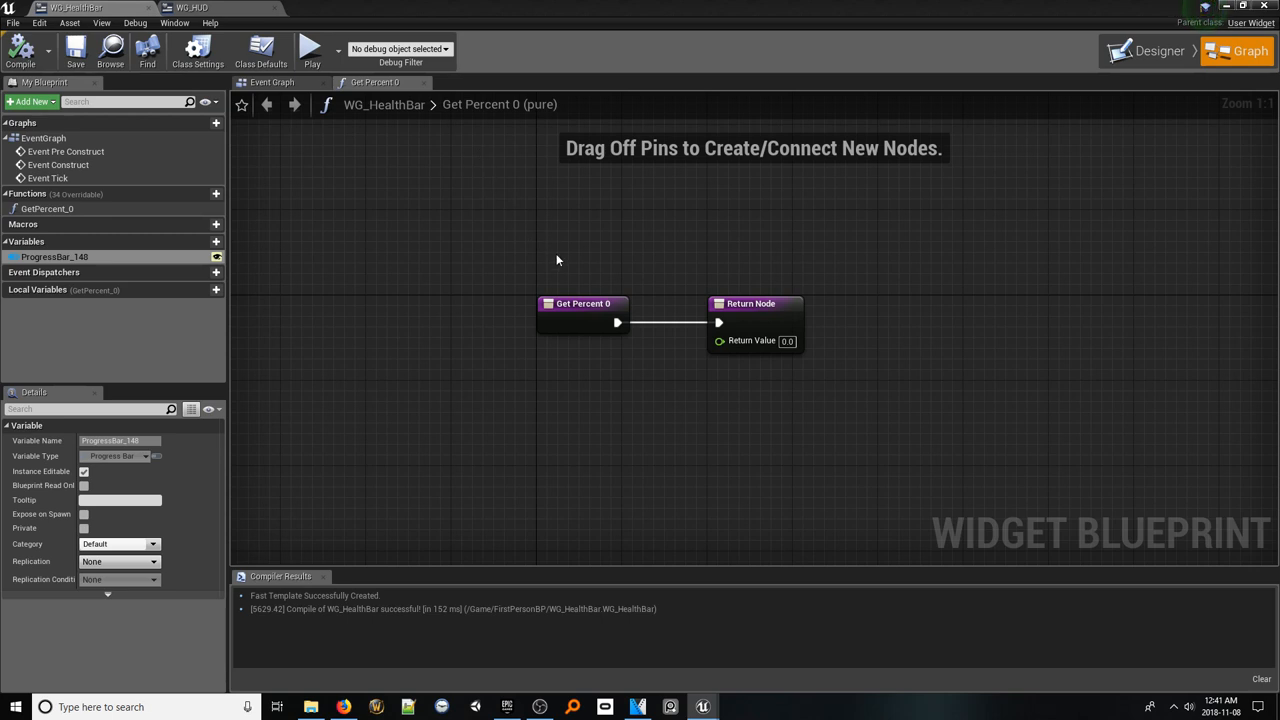
pyautogui.moveTo(588, 254)
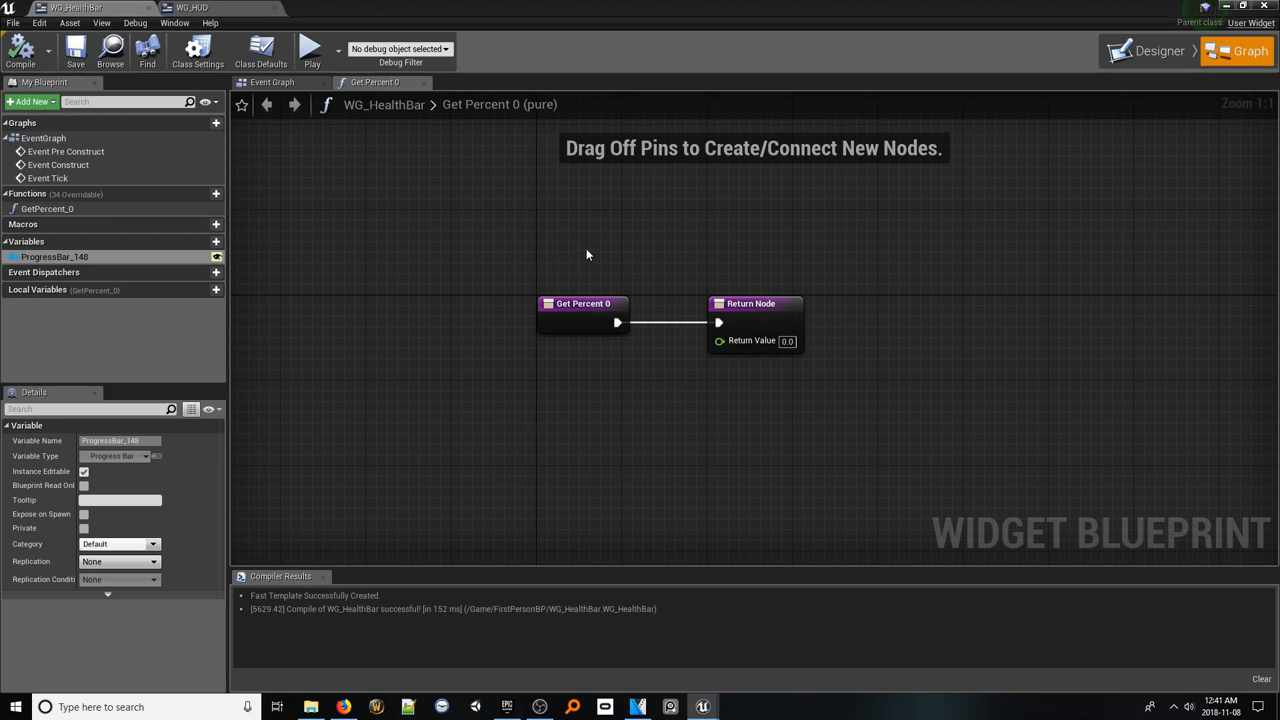
pyautogui.moveTo(268, 396)
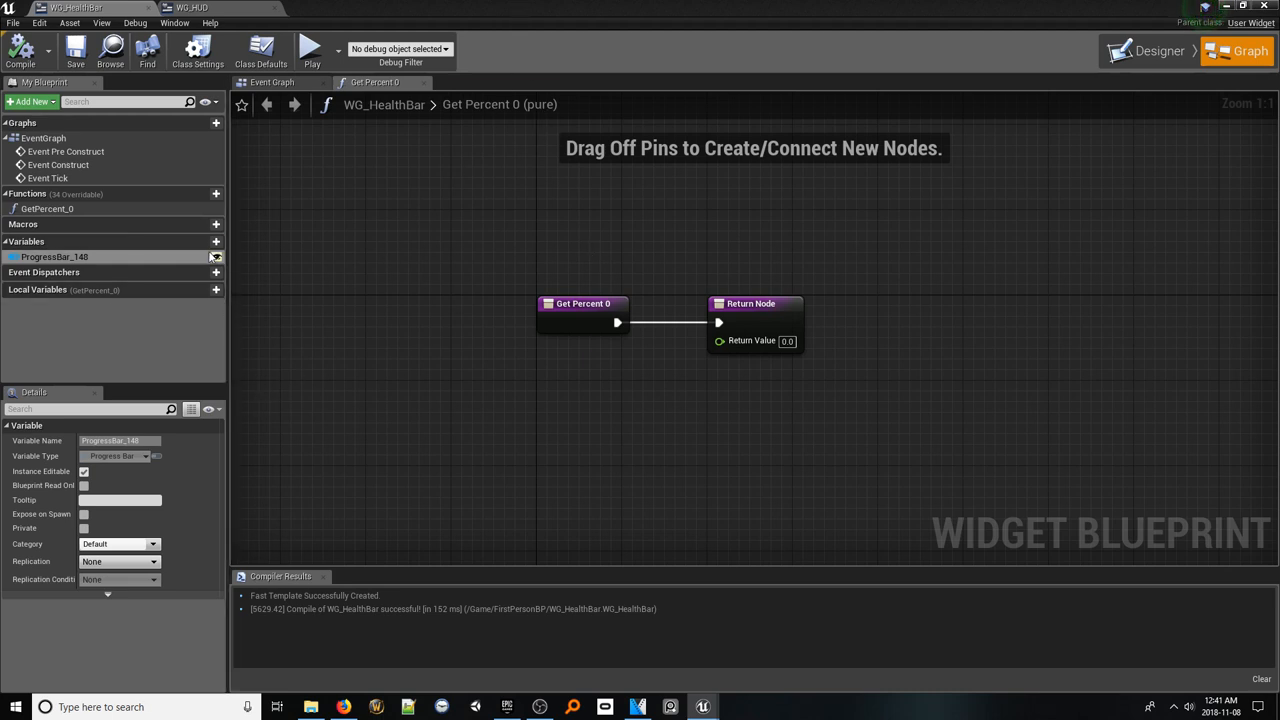
# Add an instance-editable playerRef variable of type First Person Character and compile
pyautogui.click(216, 242)
pyautogui.write('first')
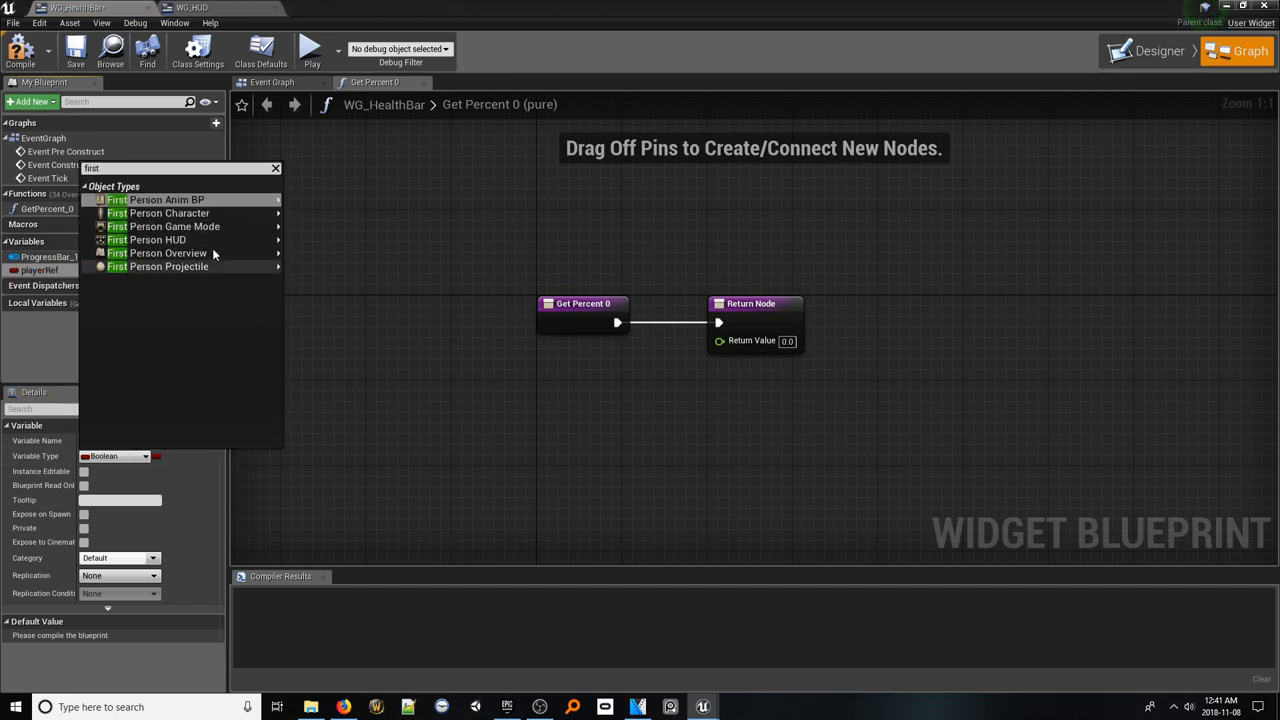
pyautogui.click(168, 212)
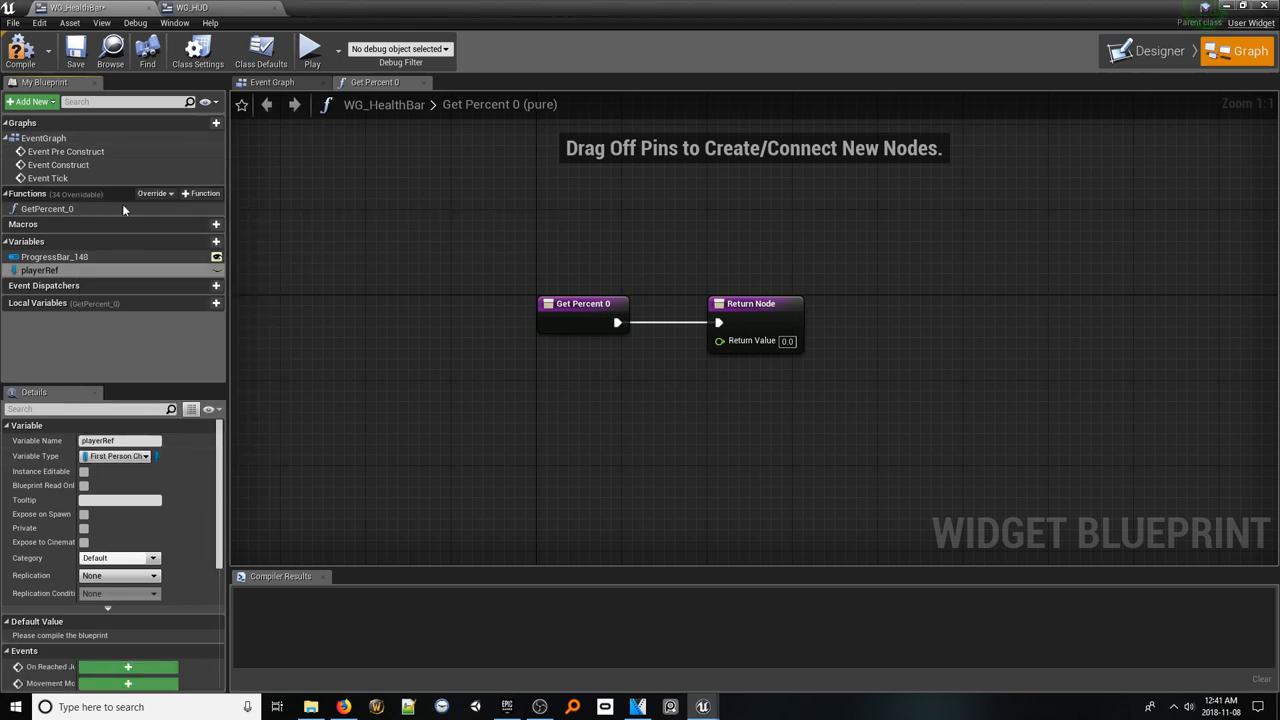
pyautogui.click(84, 472)
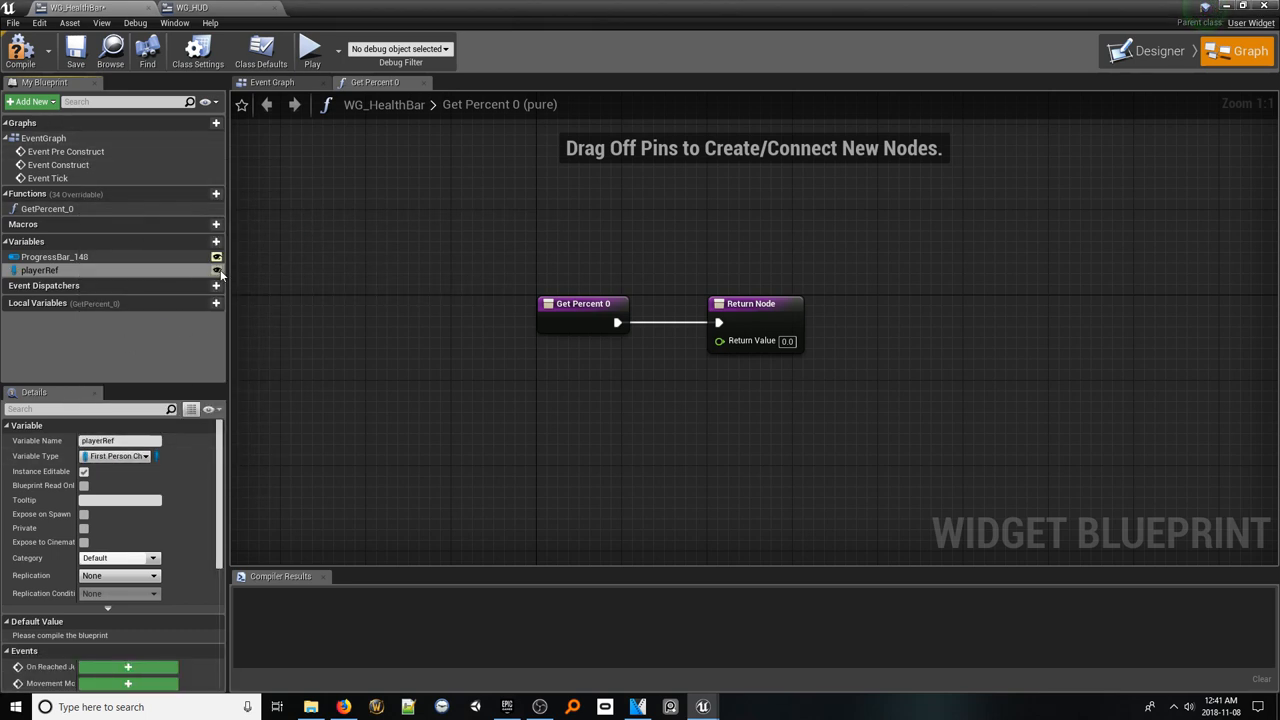
pyautogui.click(20, 48)
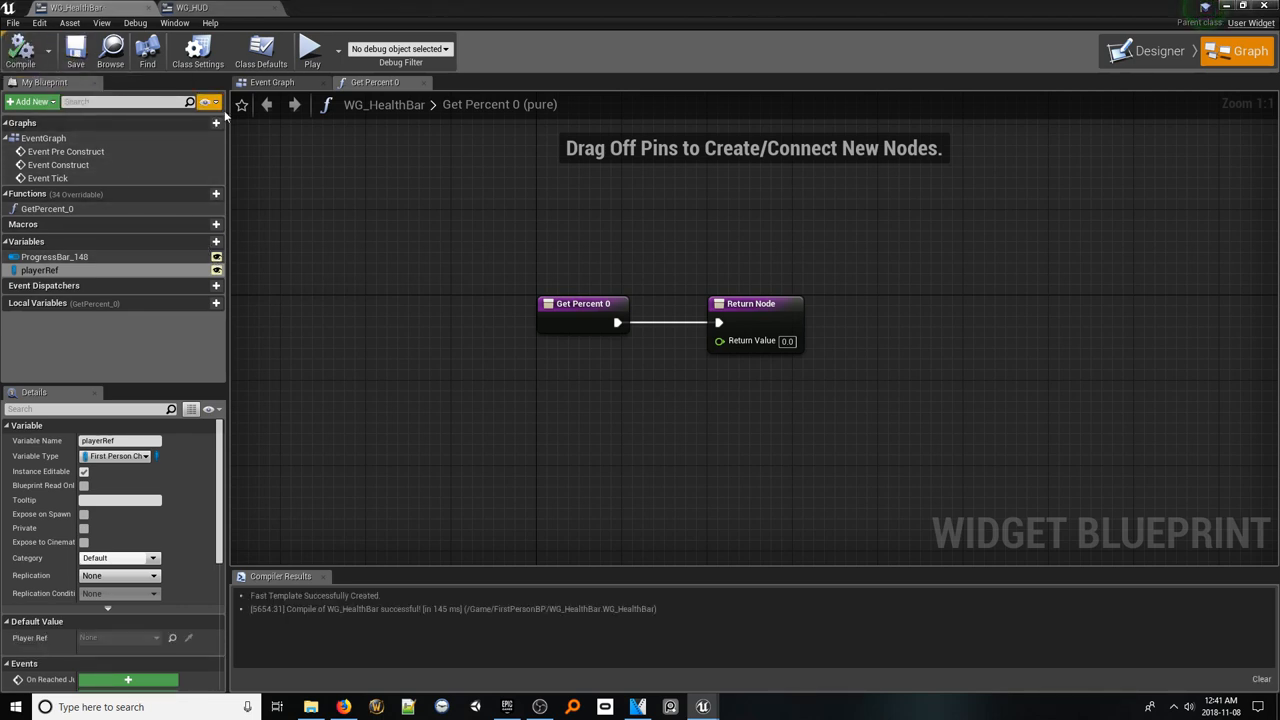
pyautogui.moveTo(390, 224)
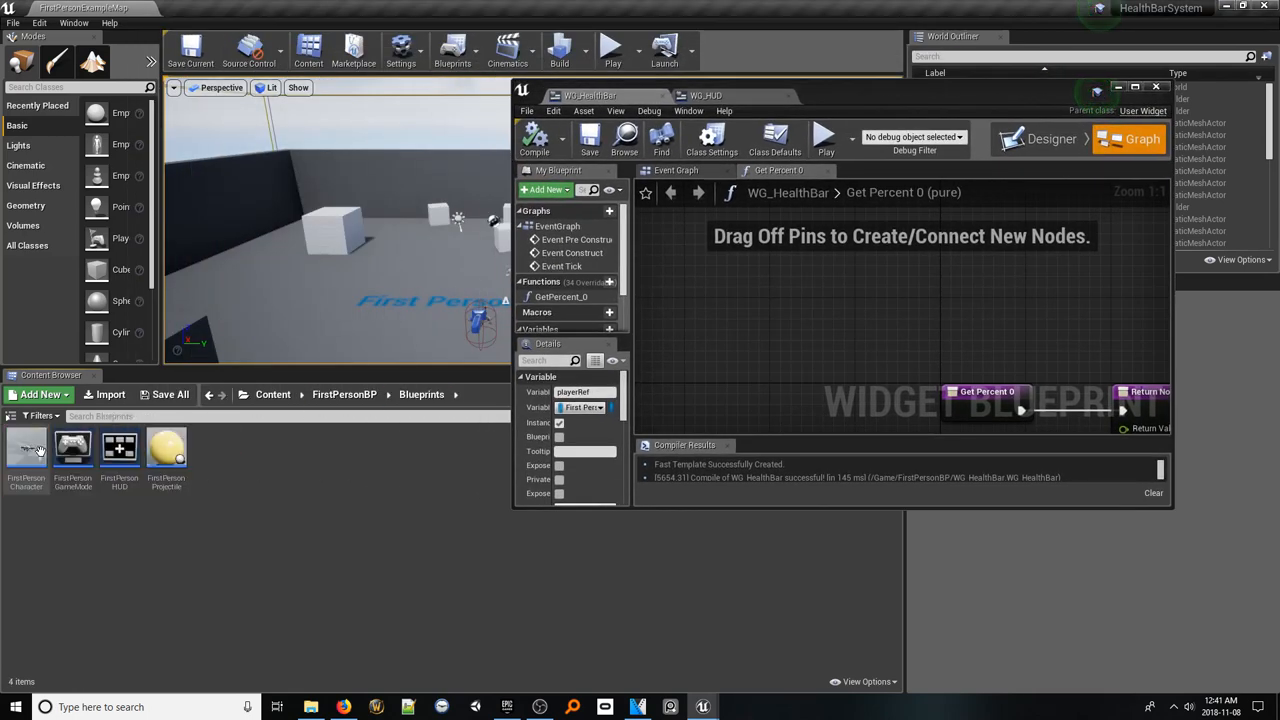
# Add an instance-editable float variable health to the FirstPersonCharacter blueprint
pyautogui.click(26, 448)
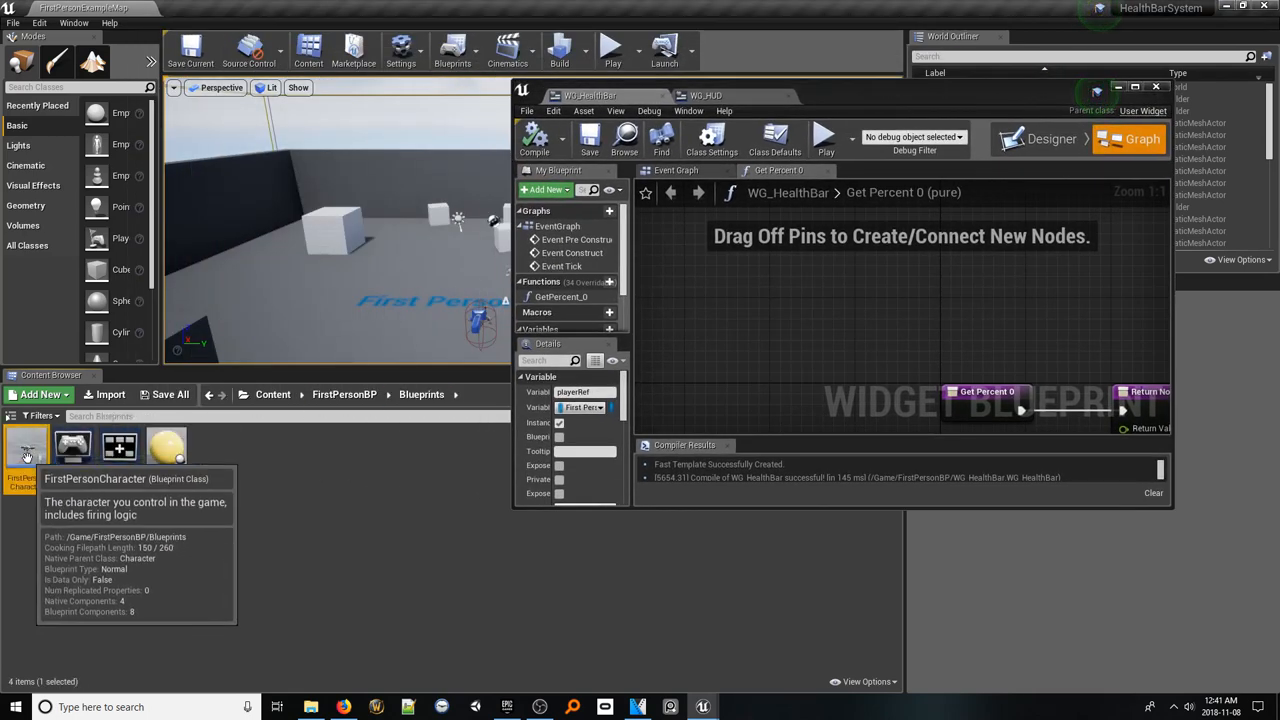
pyautogui.doubleClick(28, 446)
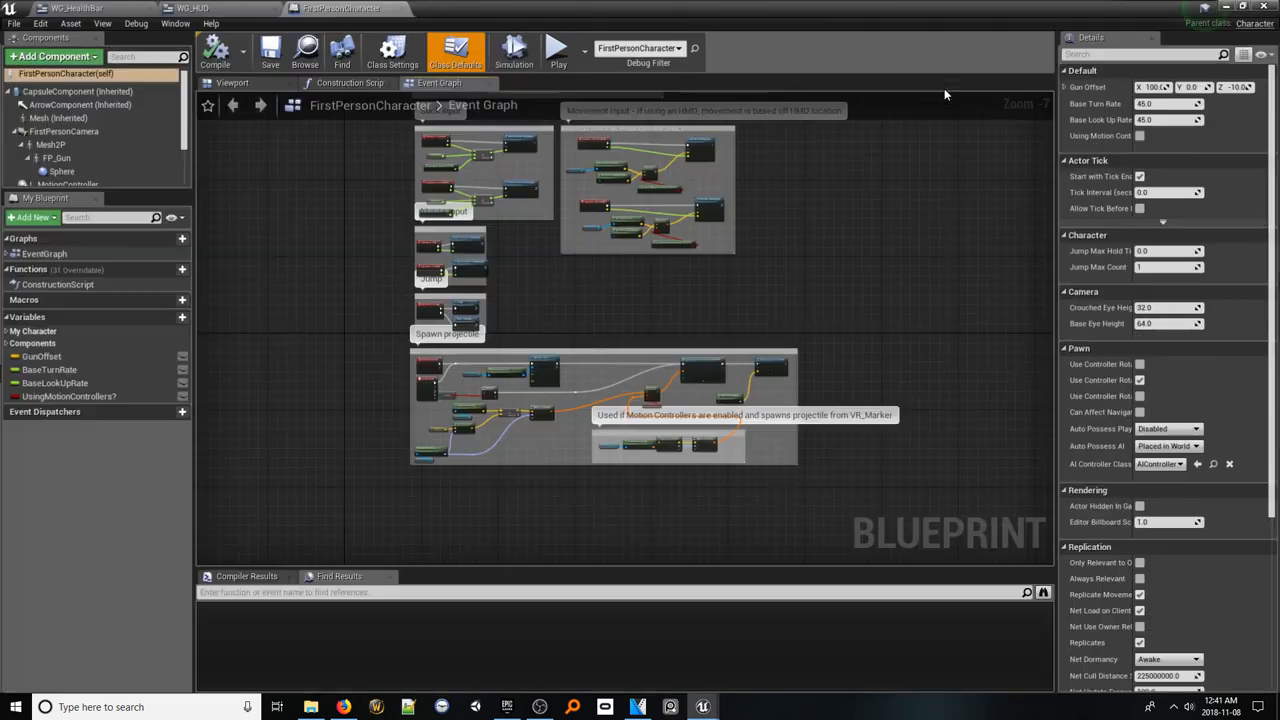
pyautogui.click(180, 316)
pyautogui.write('health')
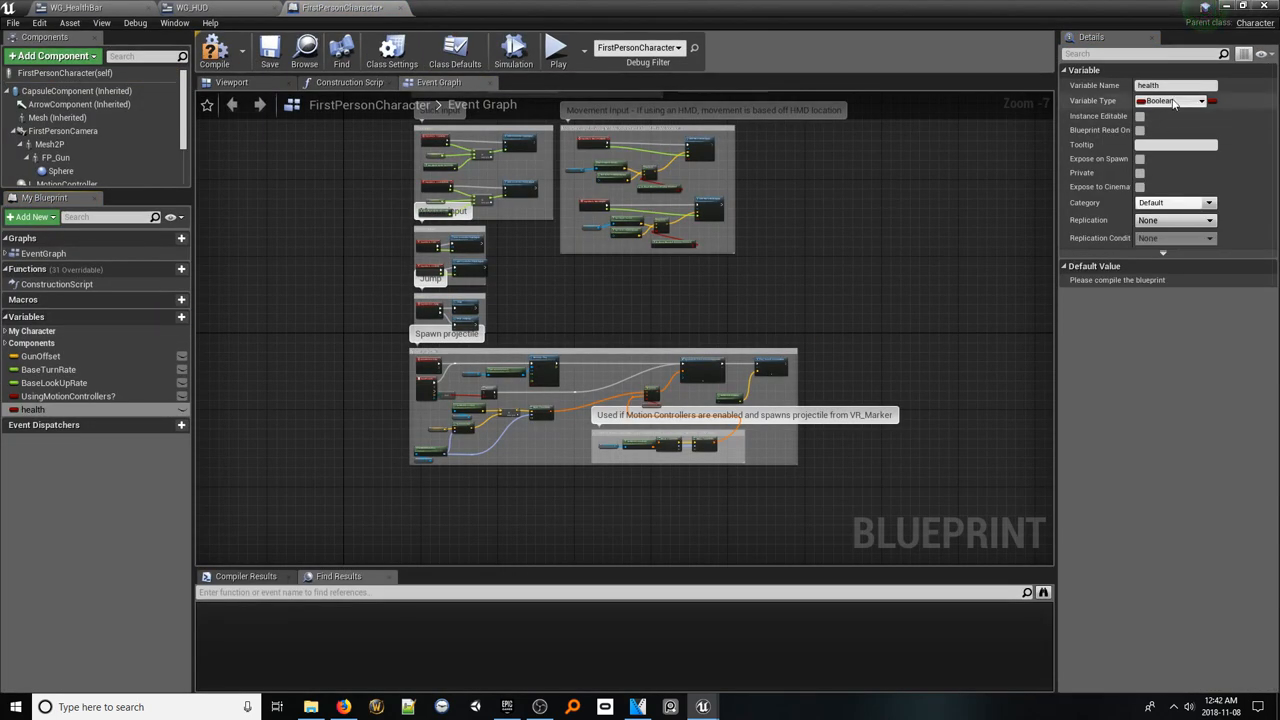
pyautogui.click(1170, 100)
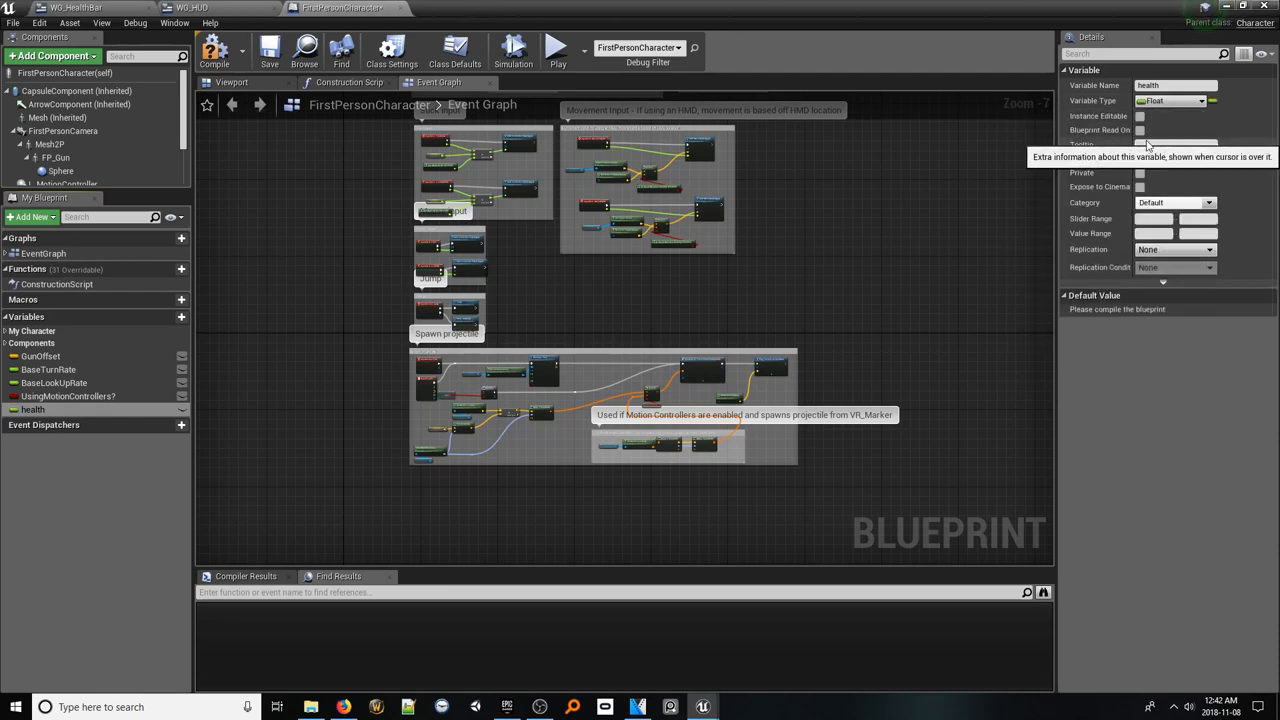
pyautogui.click(1140, 116)
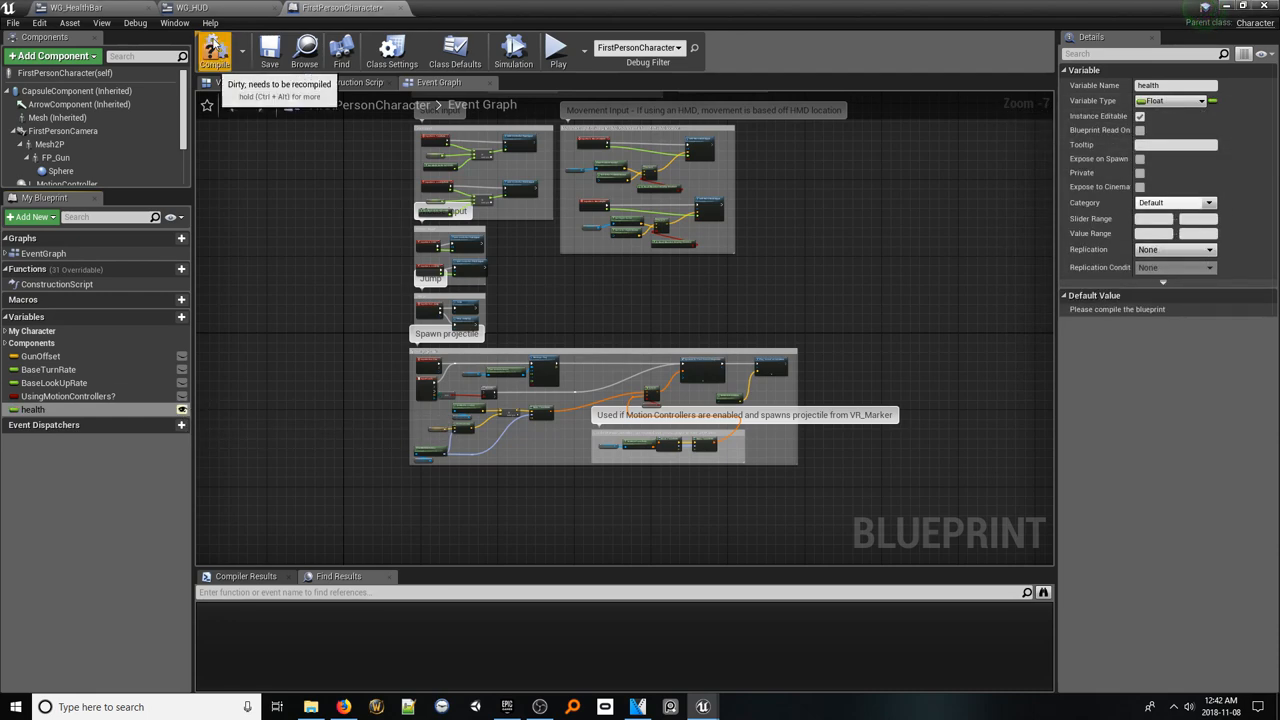
# Add float variables minHealth and maxHealth and compile the character blueprint
pyautogui.click(168, 316)
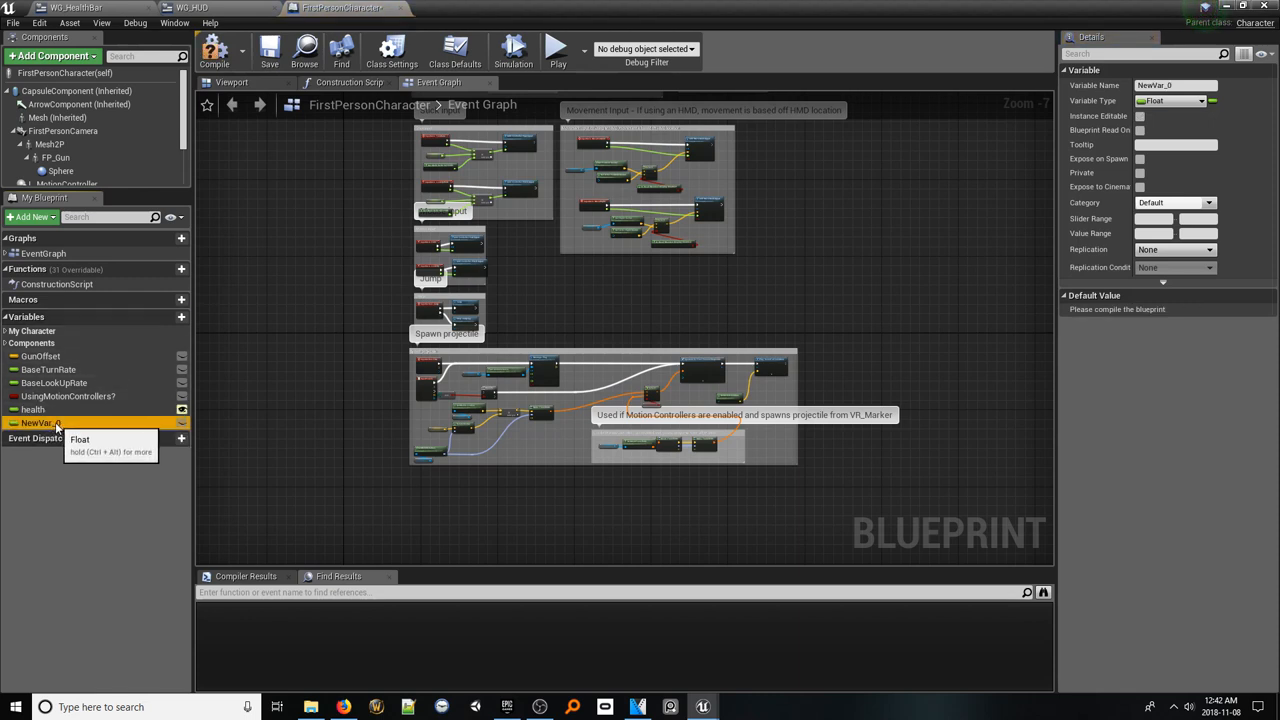
pyautogui.write('minh')
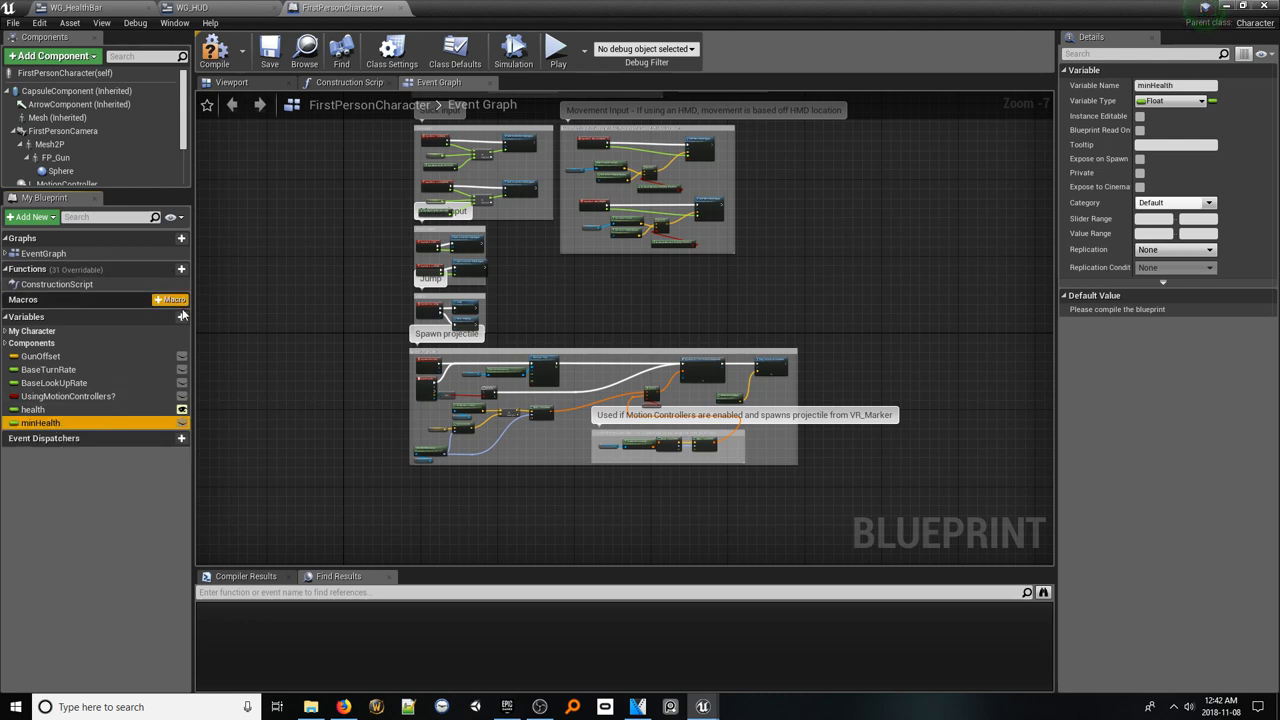
pyautogui.click(168, 316)
pyautogui.write('maxHealth')
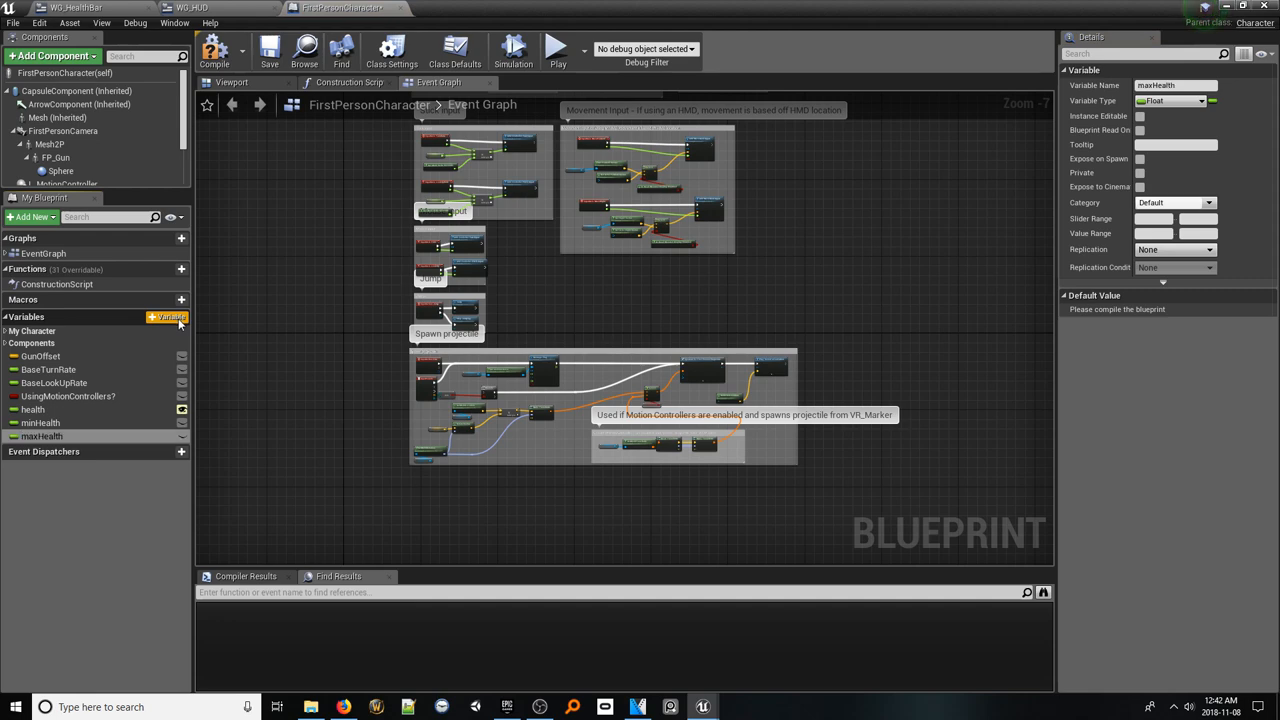
pyautogui.click(1140, 116)
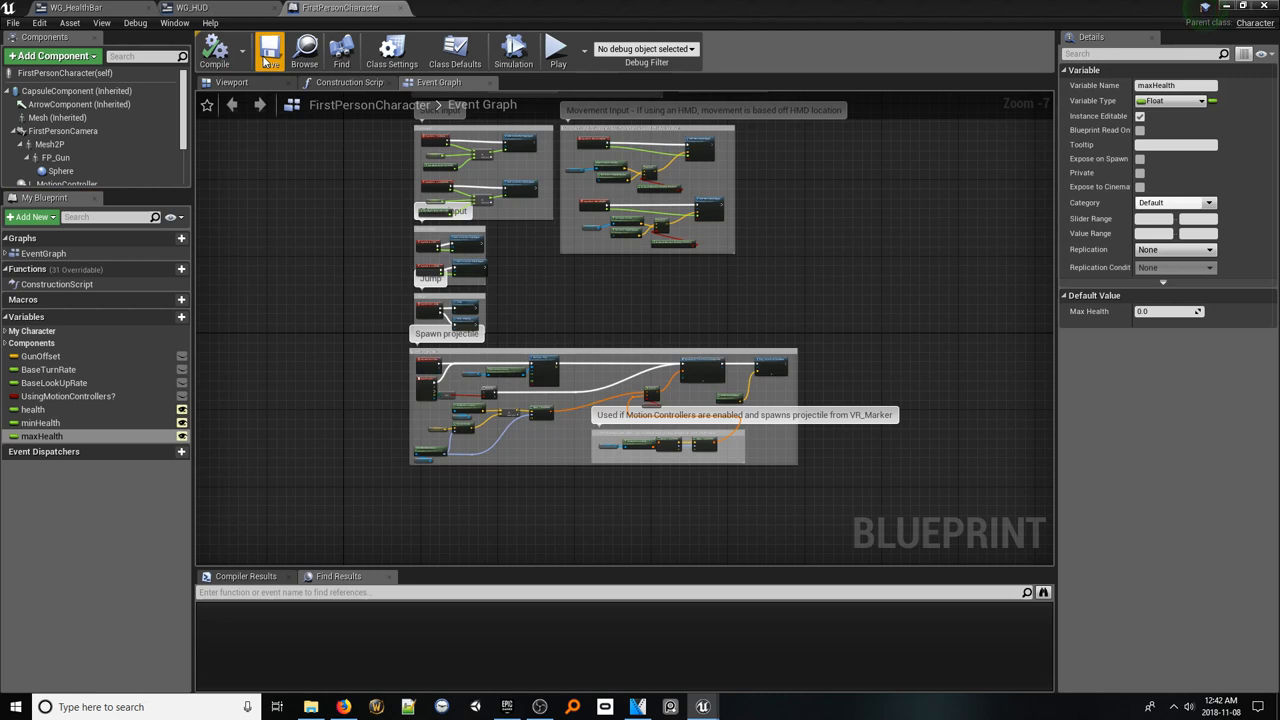
pyautogui.moveTo(336, 276)
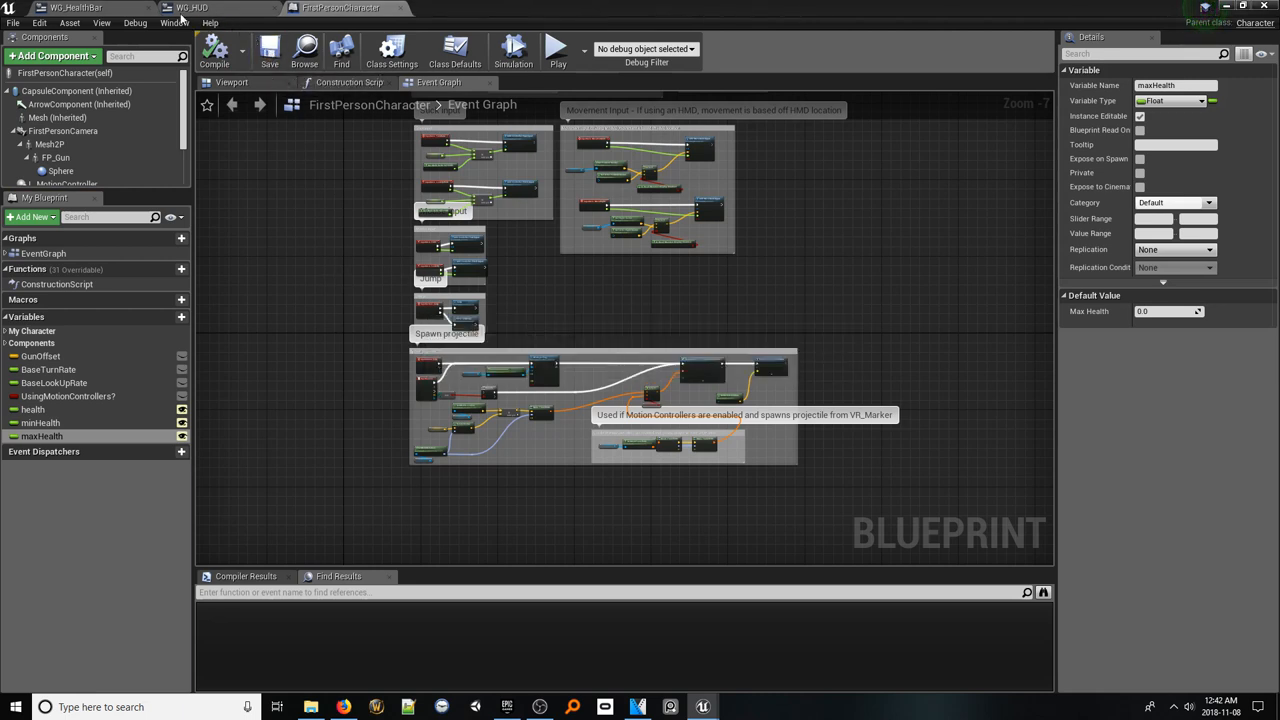
# Wire Player Ref into Get Health, Get Min Health and Get Max Health getters in Get Percent 0
pyautogui.click(76, 8)
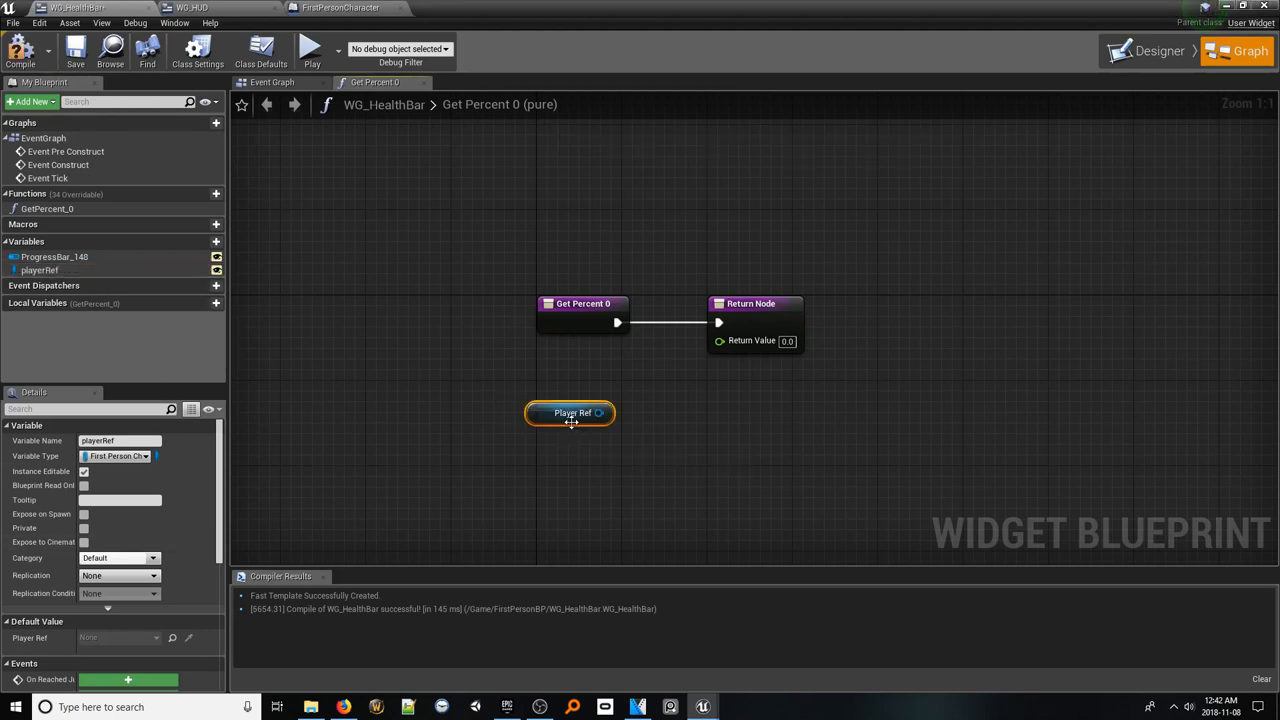
pyautogui.moveTo(600, 412); pyautogui.dragTo(656, 412)
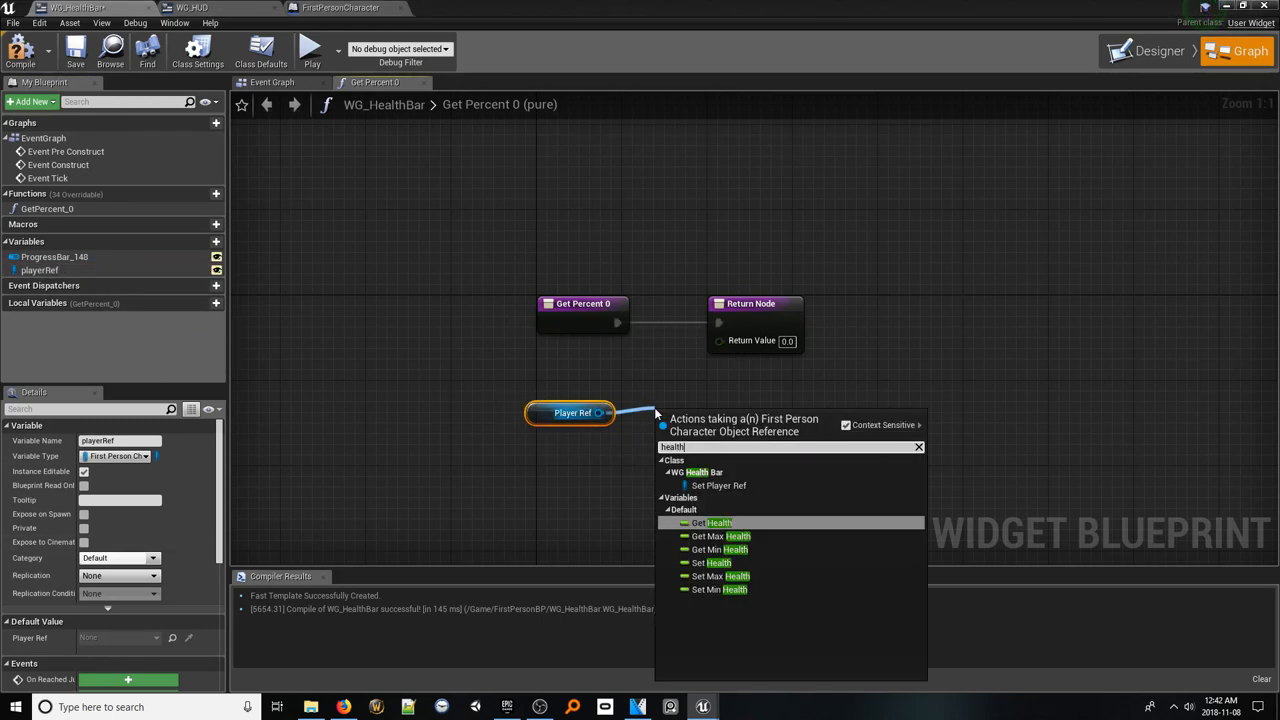
pyautogui.click(720, 522)
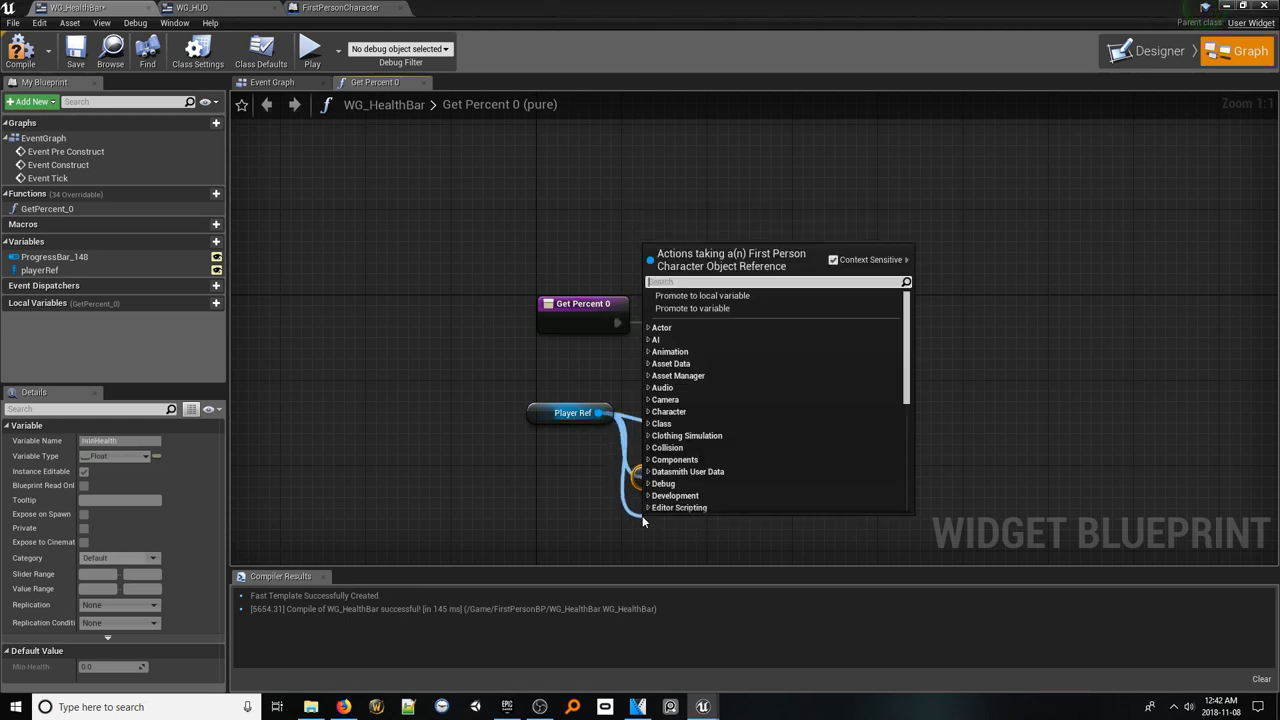
pyautogui.write('max hea')
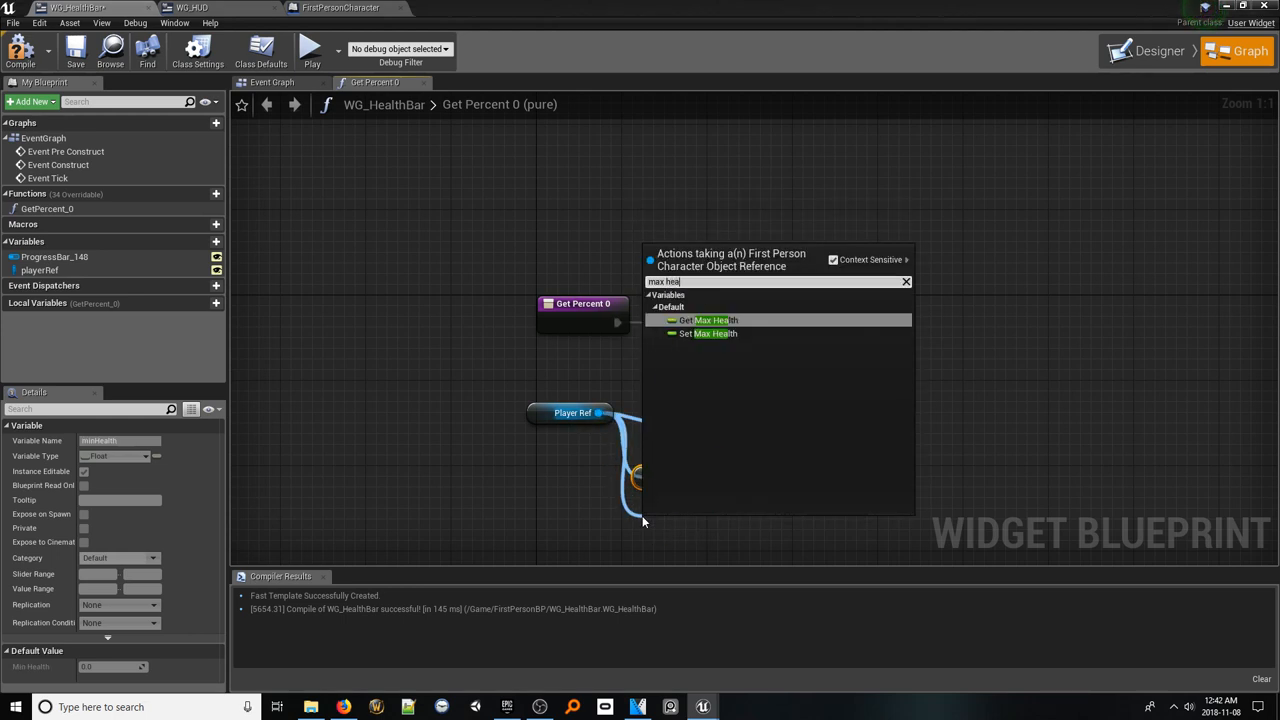
pyautogui.click(712, 320)
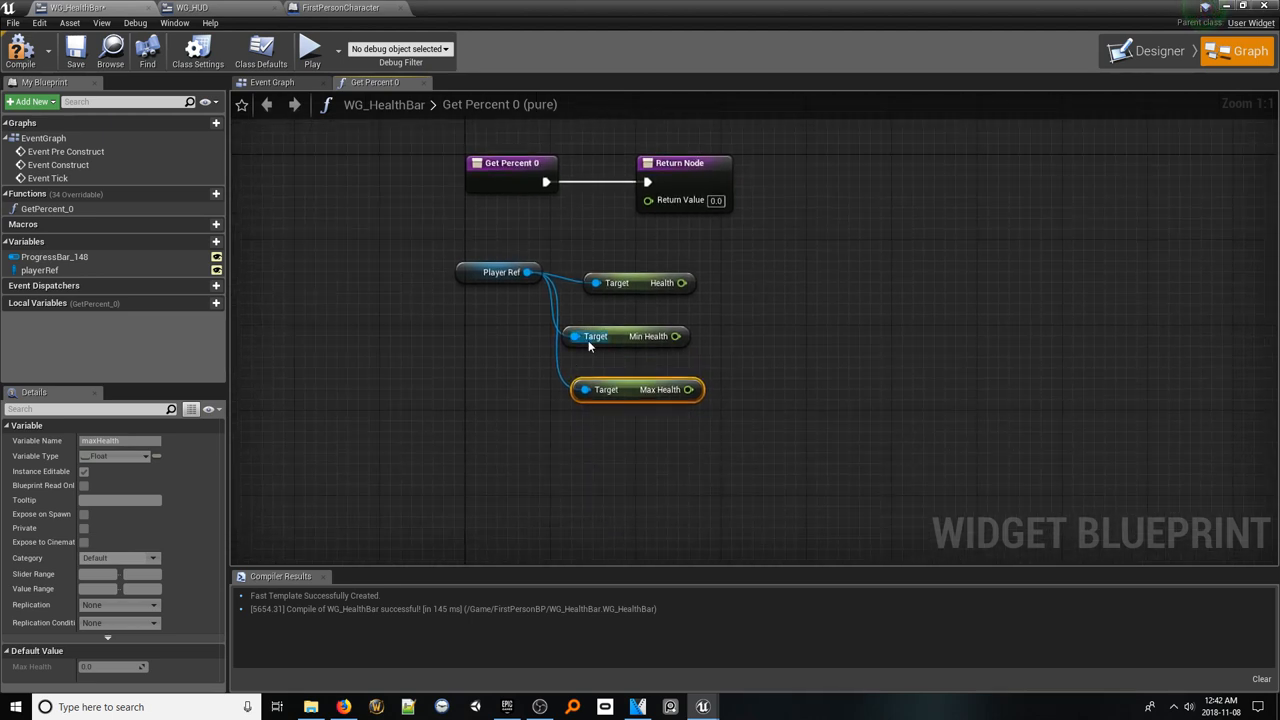
pyautogui.moveTo(680, 200)
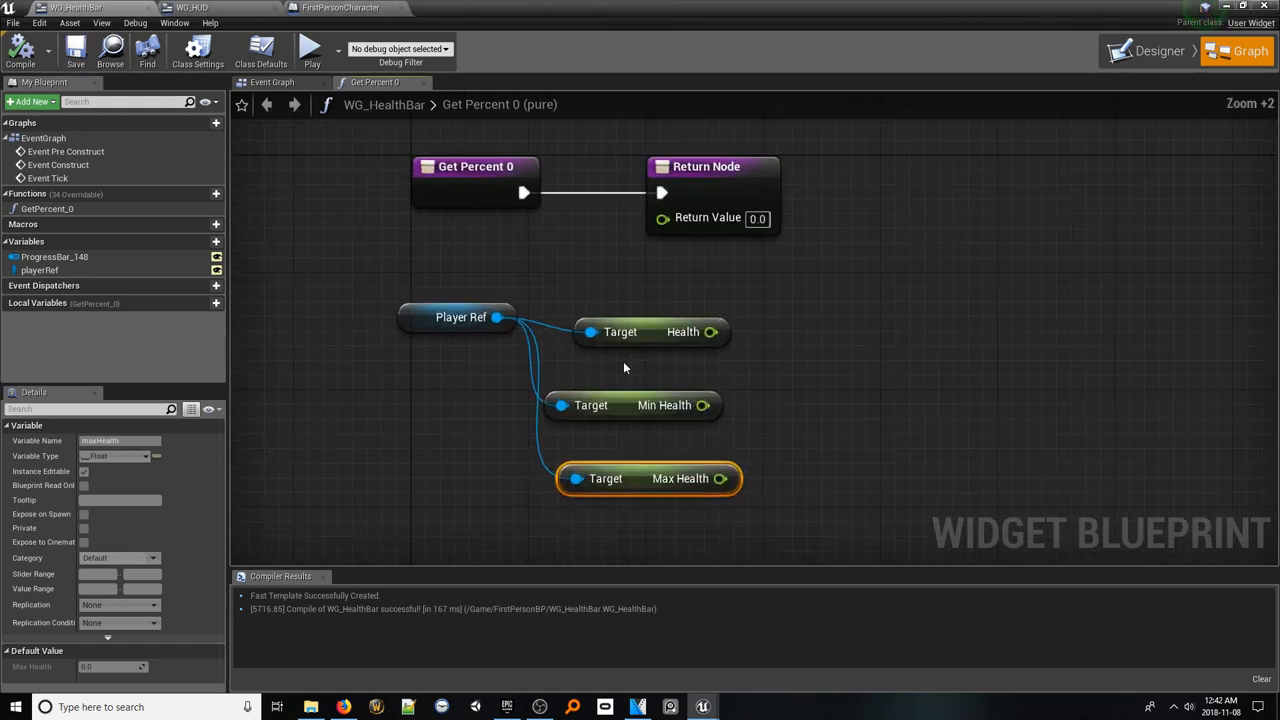
pyautogui.moveTo(672, 364)
pyautogui.write('normali')
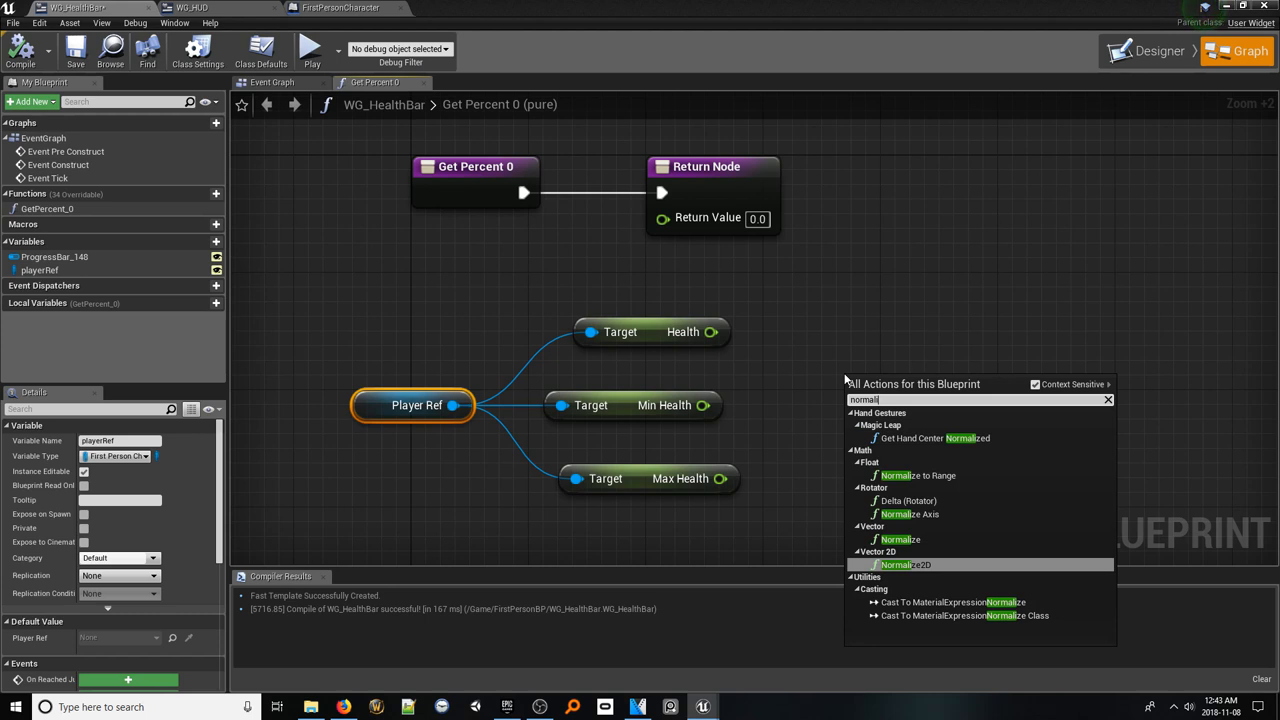
# Normalize Health between Min and Max Health and return it as the bar's percent
pyautogui.click(916, 476)
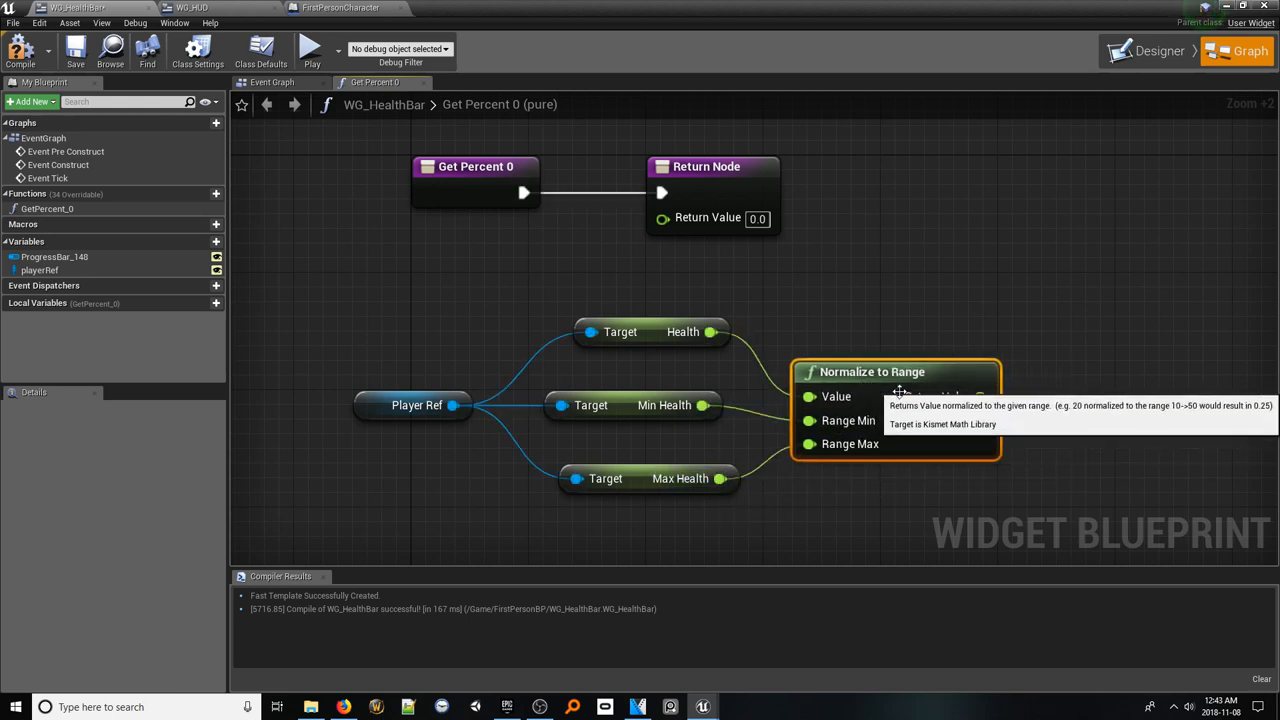
pyautogui.moveTo(796, 446)
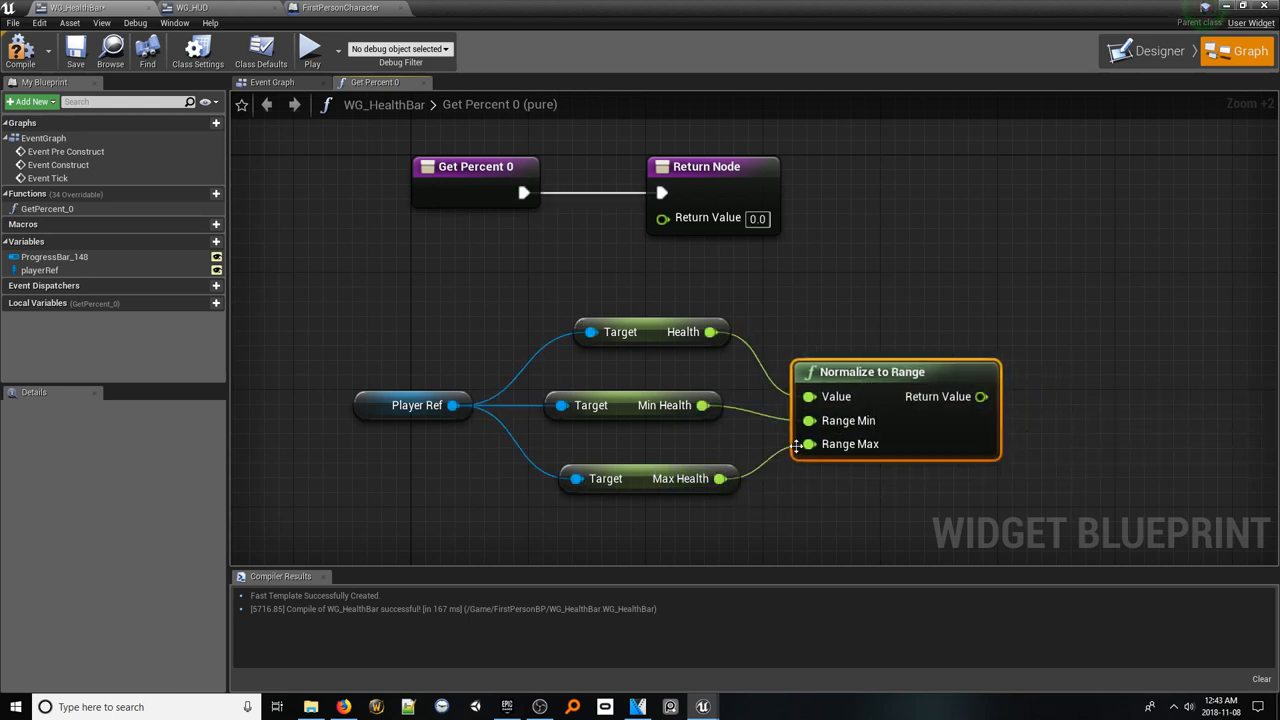
pyautogui.moveTo(810, 444)
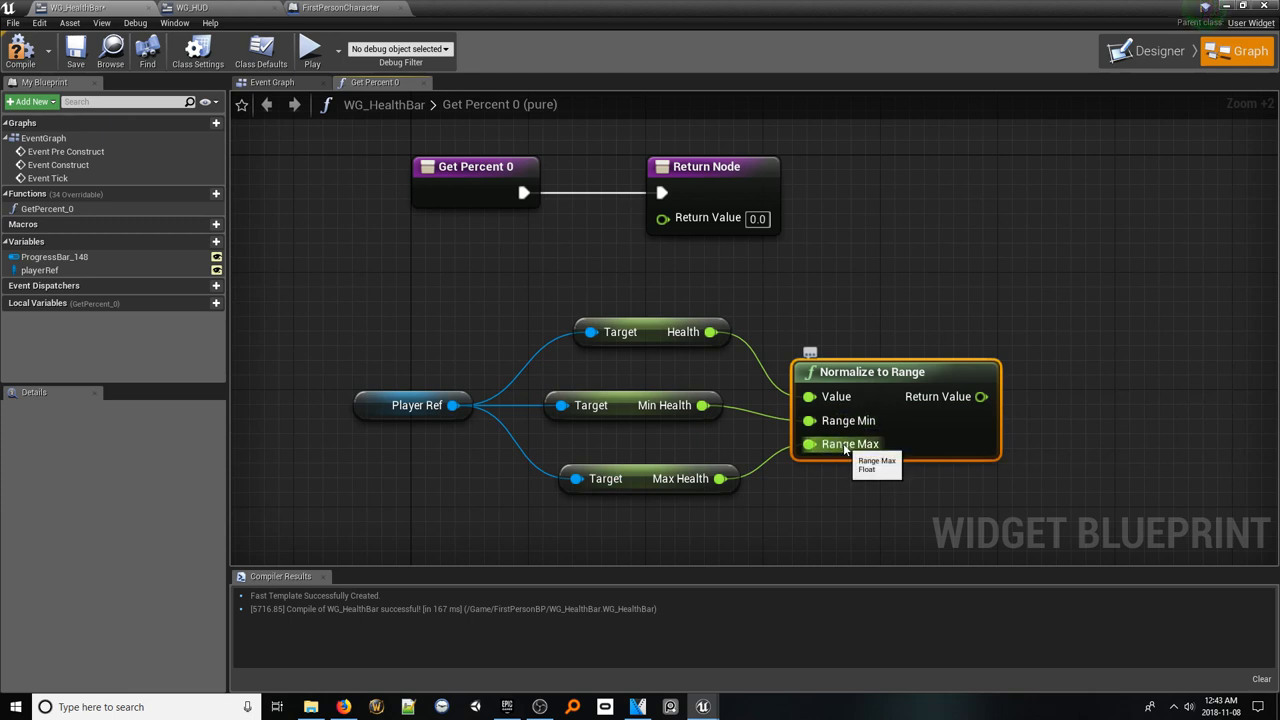
pyautogui.moveTo(882, 474)
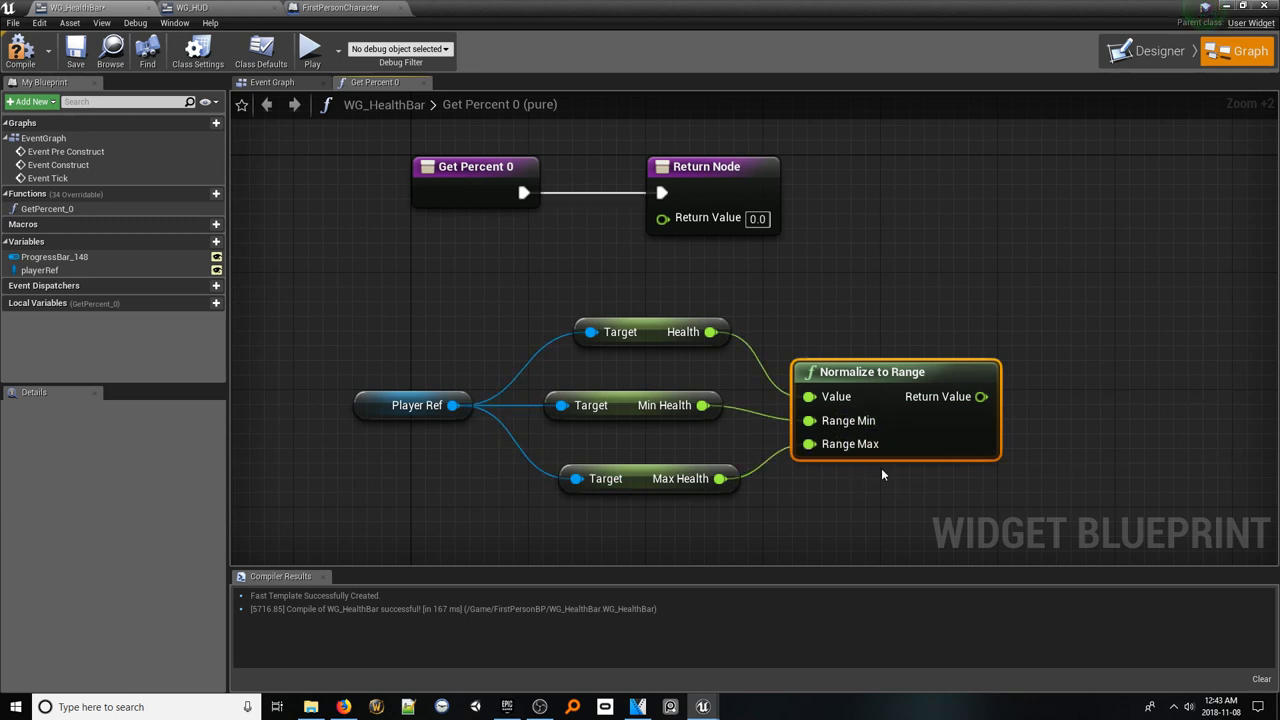
pyautogui.moveTo(982, 396); pyautogui.dragTo(790, 220)
pyautogui.write('HealthBarBinding')
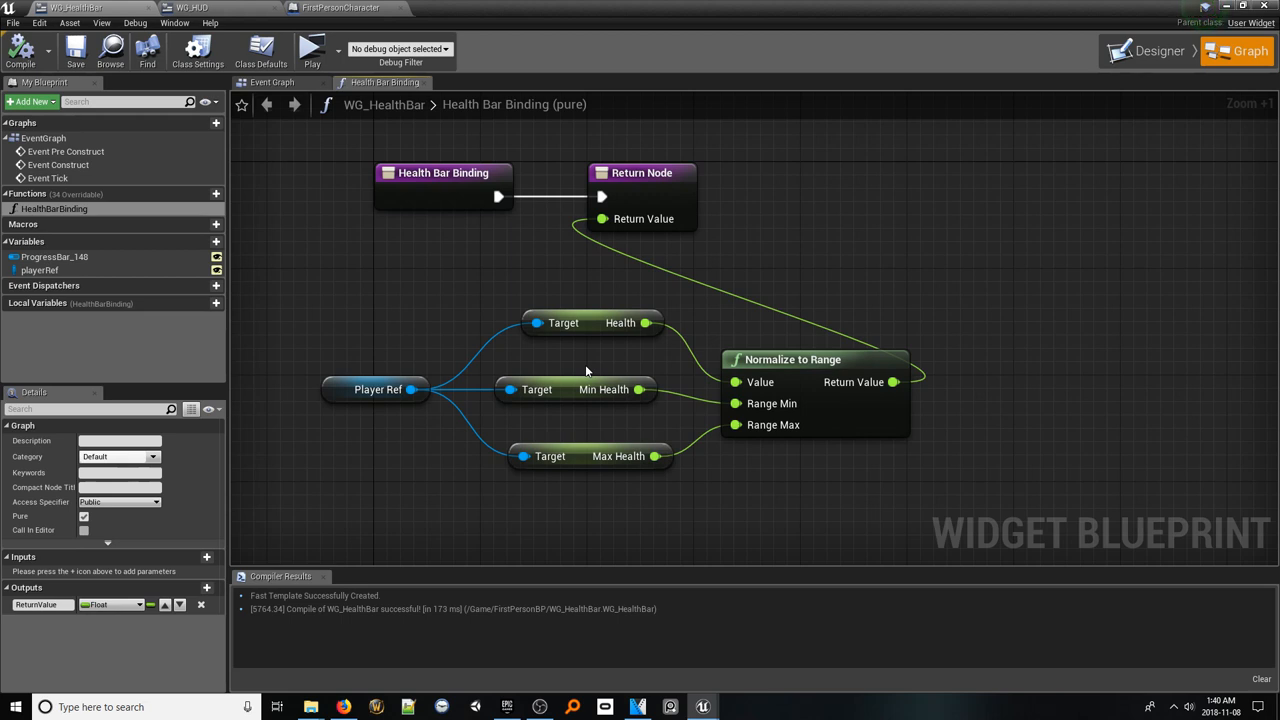
pyautogui.moveTo(518, 252)
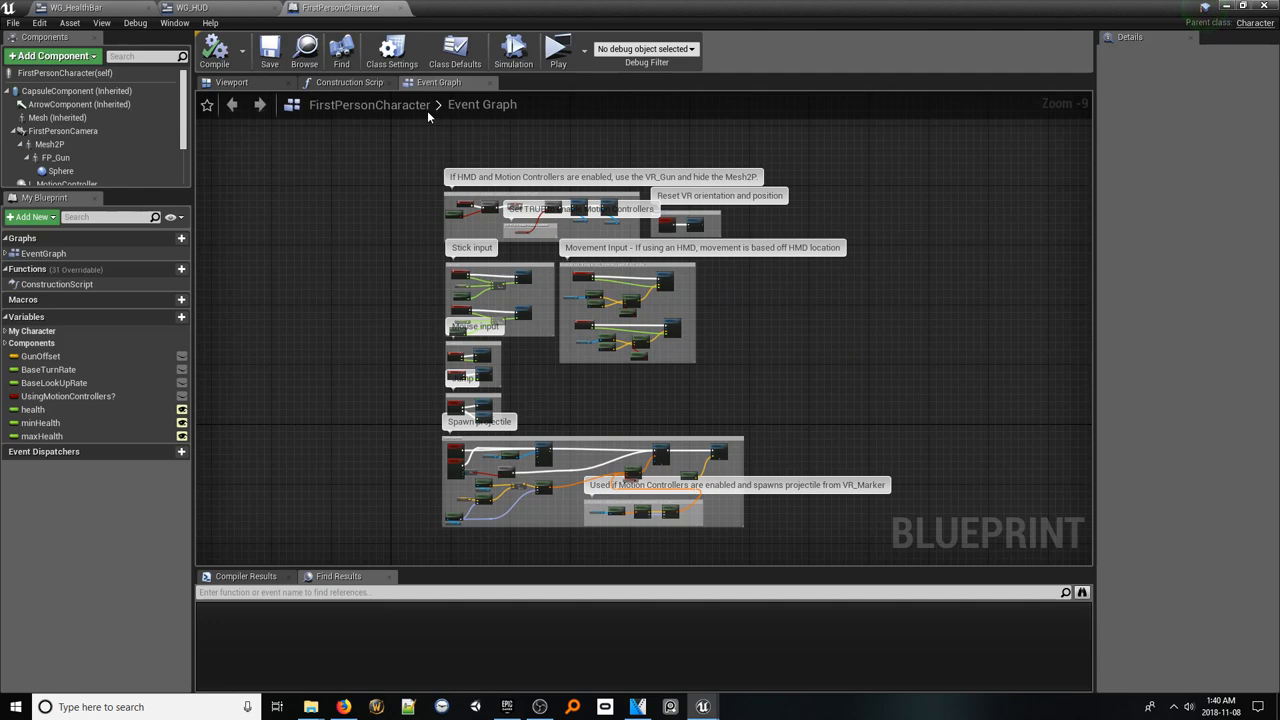
# Create a WG_HUD widget from the FirstPersonCharacter's Event BeginPlay
pyautogui.scroll(3)
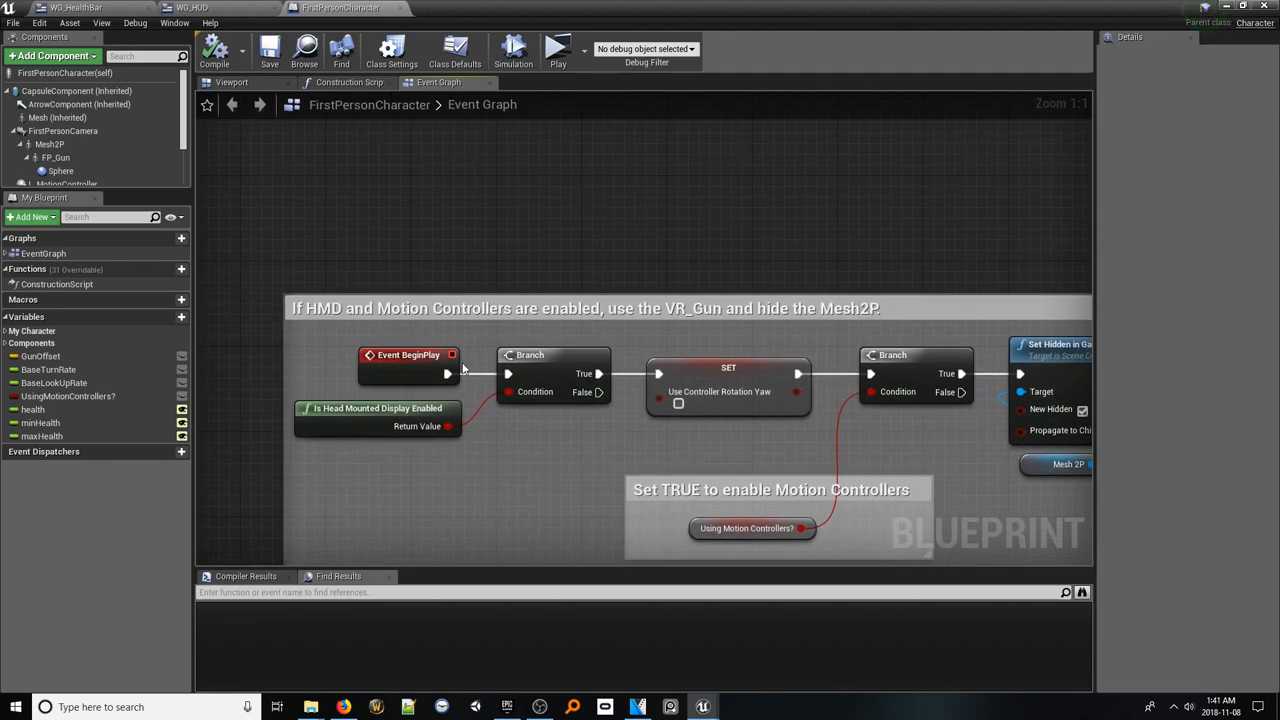
pyautogui.moveTo(456, 374)
pyautogui.write('c')
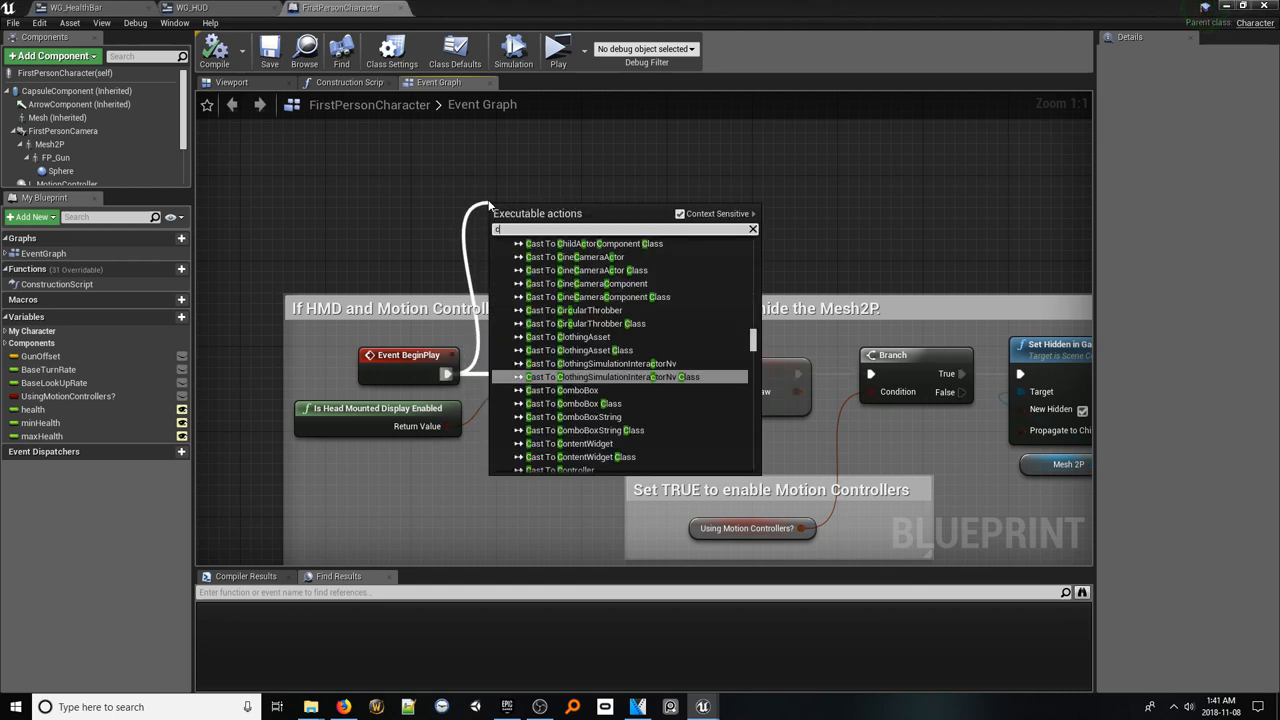
pyautogui.click(590, 390)
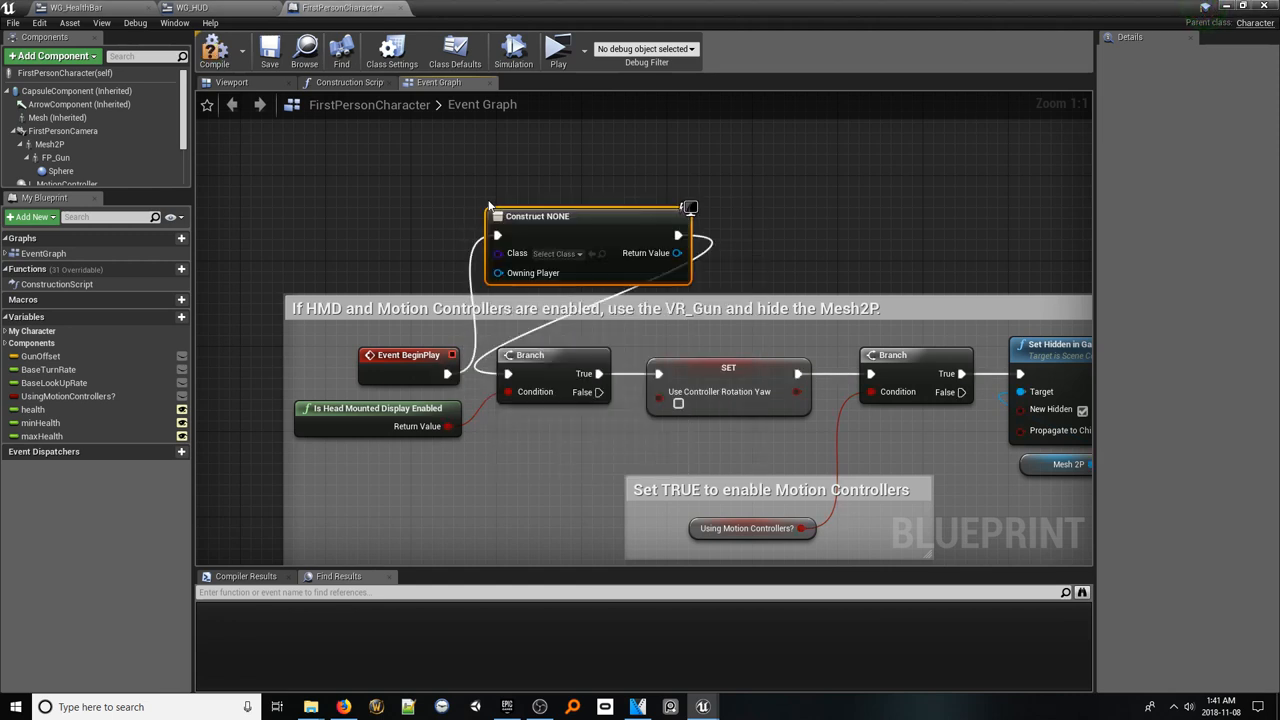
pyautogui.click(524, 212)
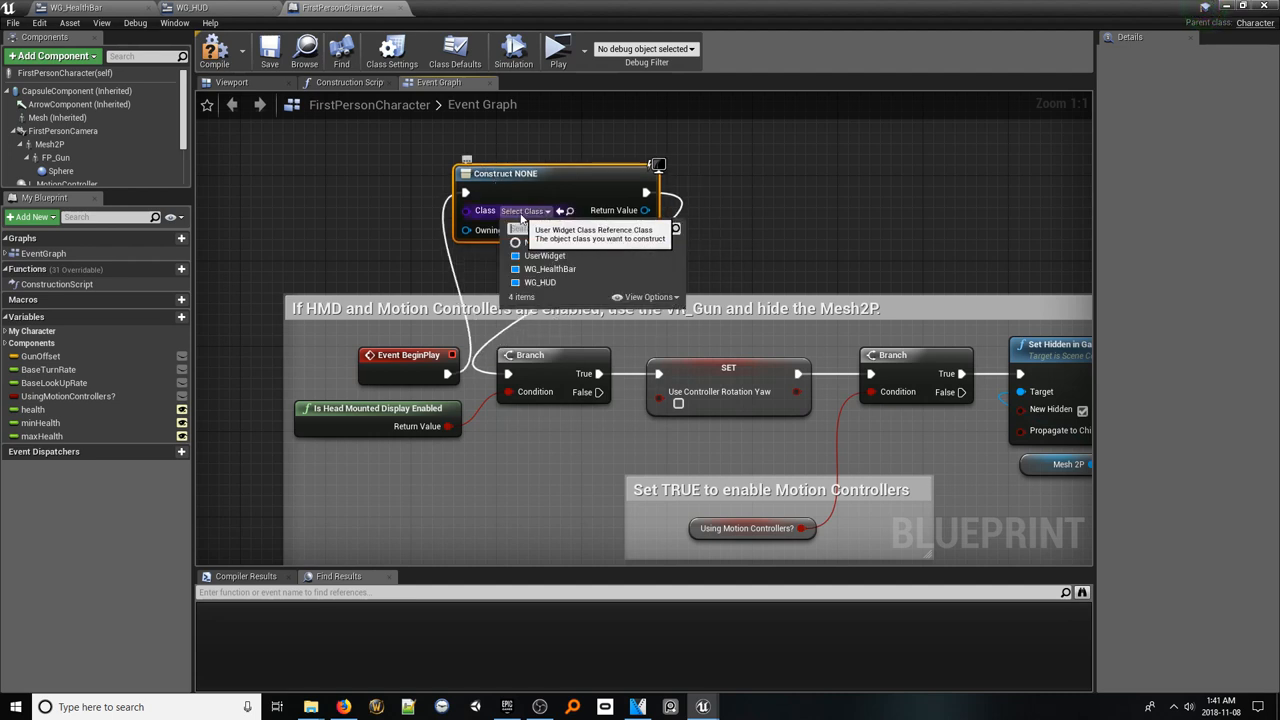
pyautogui.click(548, 290)
pyautogui.write('add to view')
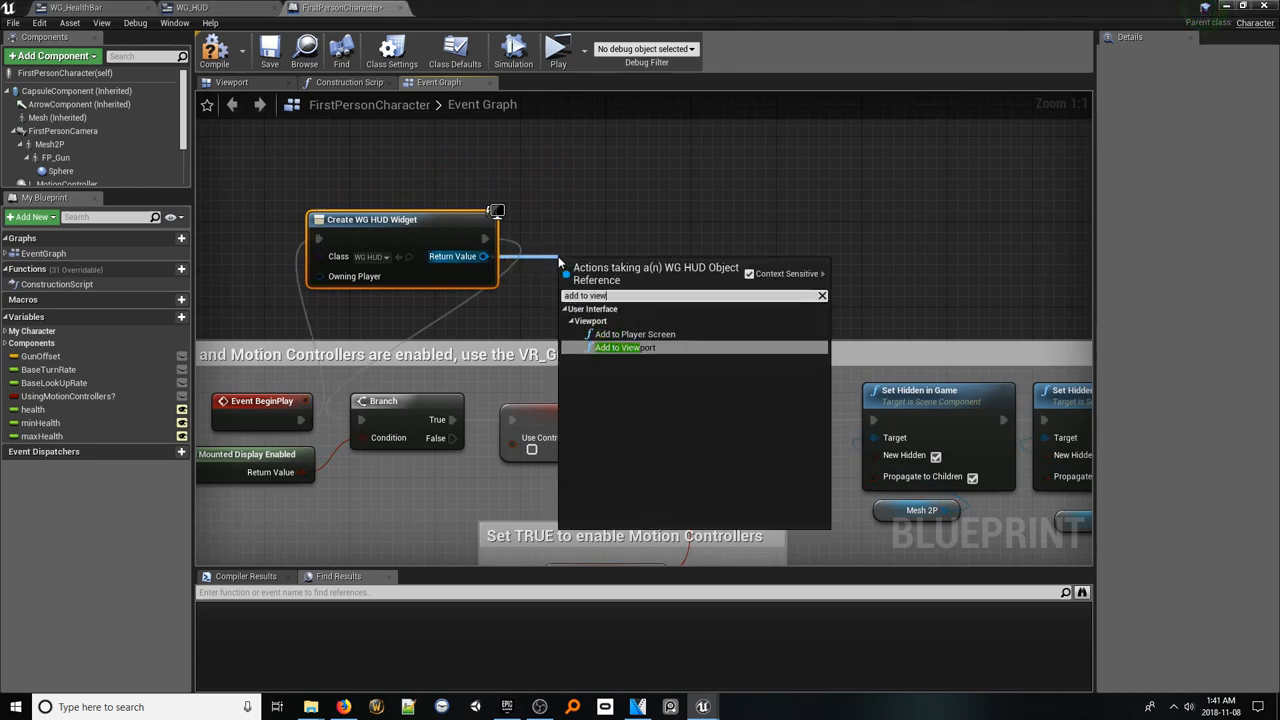
# Add the HUD to the viewport and set its WG HealthBar's Player Ref to Self
pyautogui.click(616, 348)
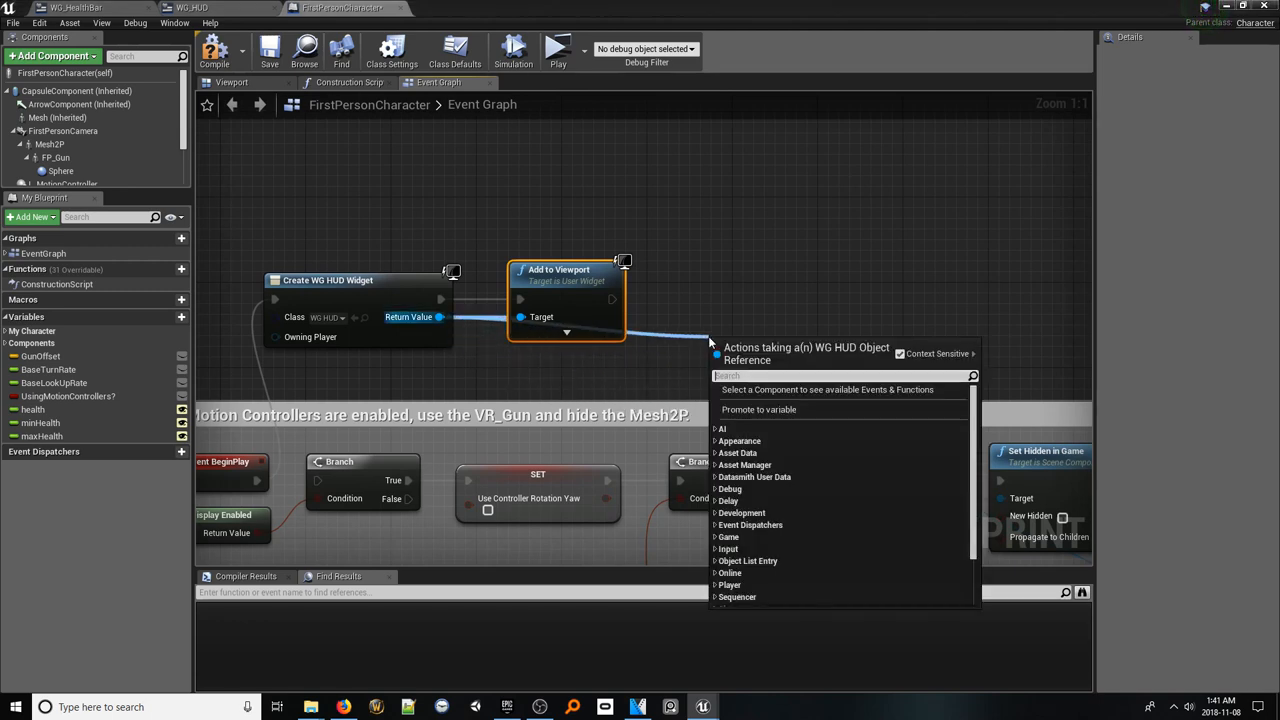
pyautogui.write('wg_')
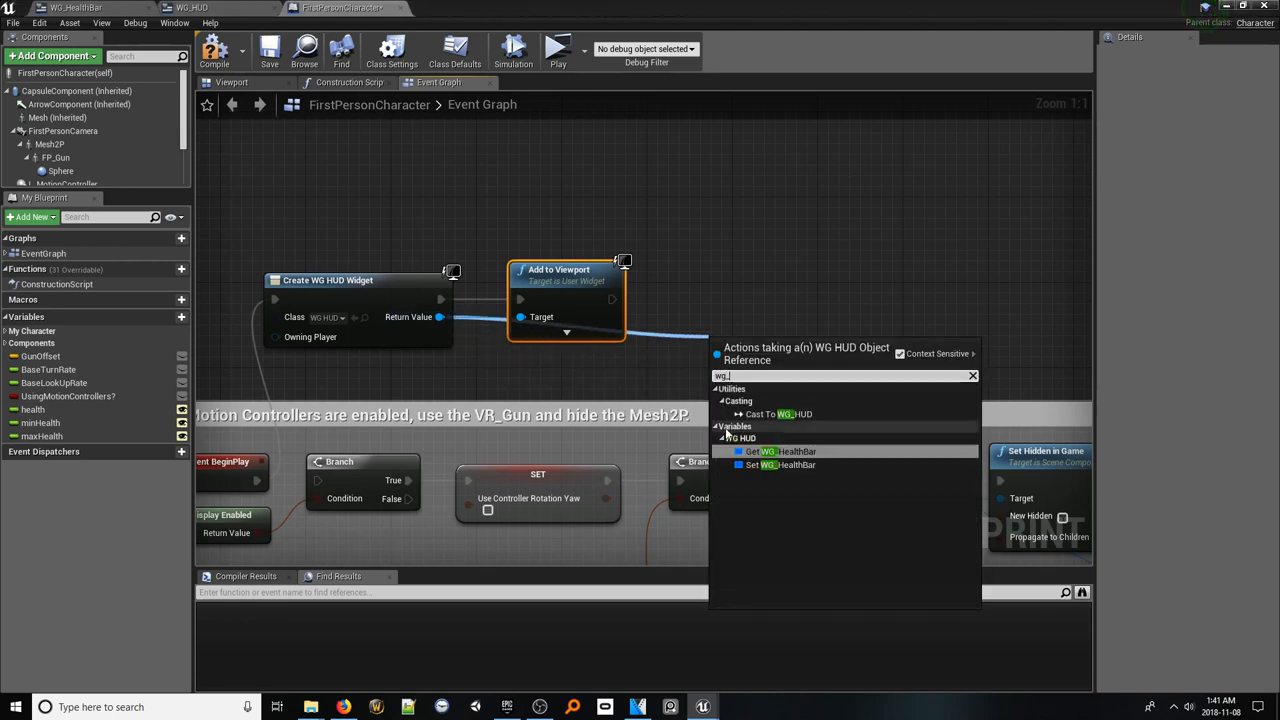
pyautogui.click(780, 452)
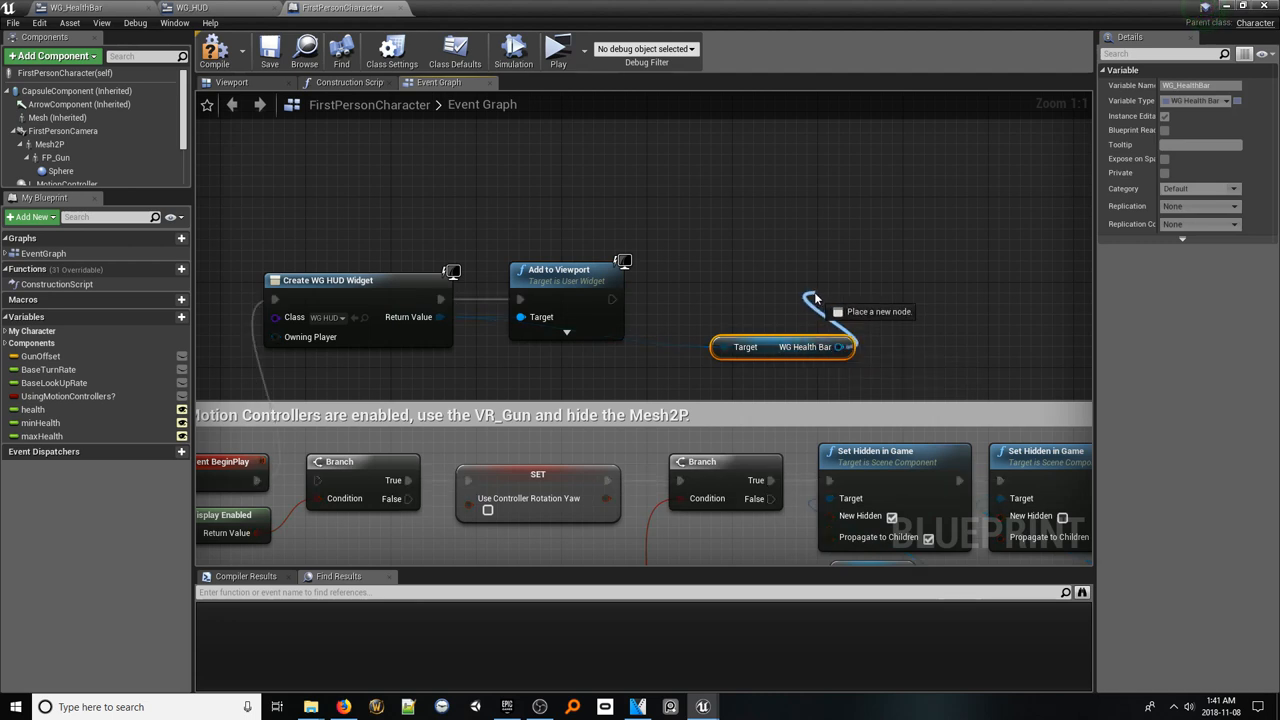
pyautogui.click(816, 300)
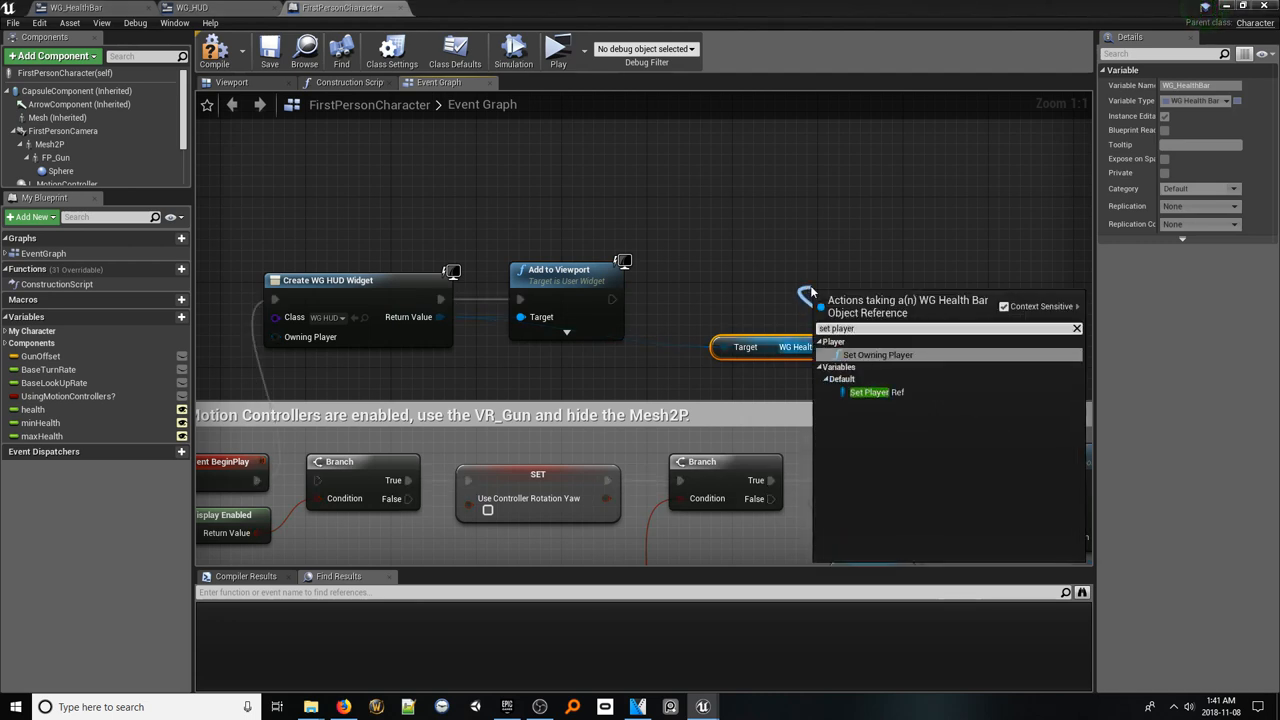
pyautogui.click(868, 392)
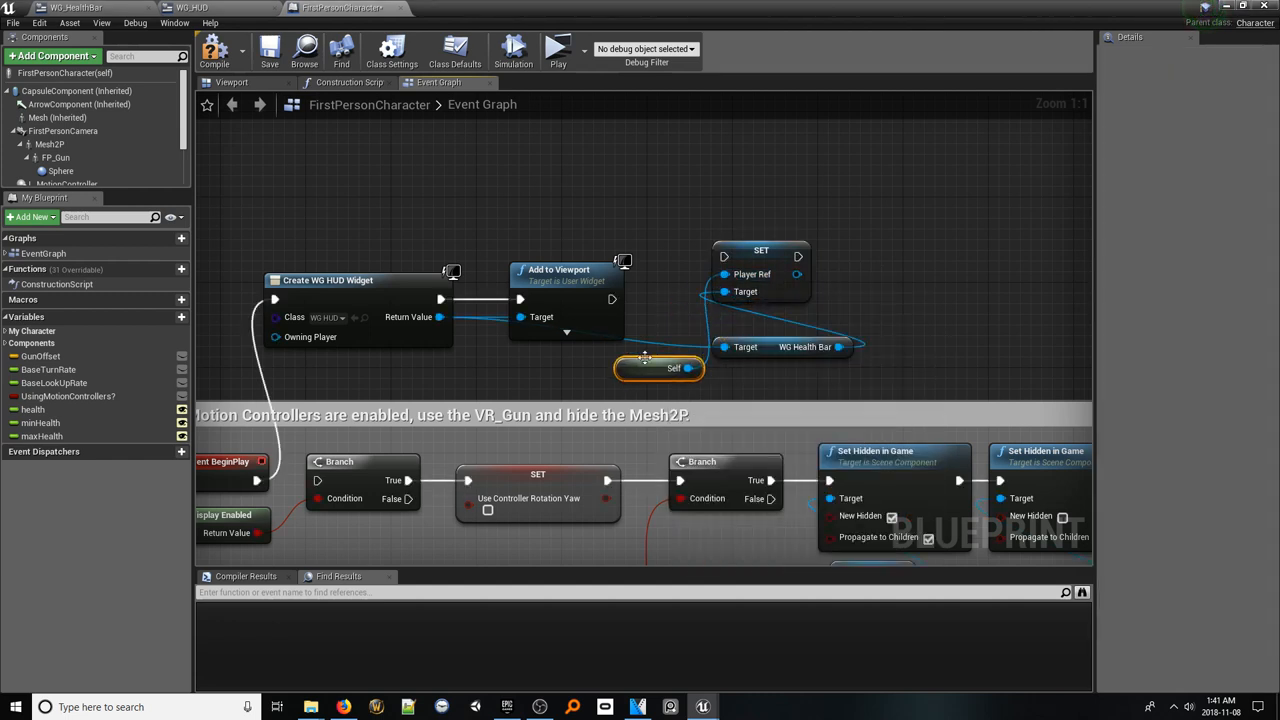
pyautogui.click(760, 250)
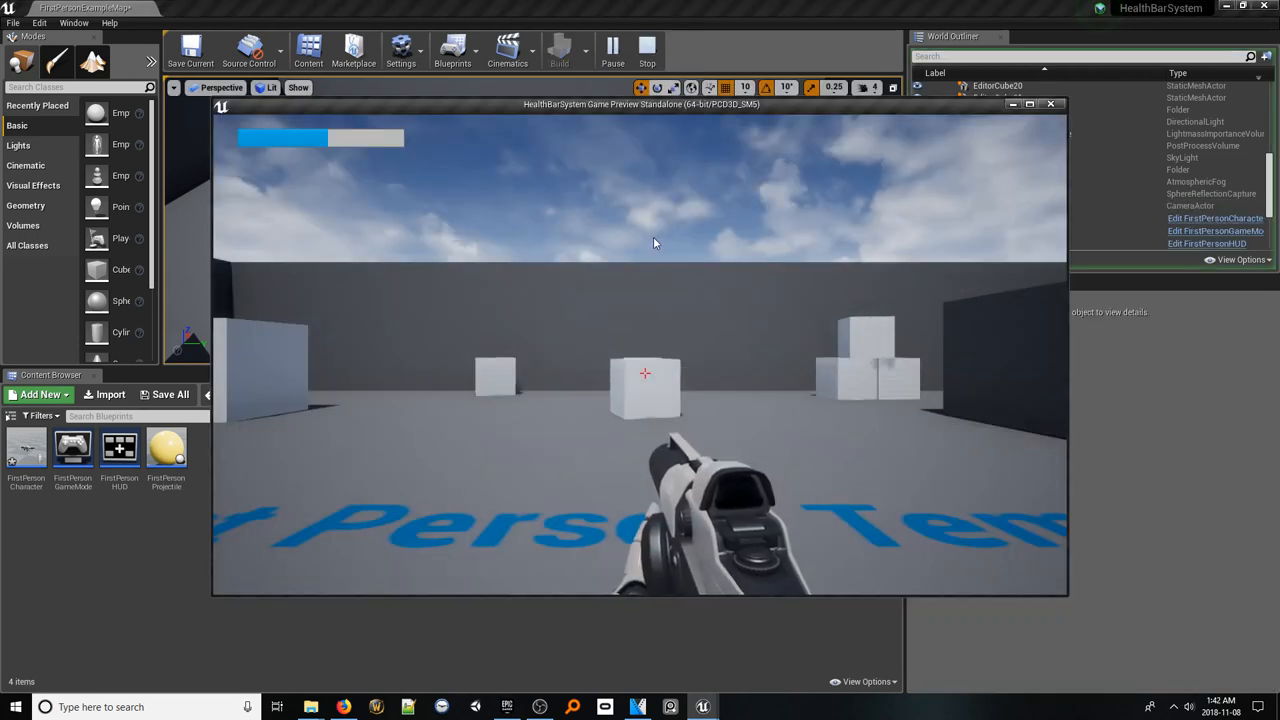
# Play-test the bar, selecting FirstPersonCharacter to adjust its health values between runs
pyautogui.click(646, 48)
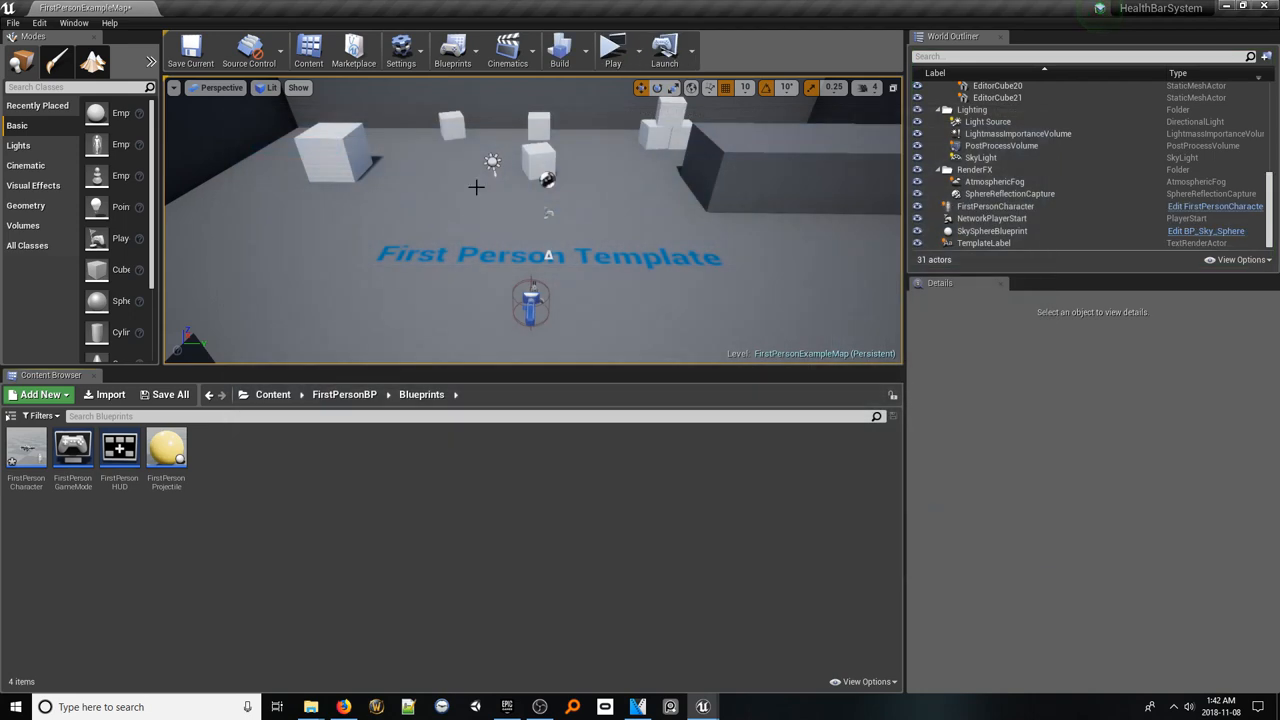
pyautogui.click(994, 206)
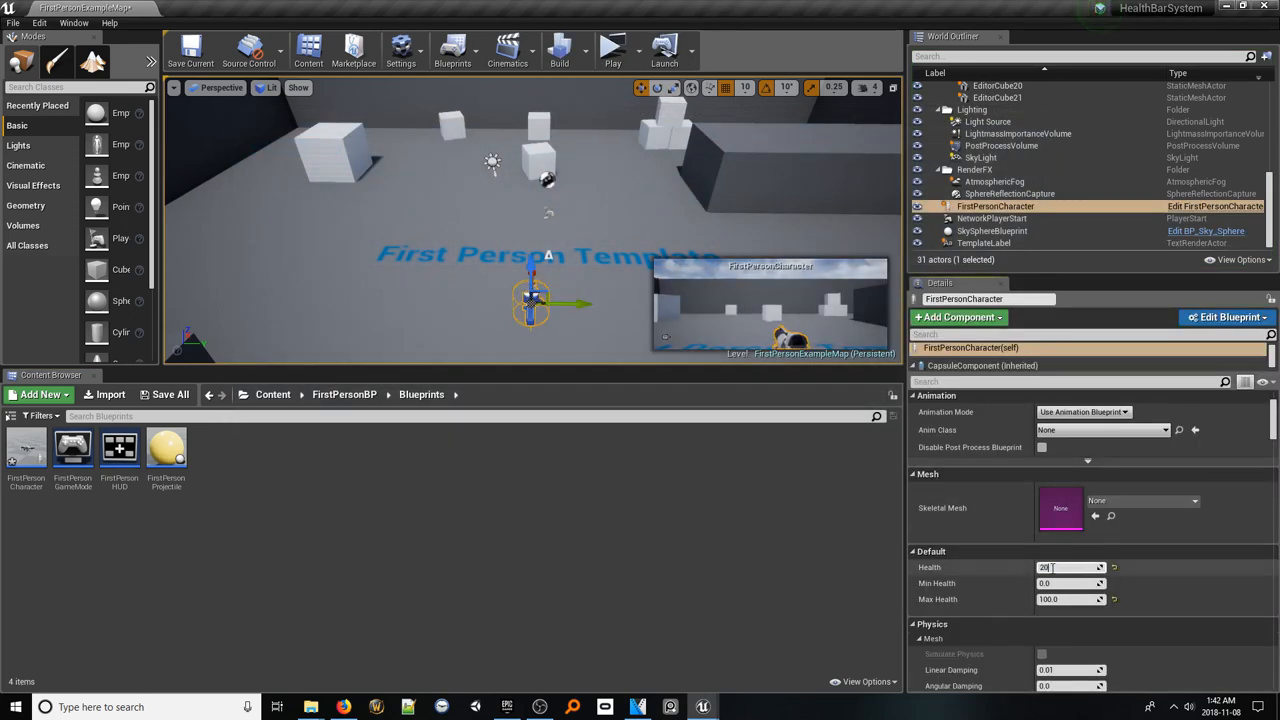
pyautogui.click(612, 48)
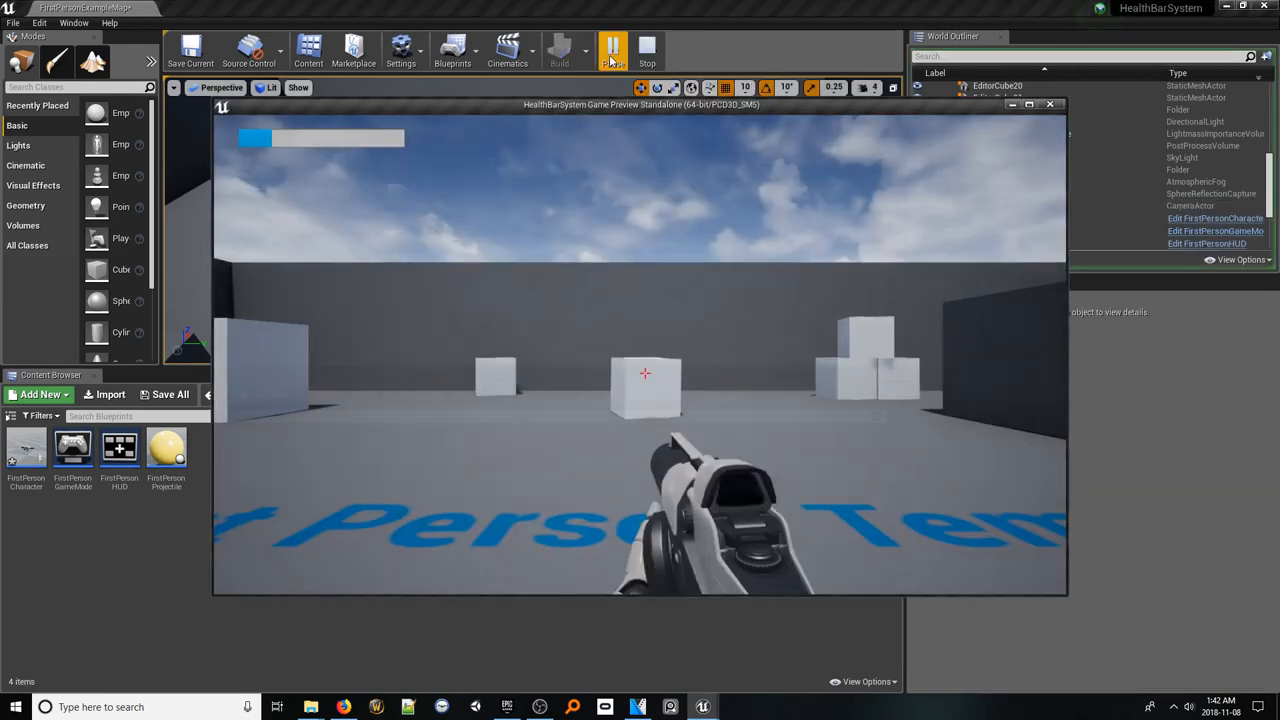
pyautogui.click(648, 48)
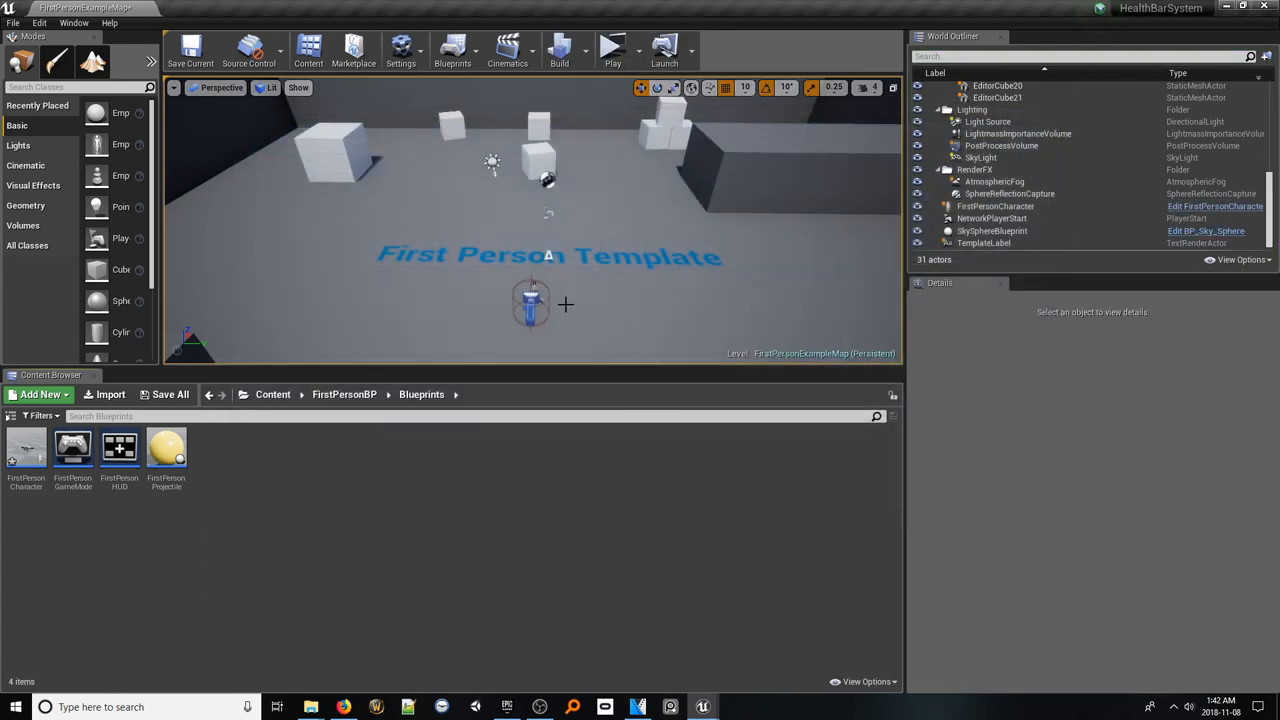
# Set the character's Health to 50 and Max Health to 200 and re-test the bar
pyautogui.click(996, 206)
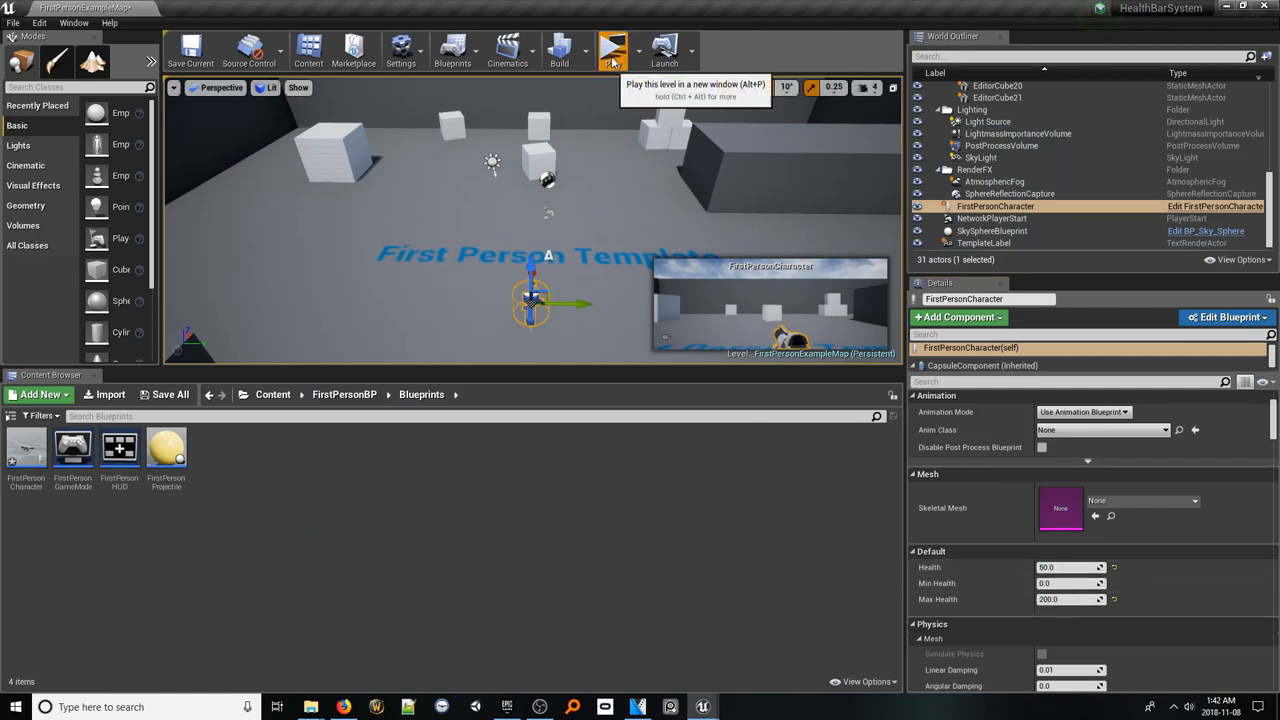
pyautogui.click(612, 48)
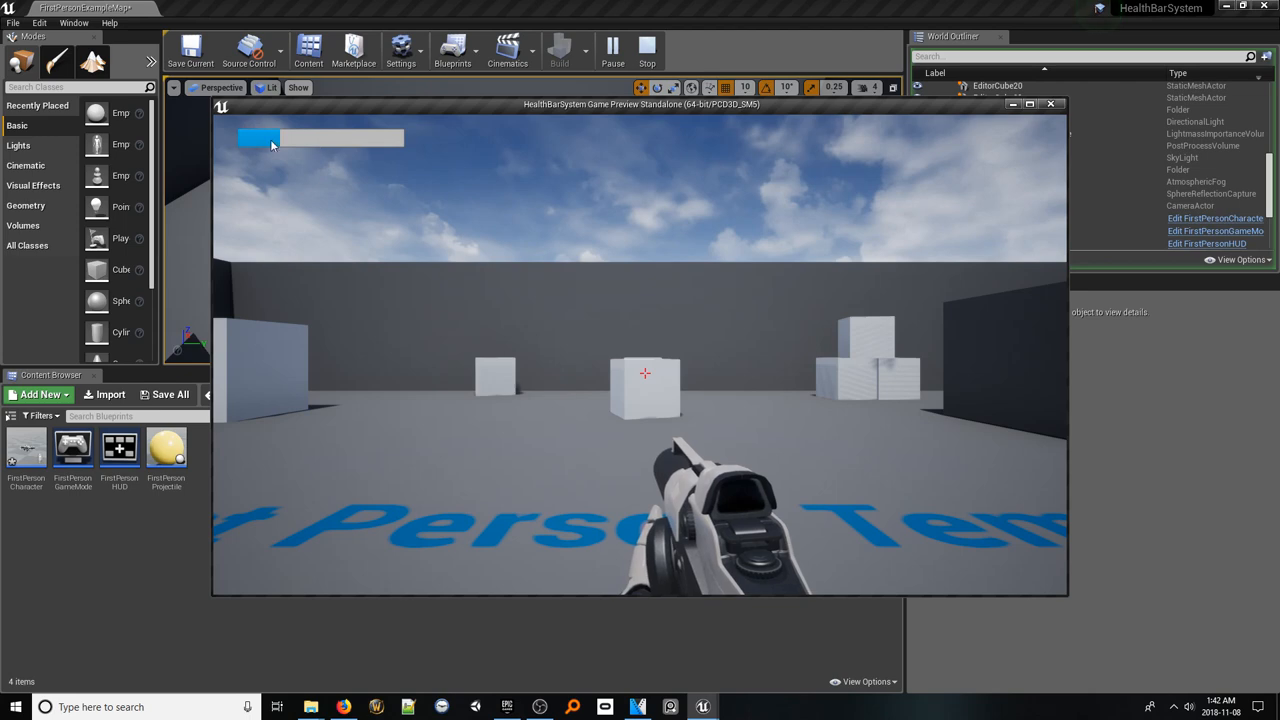
pyautogui.click(648, 50)
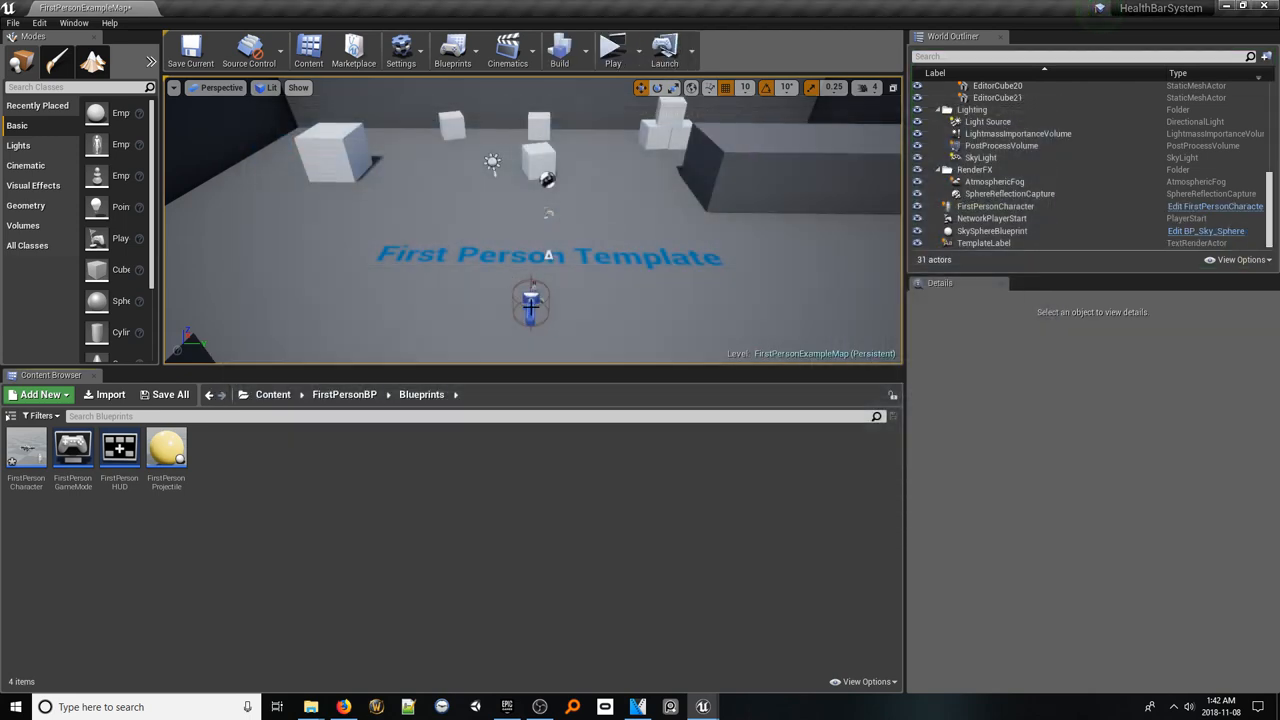
pyautogui.click(994, 206)
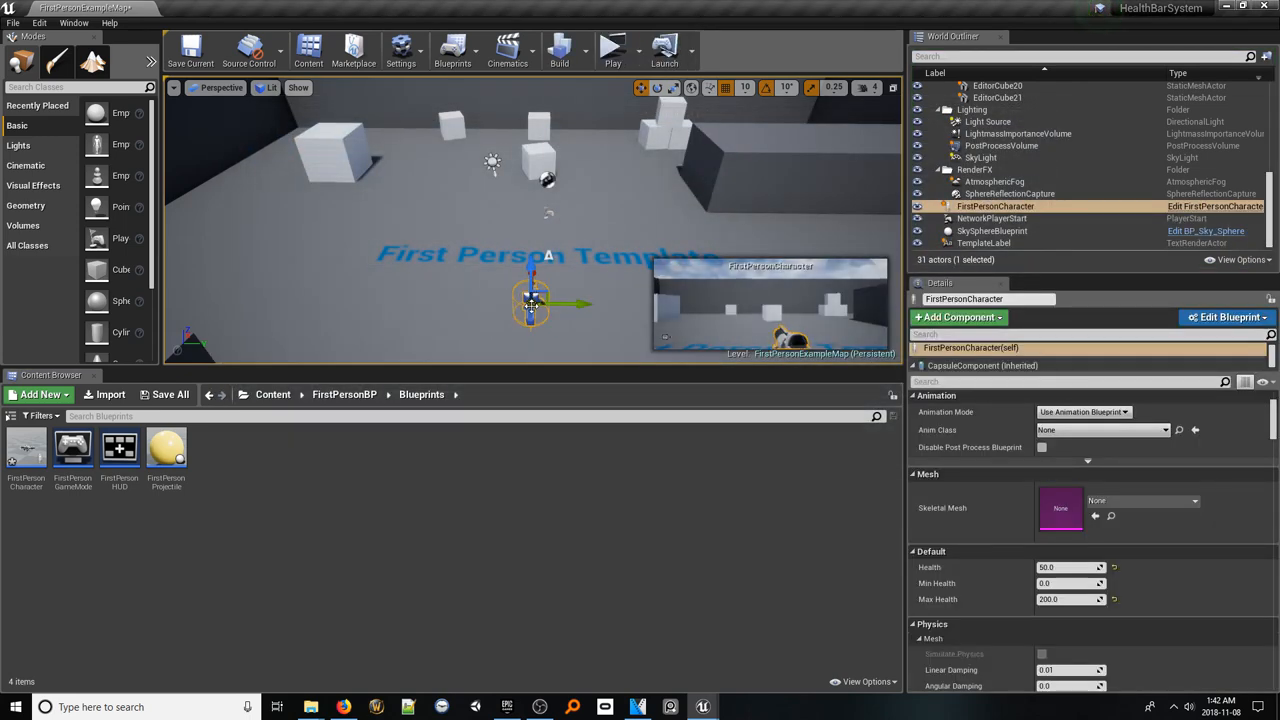